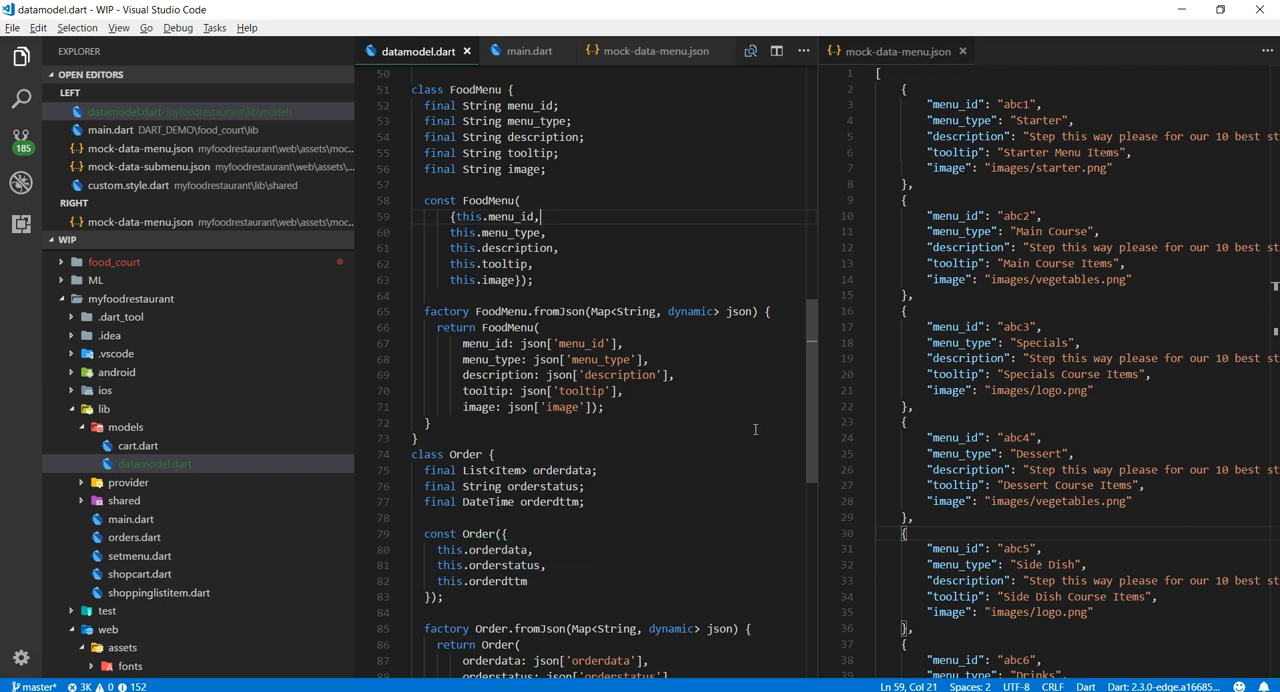
pyautogui.moveTo(605, 237)
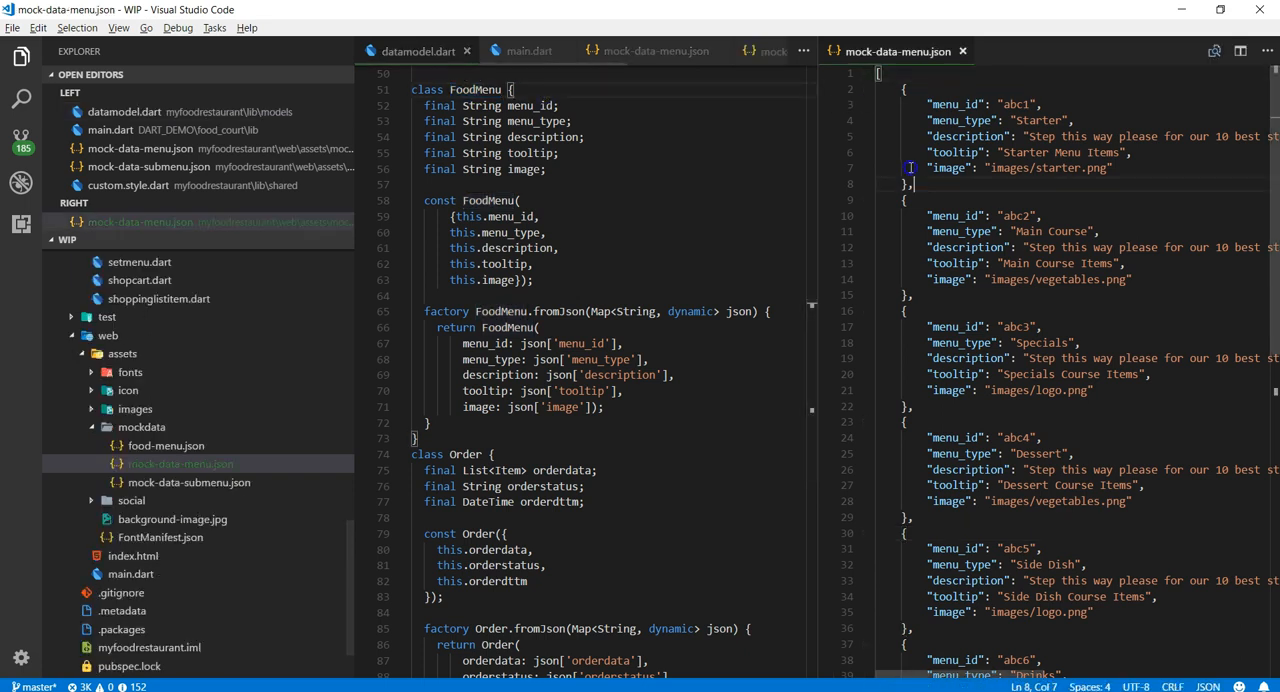
# Highlight the Starter JSON entry, then open Flutter's Get started docs in Firefox
pyautogui.moveTo(900, 88); pyautogui.dragTo(910, 184)
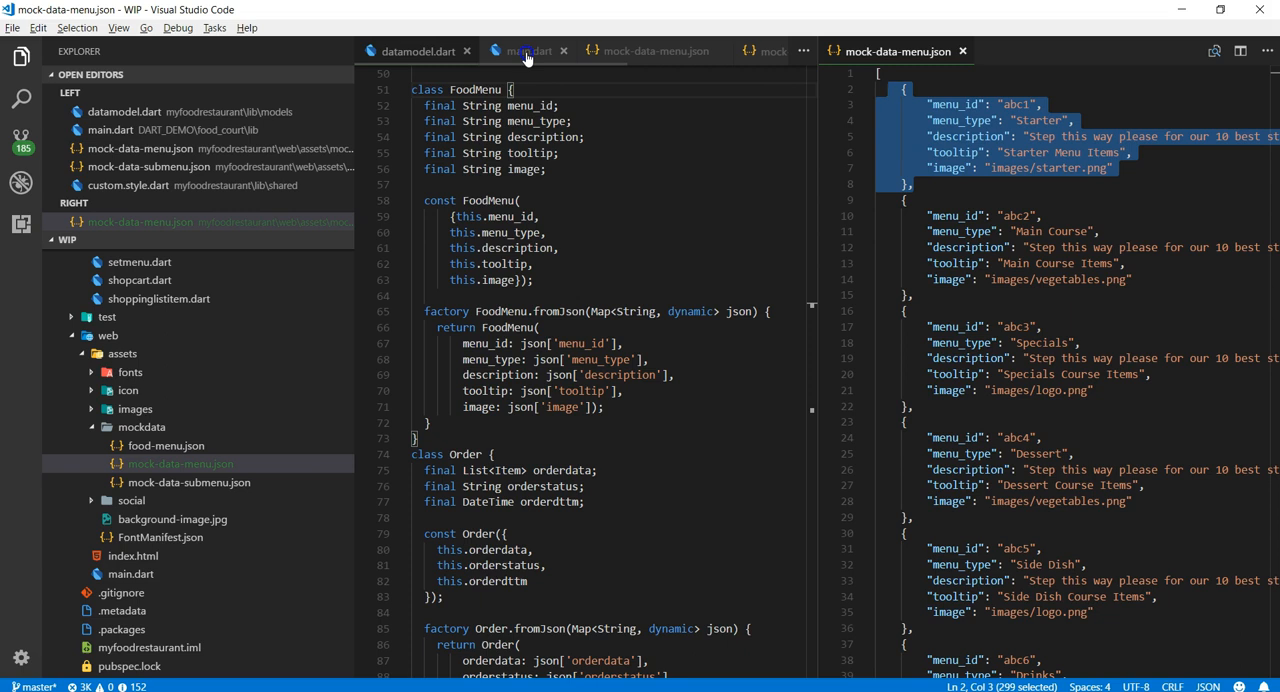
pyautogui.click(524, 51)
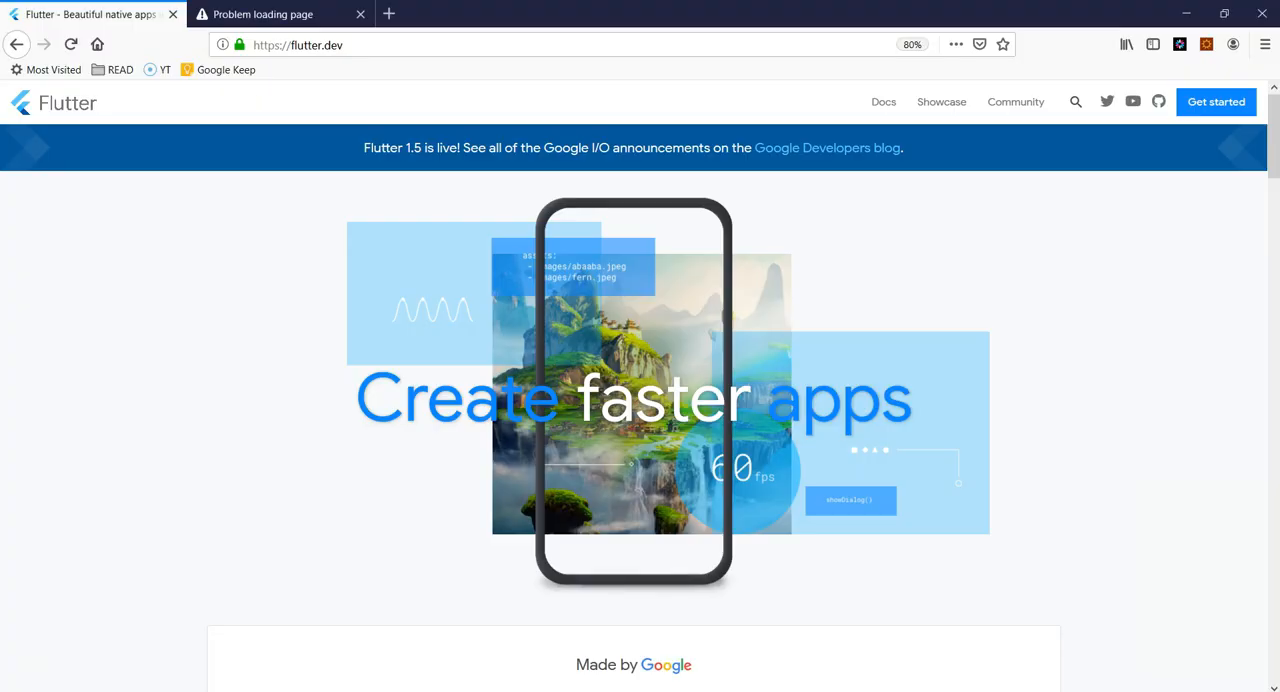
pyautogui.click(1216, 101)
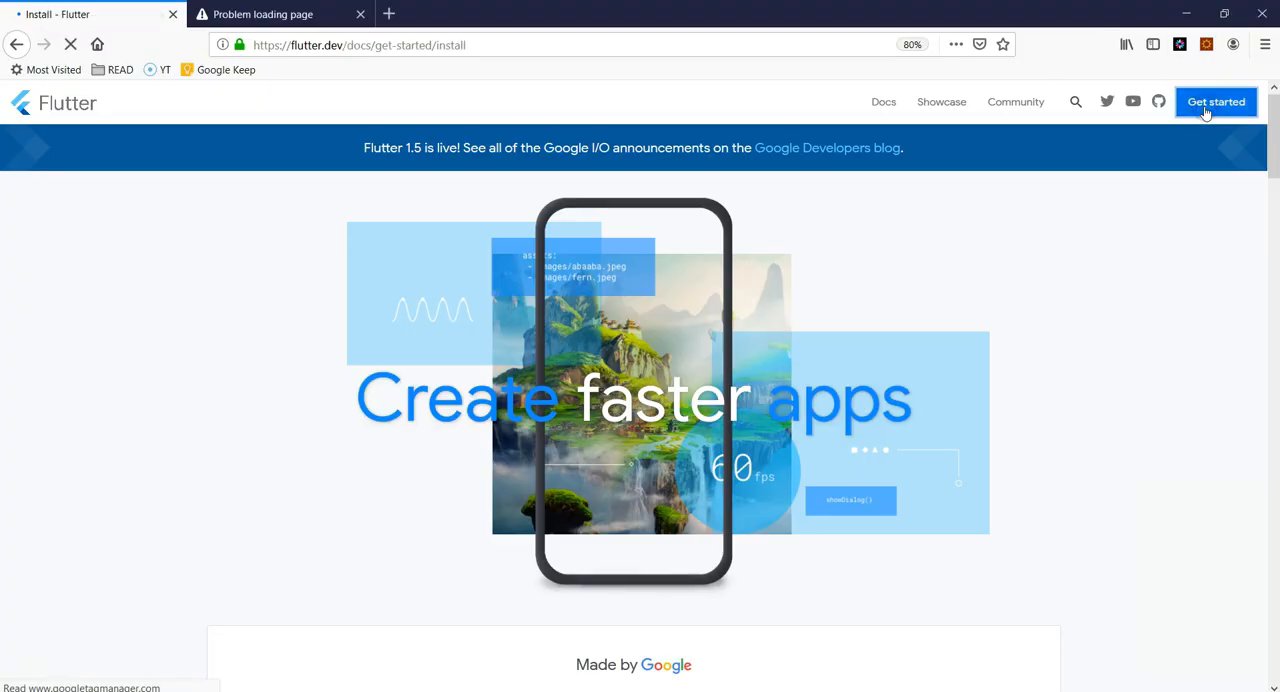
pyautogui.click(1216, 101)
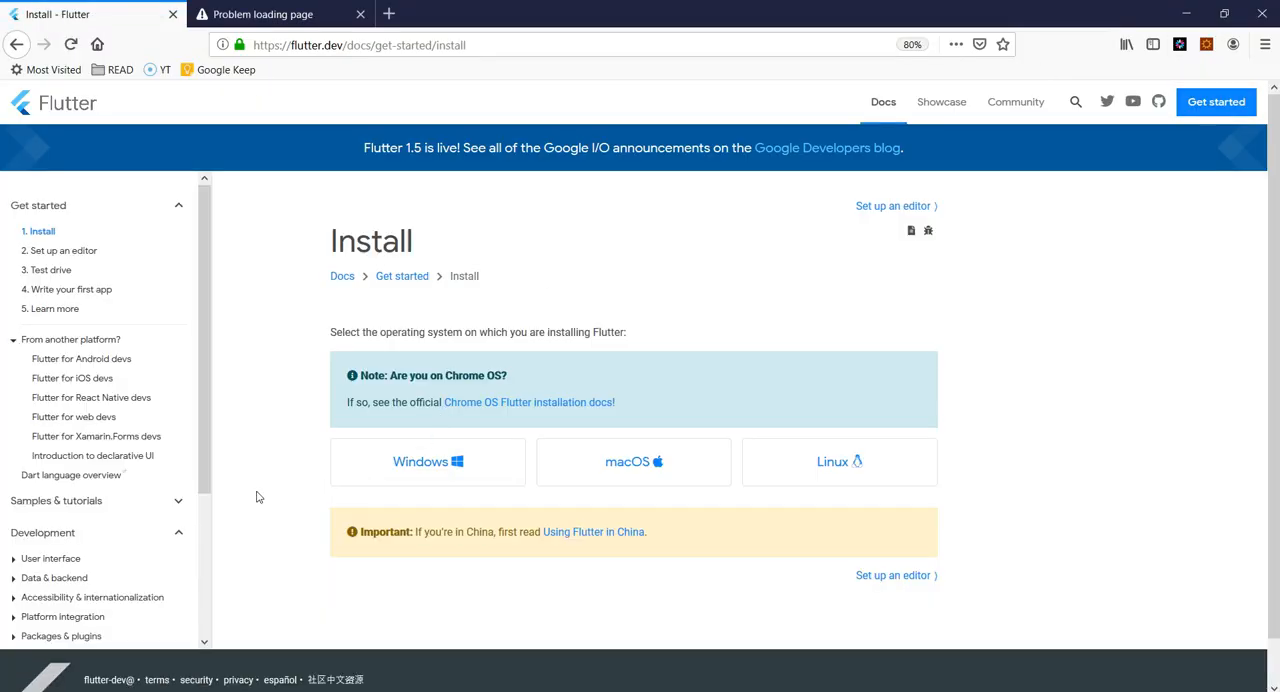
pyautogui.scroll(-3)
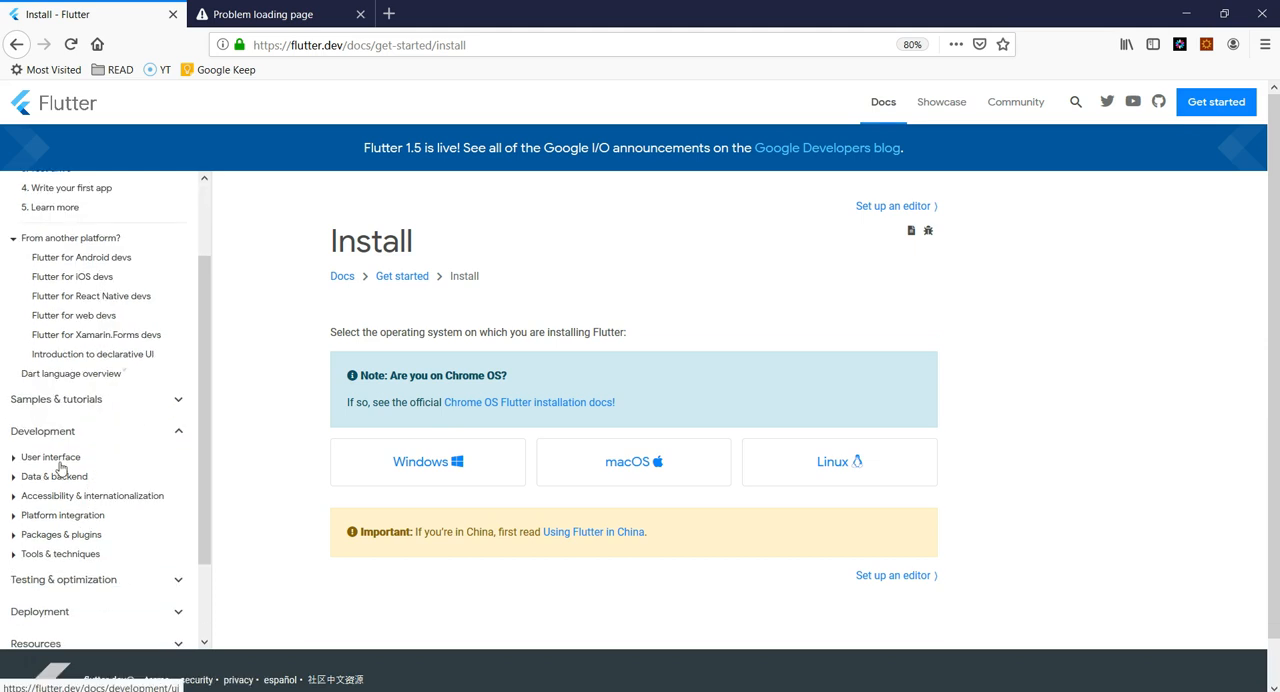
# Go to Data & backend > State management > Options and scroll the approaches list
pyautogui.click(54, 476)
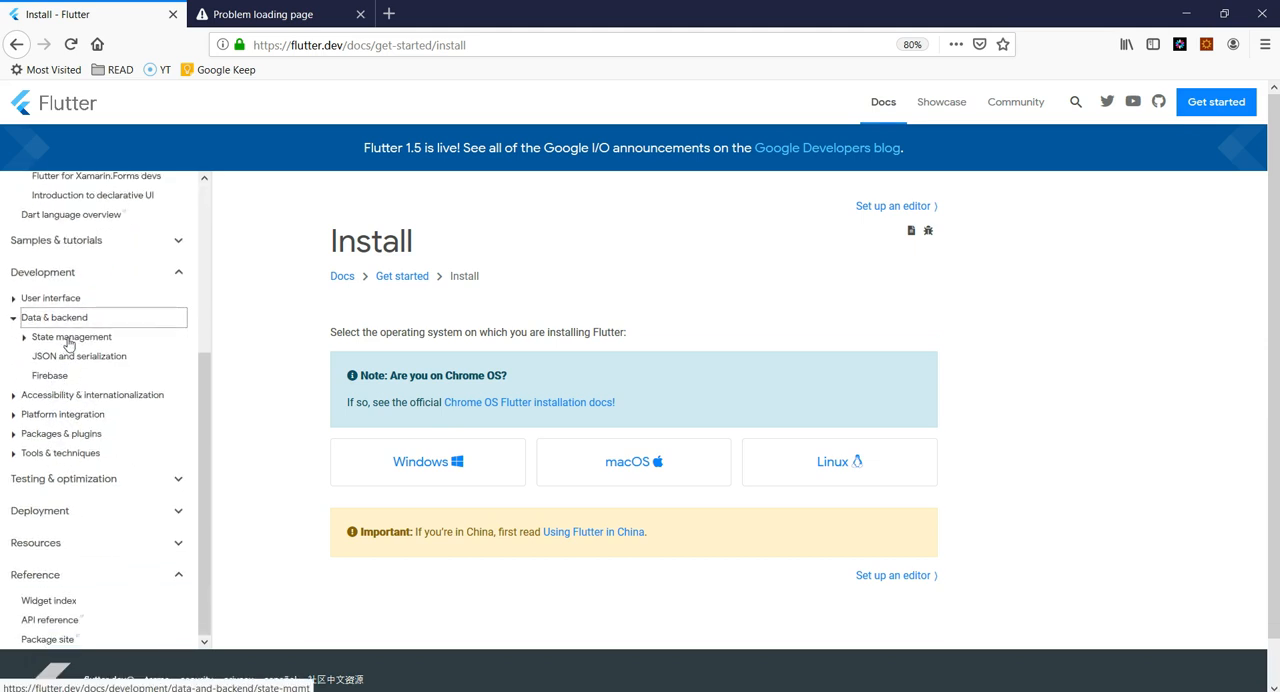
pyautogui.click(72, 337)
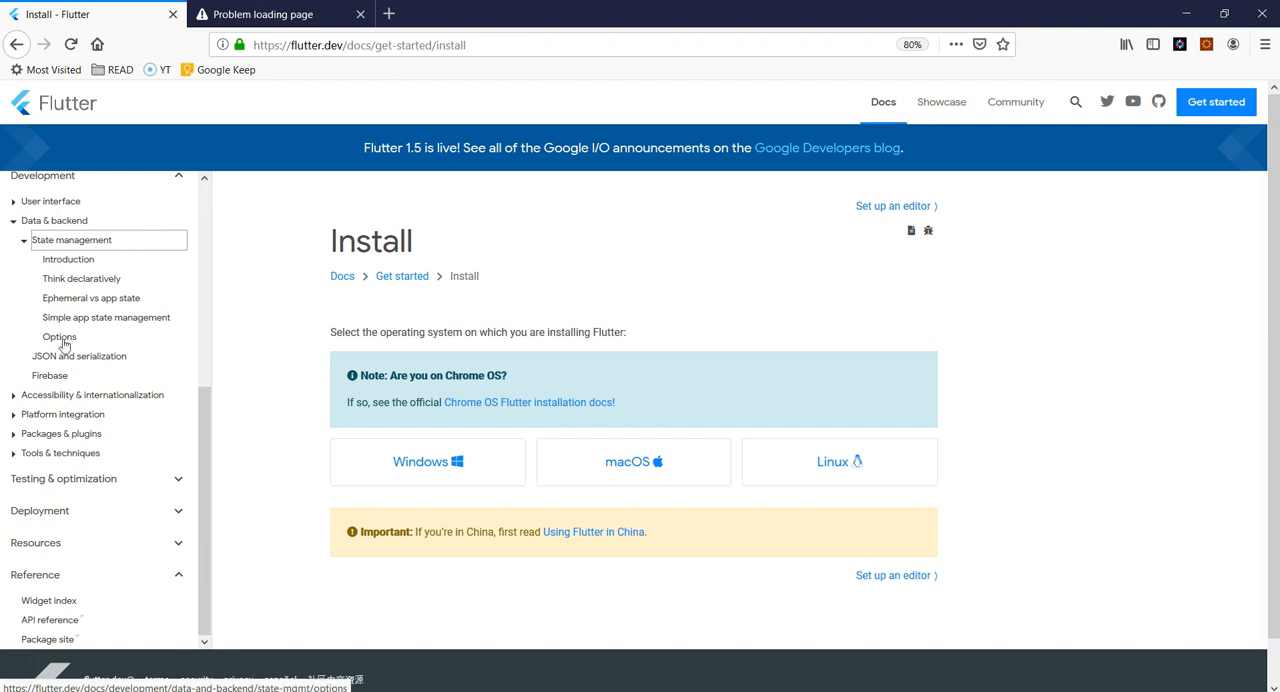
pyautogui.click(59, 337)
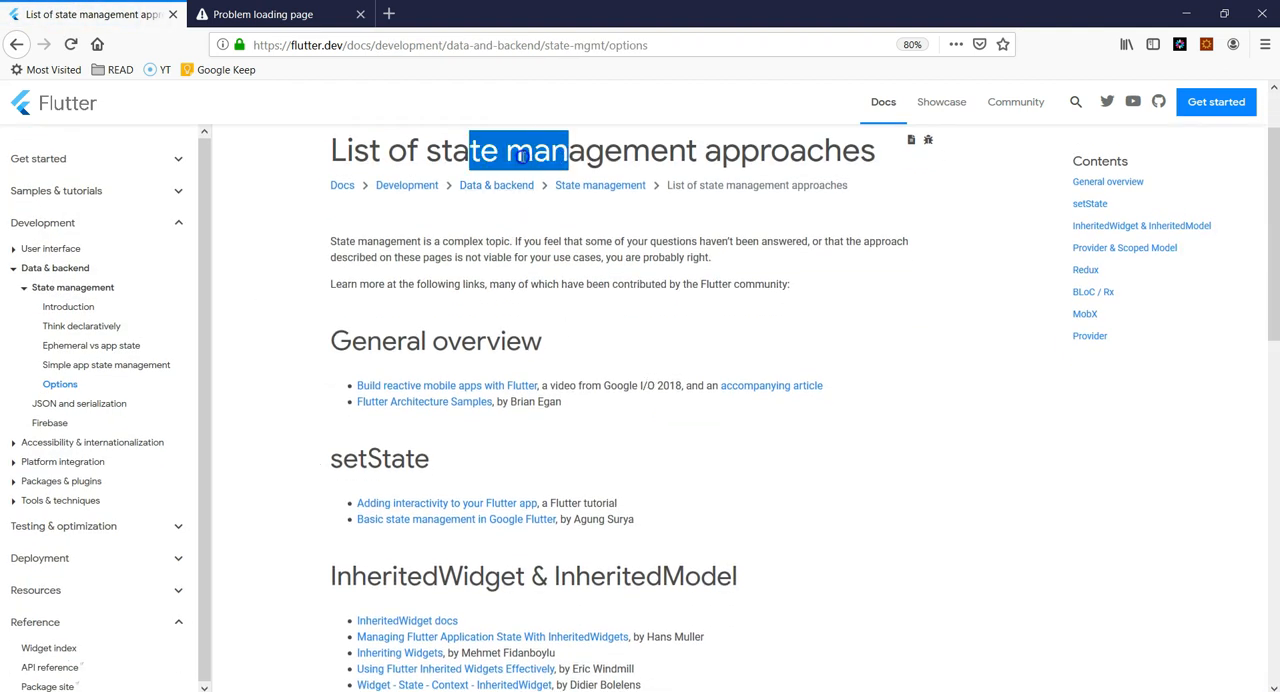
pyautogui.scroll(-3)
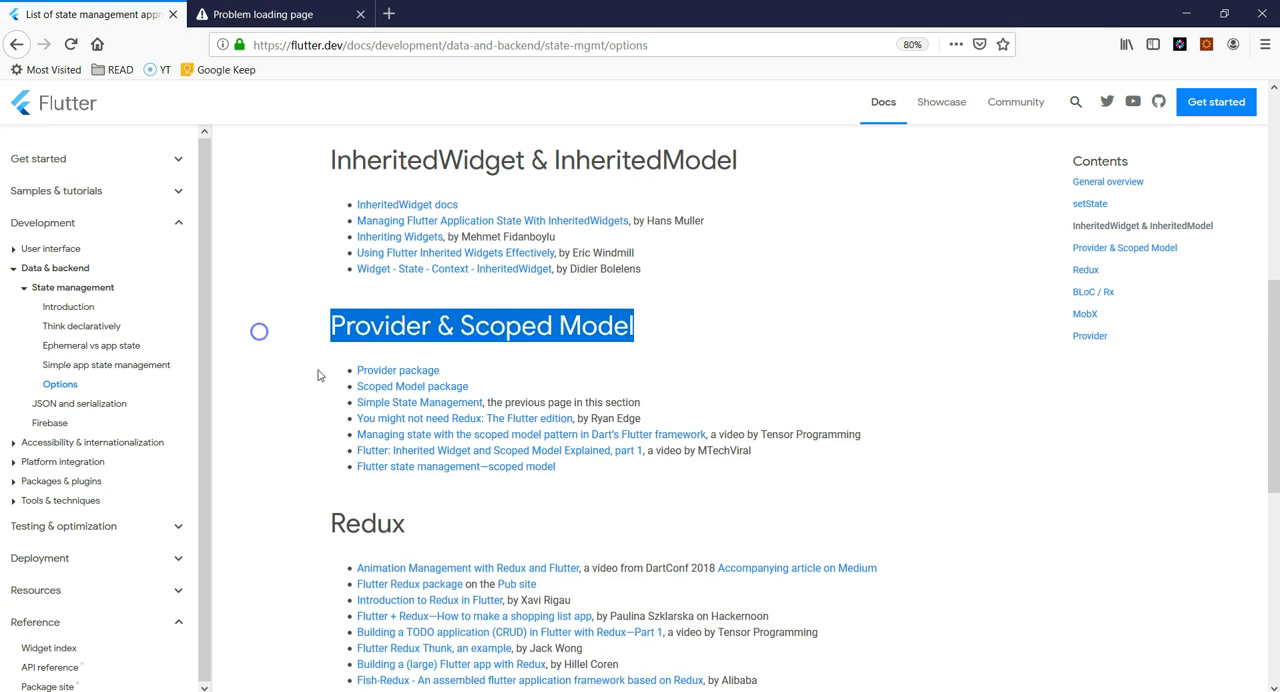
pyautogui.scroll(-3)
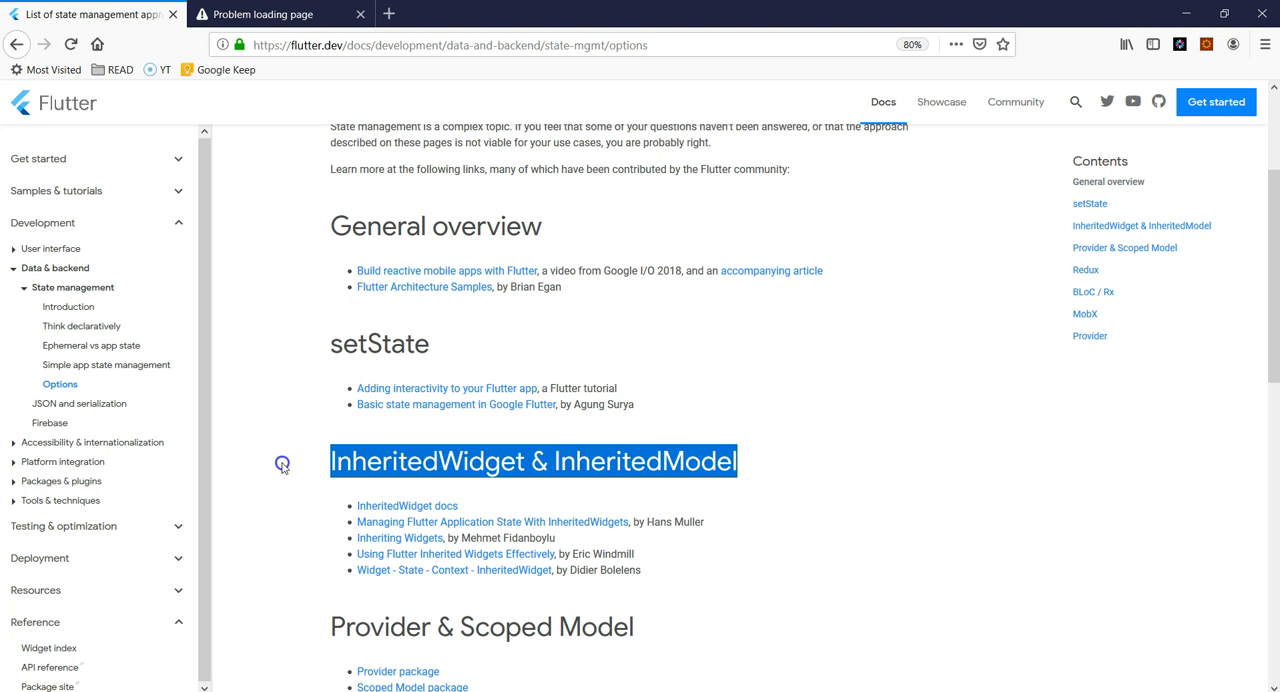
pyautogui.click(805, 382)
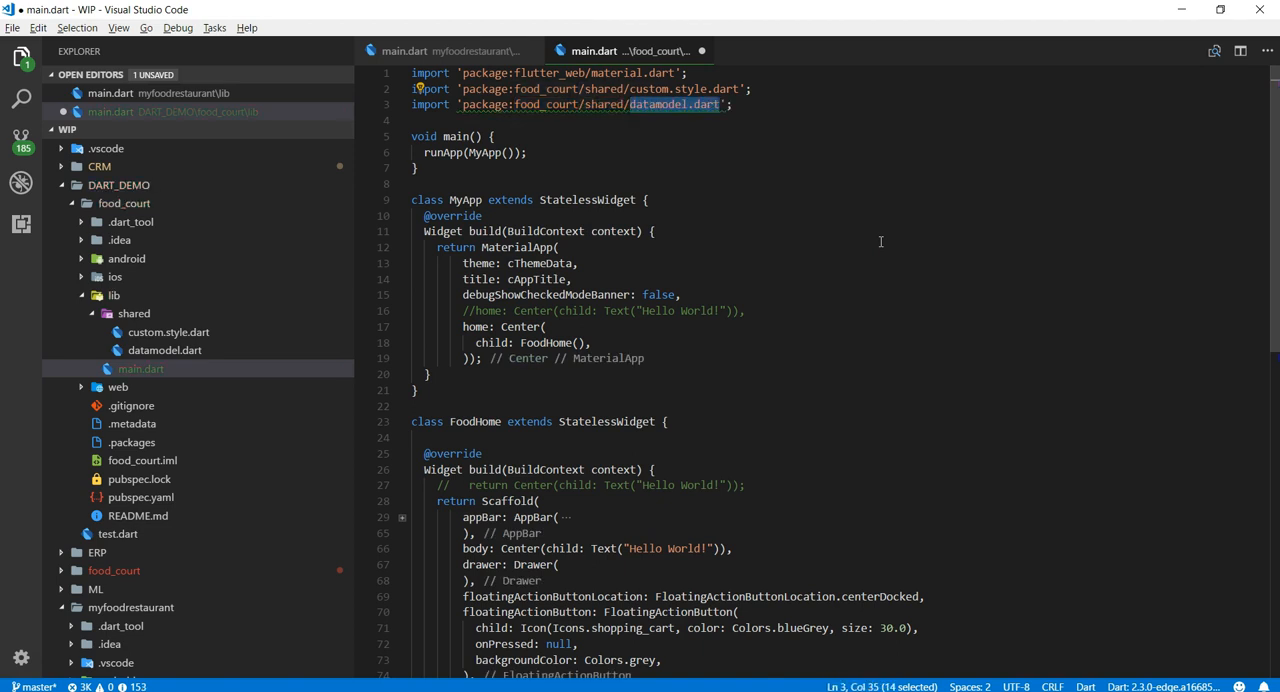
# Add import 'dart:convert'; and declare class FoodHome extends StatefulWidget
pyautogui.write("import 'dart:convert';")
pyautogui.write('class FoodHome {')
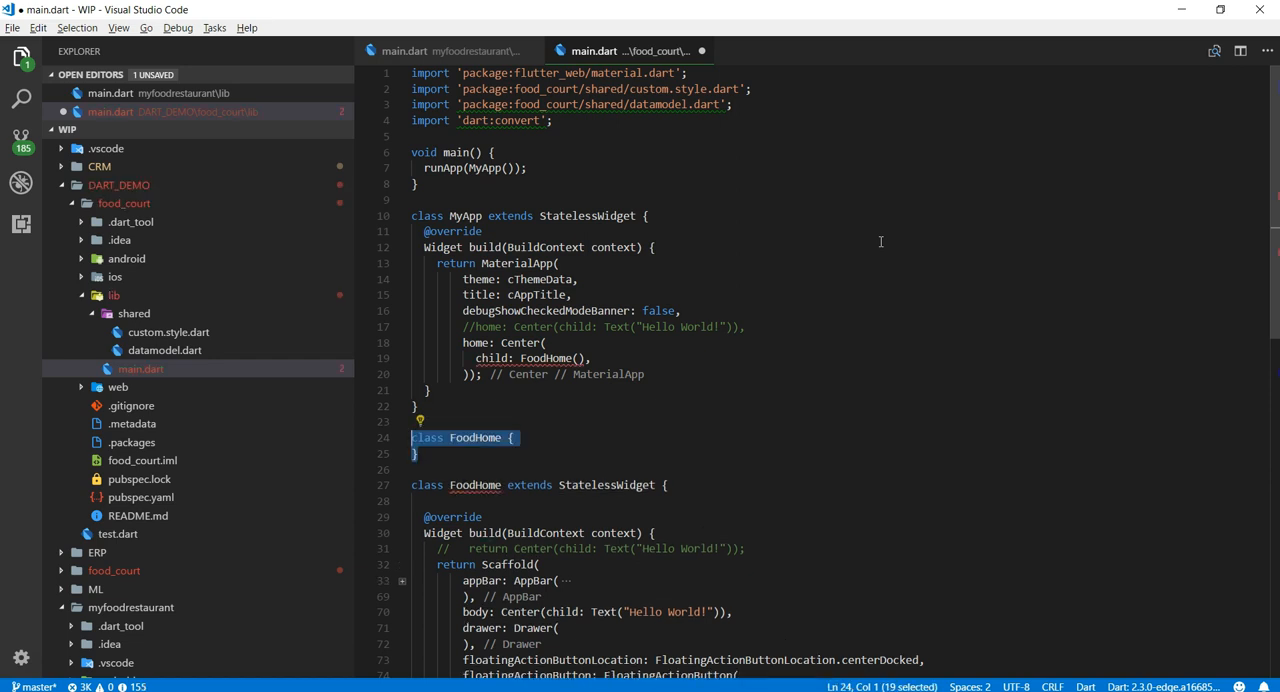
pyautogui.write('extends')
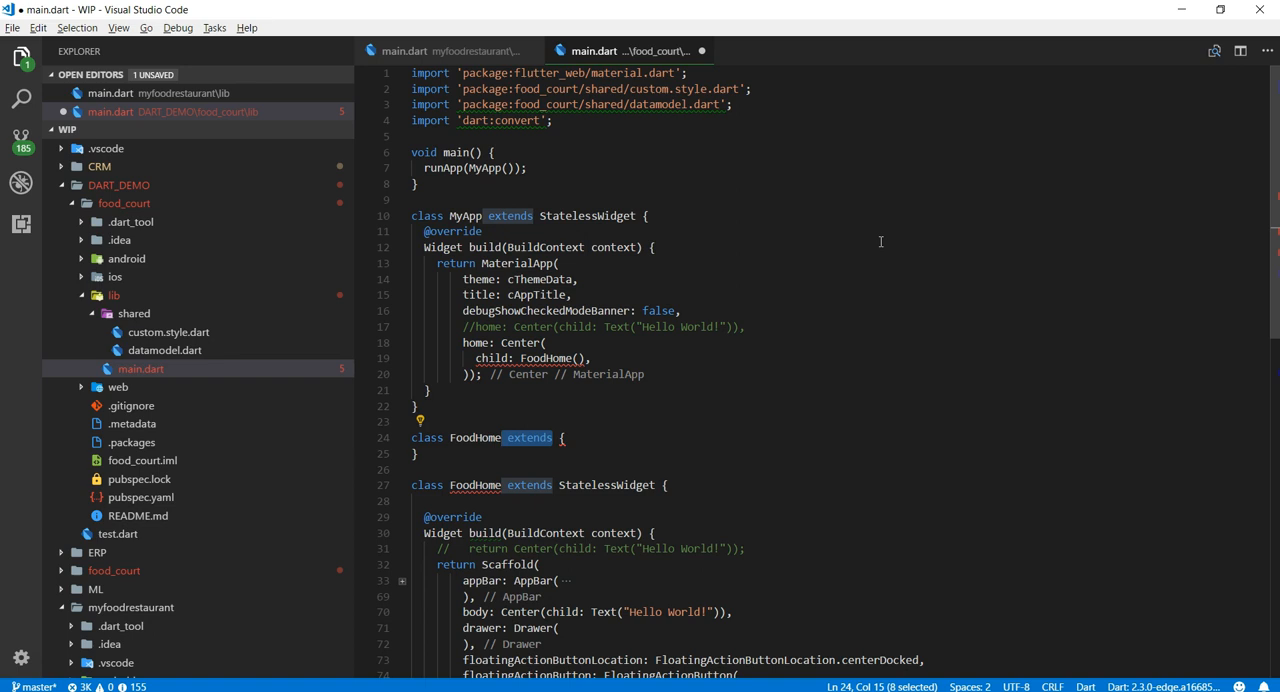
pyautogui.write('StatefulWidget')
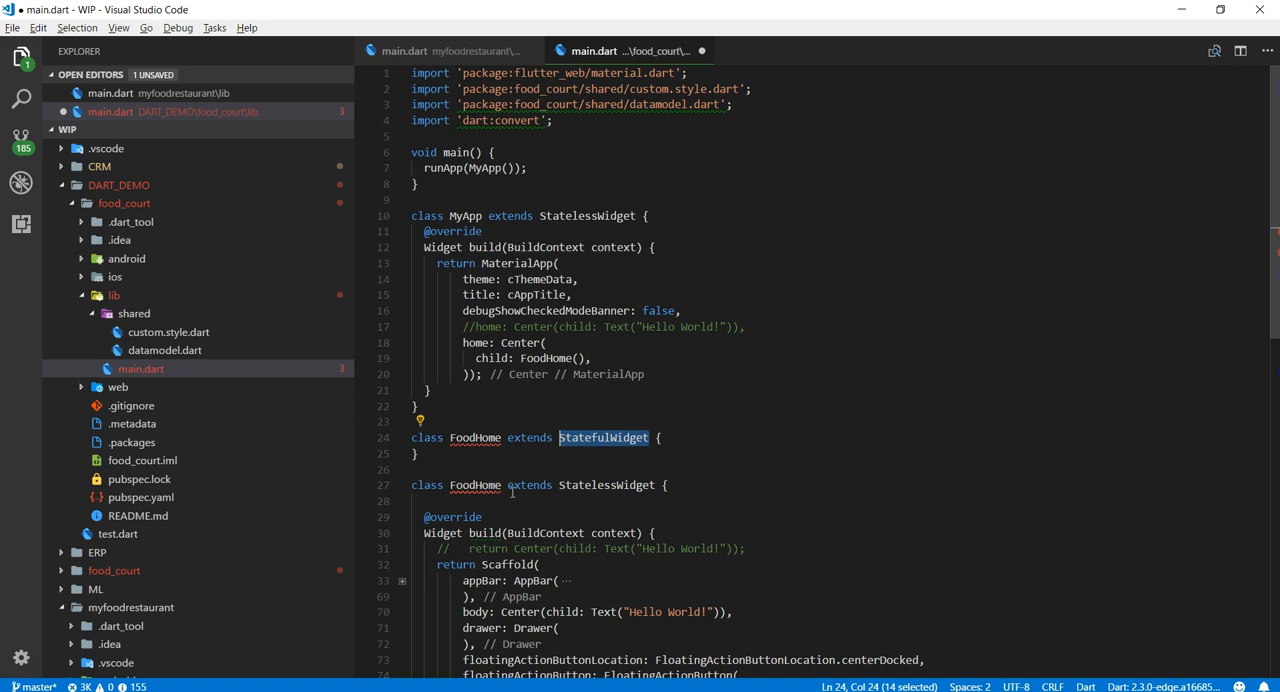
pyautogui.moveTo(1034, 486)
pyautogui.write('final String;')
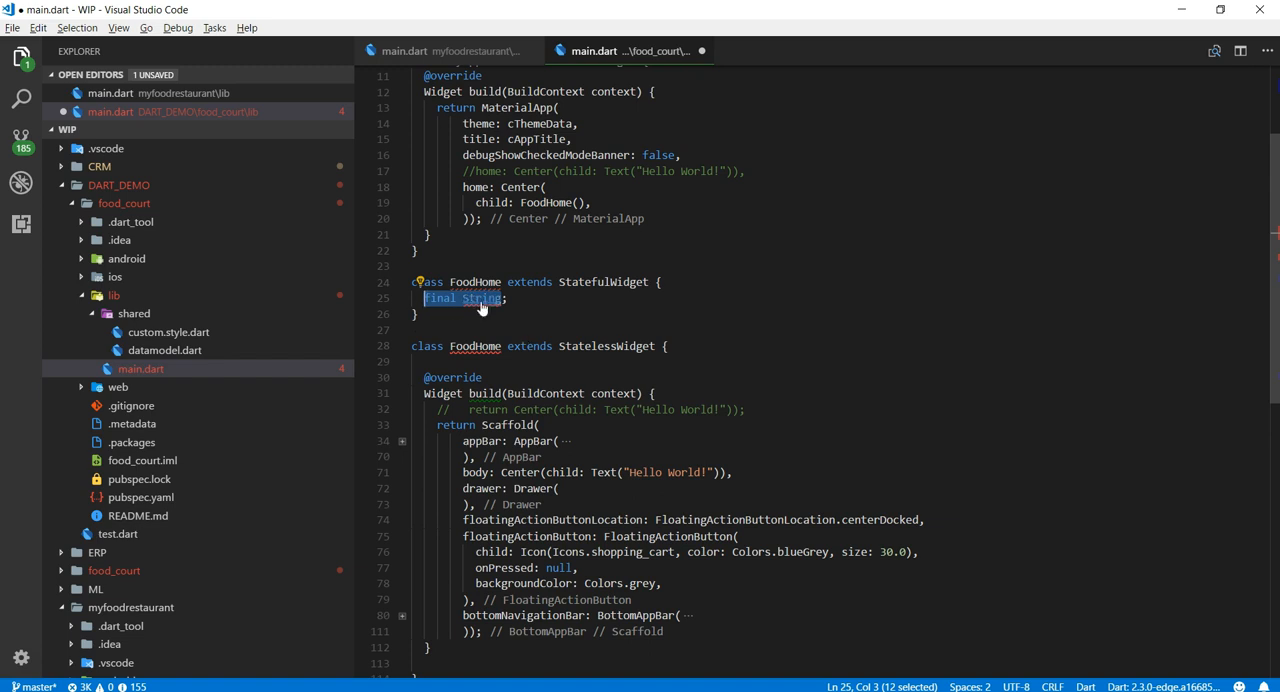
# Add FoodHome's title field, constructor and createState, making the old class _FoodHomeState
pyautogui.write('title')
pyautogui.write('FoodHome();')
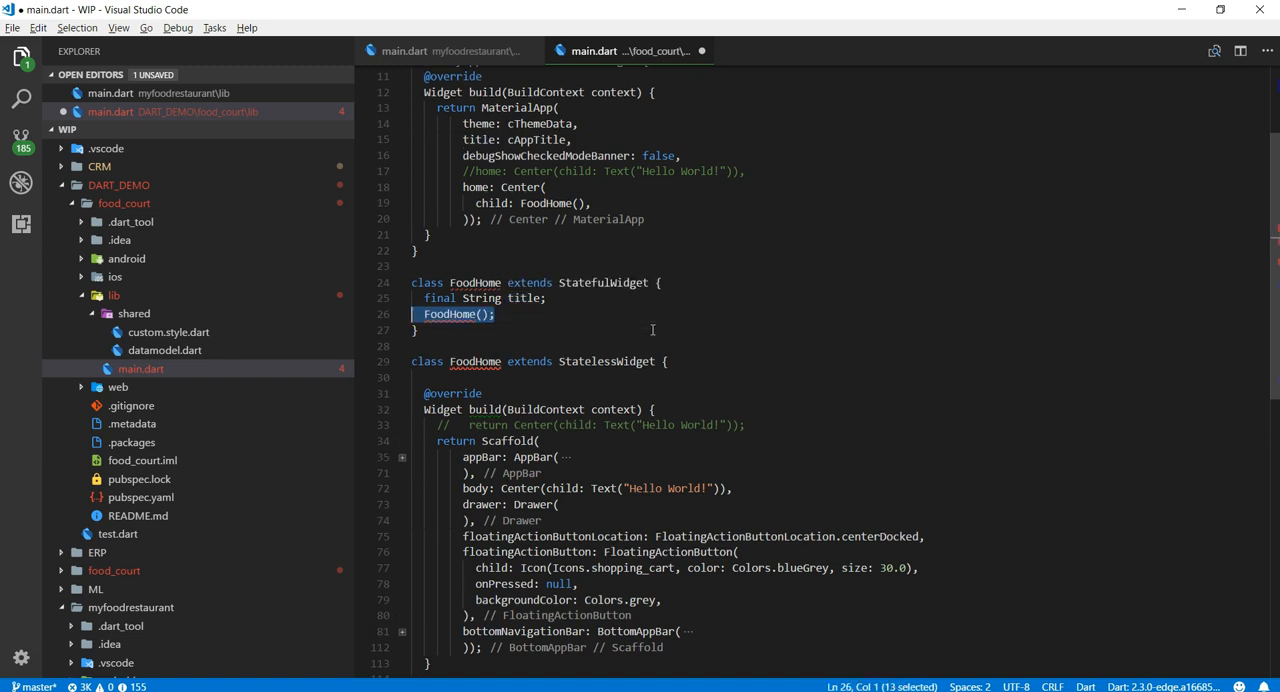
pyautogui.write('{')
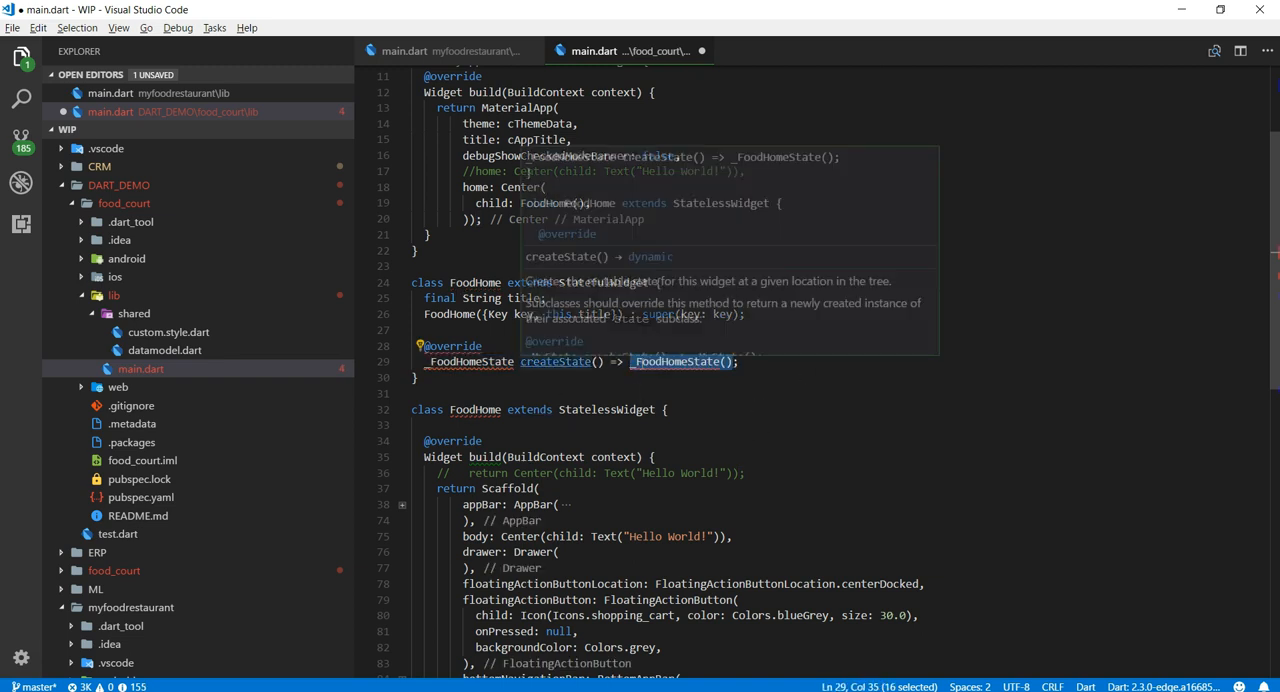
pyautogui.moveTo(1036, 403)
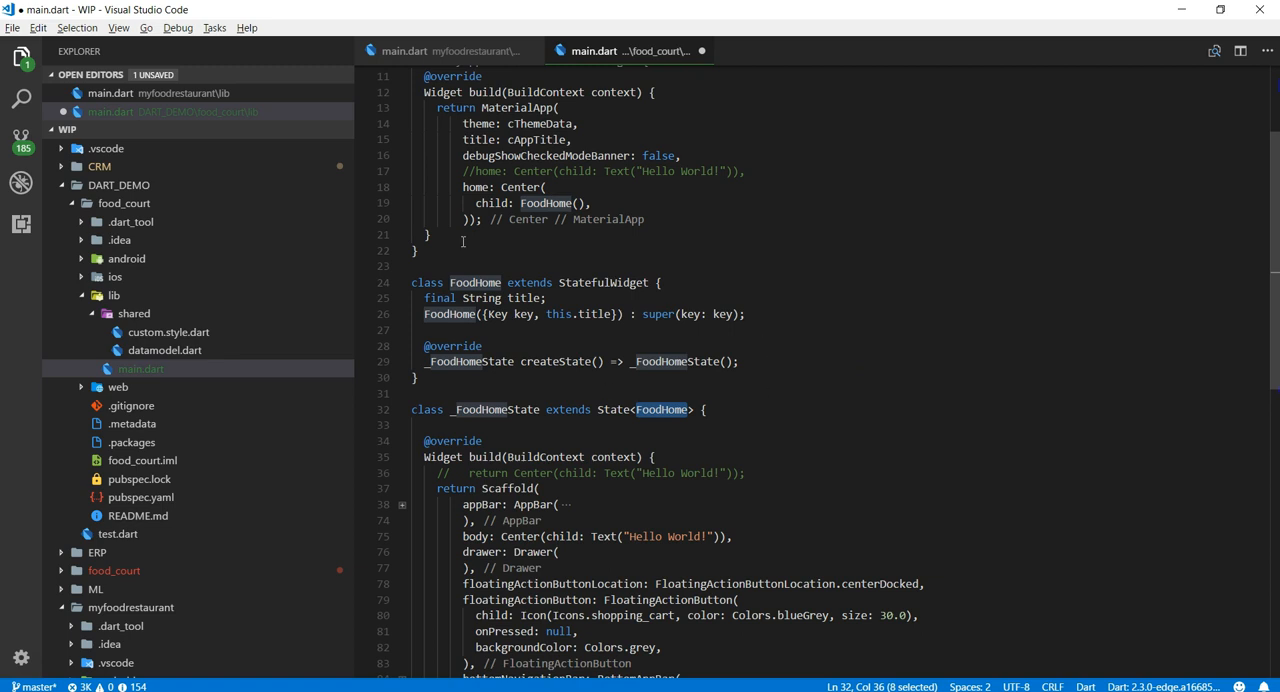
pyautogui.moveTo(617, 264)
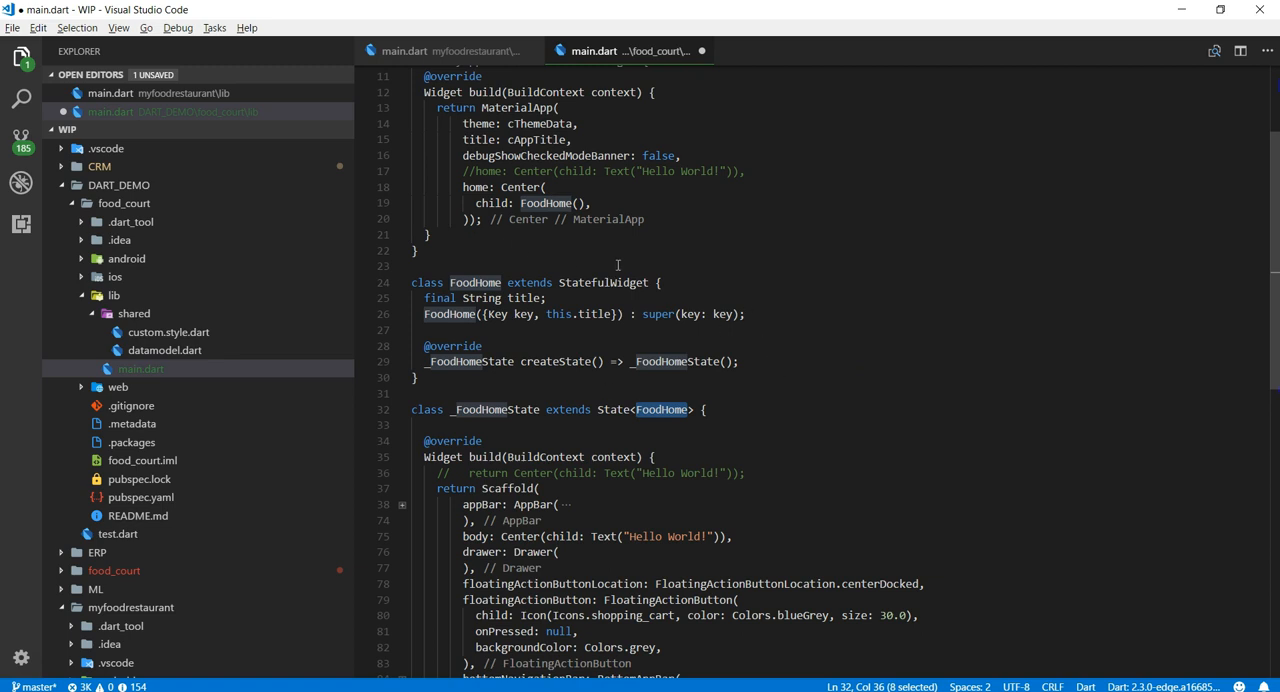
pyautogui.moveTo(479, 275)
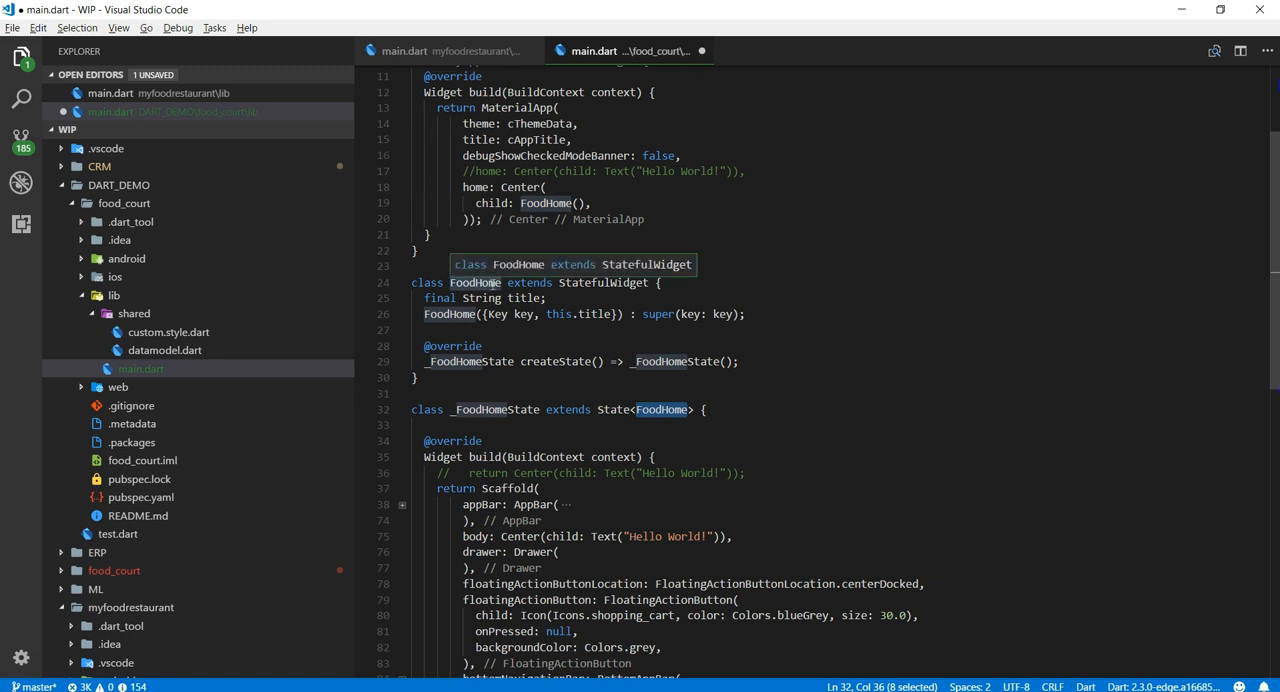
pyautogui.moveTo(663, 408)
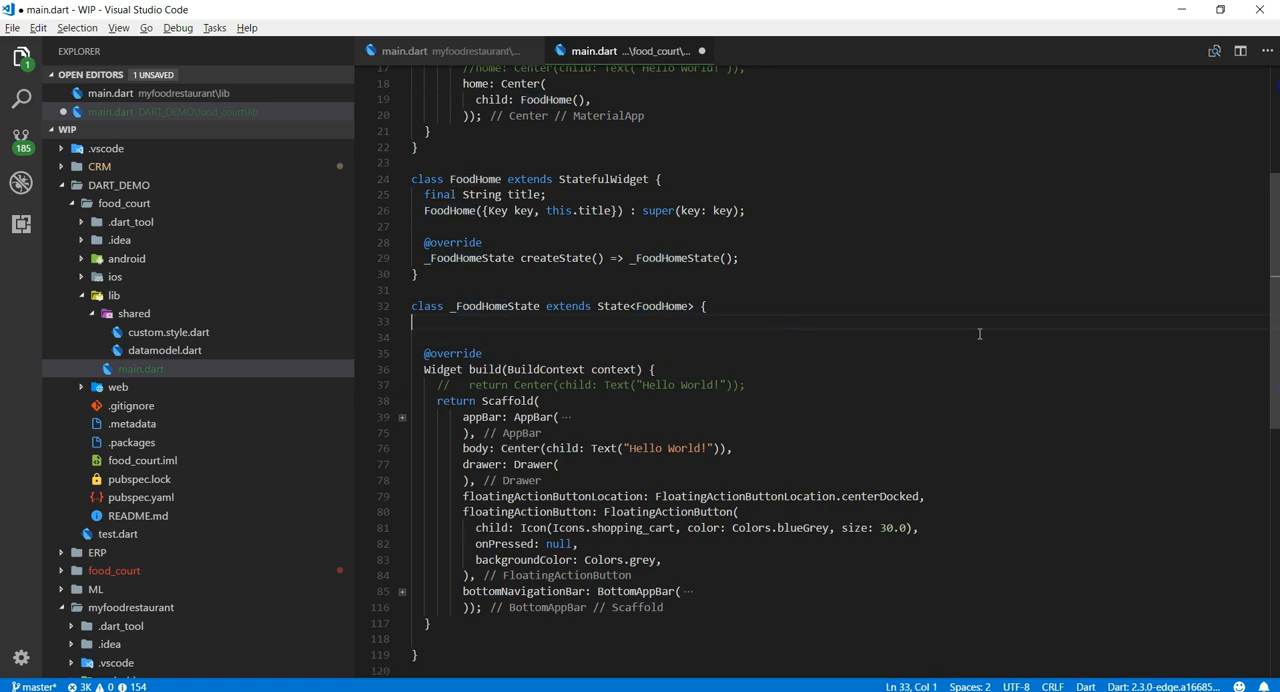
# Declare List<FoodMenu> foodMenuItems and view datamodel.dart via Go to Definition
pyautogui.write('List<>')
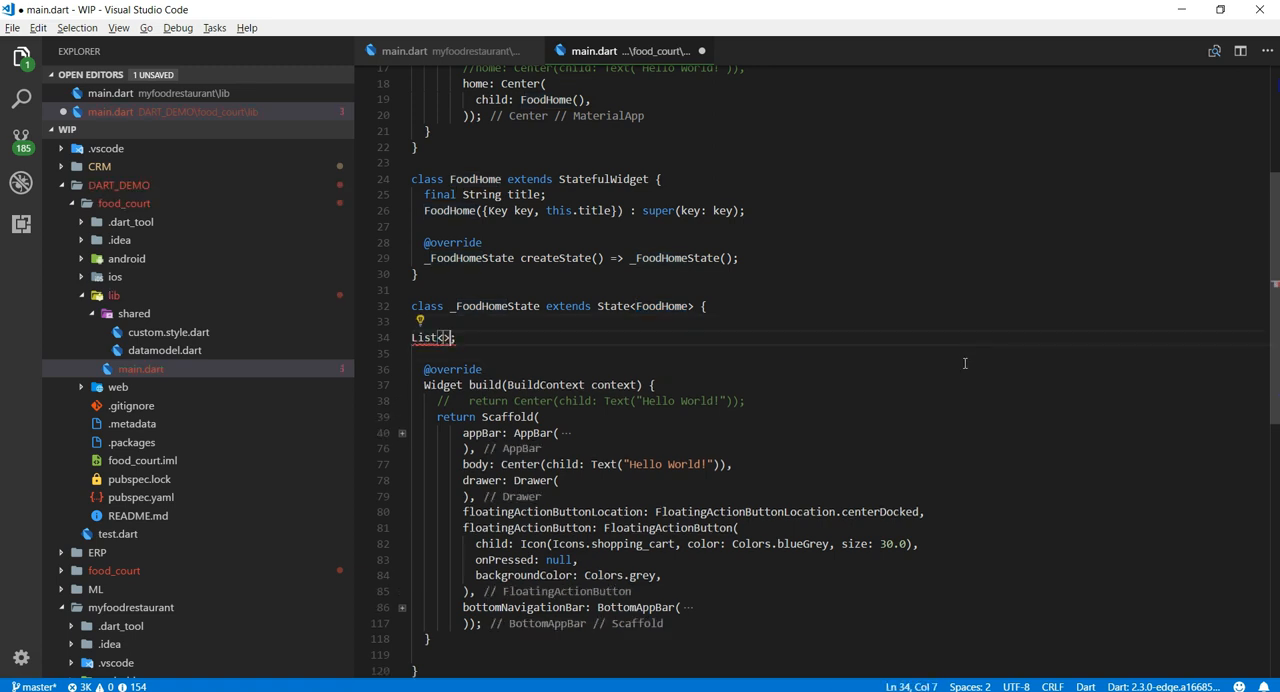
pyautogui.write('foodMenuItems = [];')
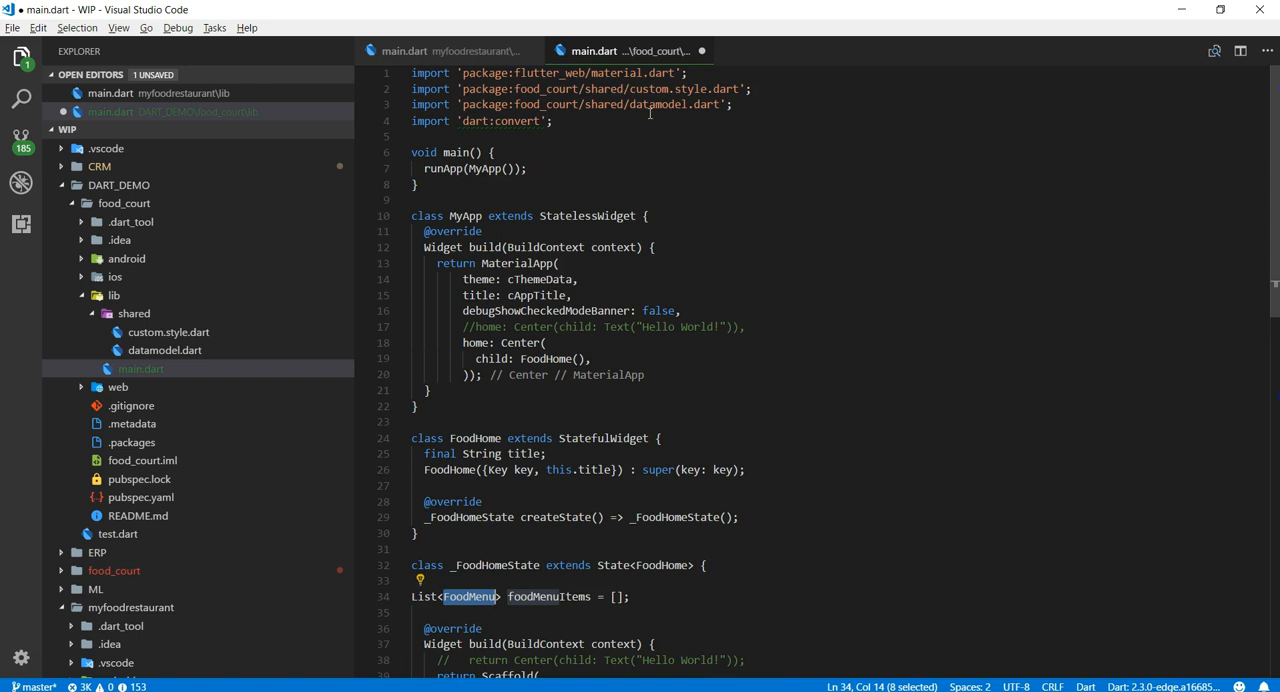
pyautogui.rightClick(650, 115)
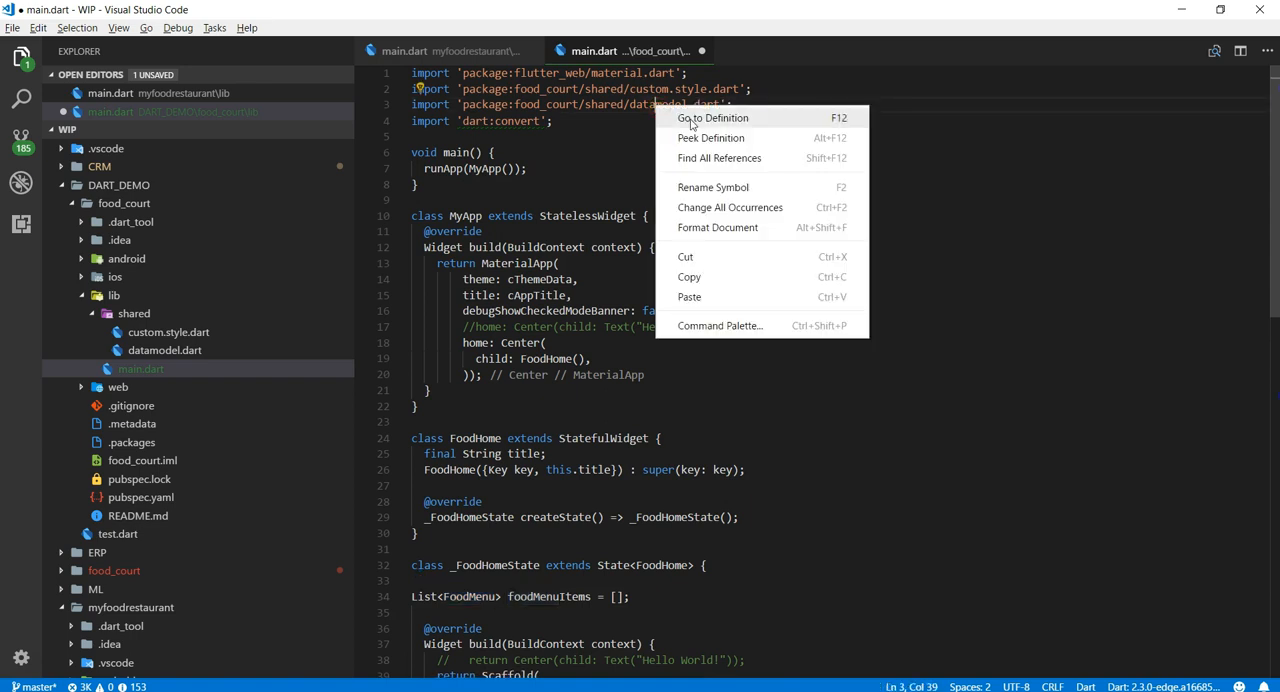
pyautogui.click(712, 117)
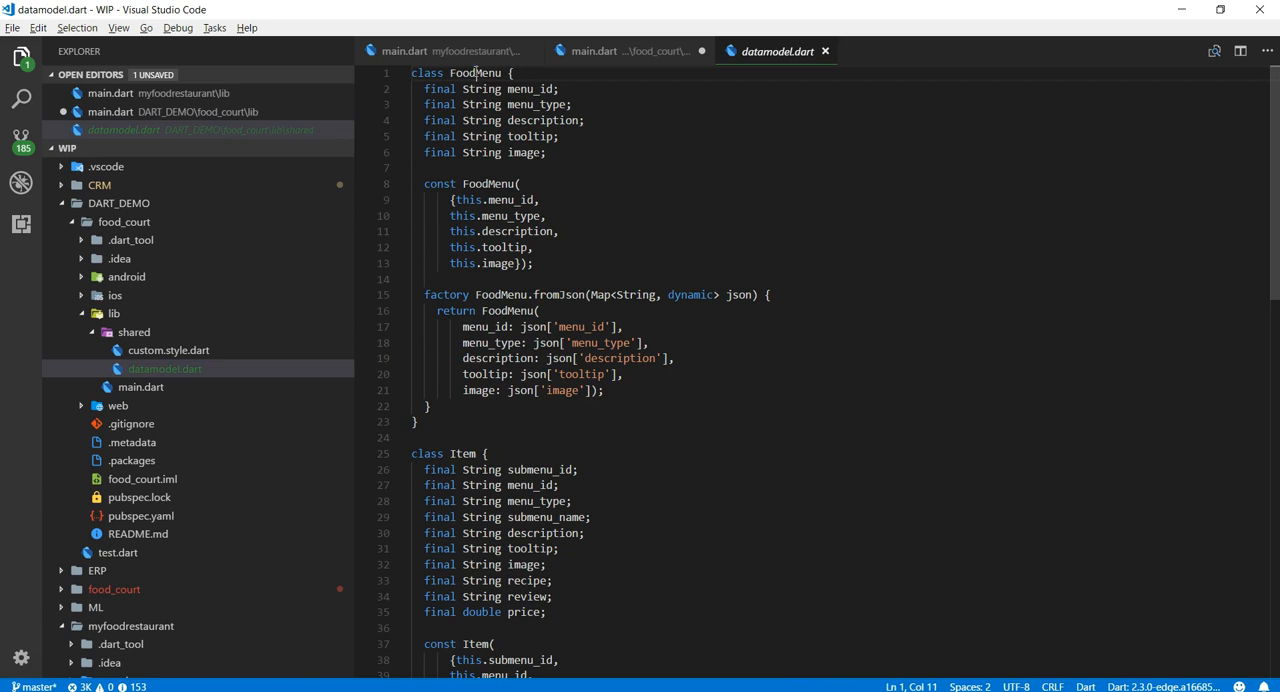
pyautogui.click(592, 51)
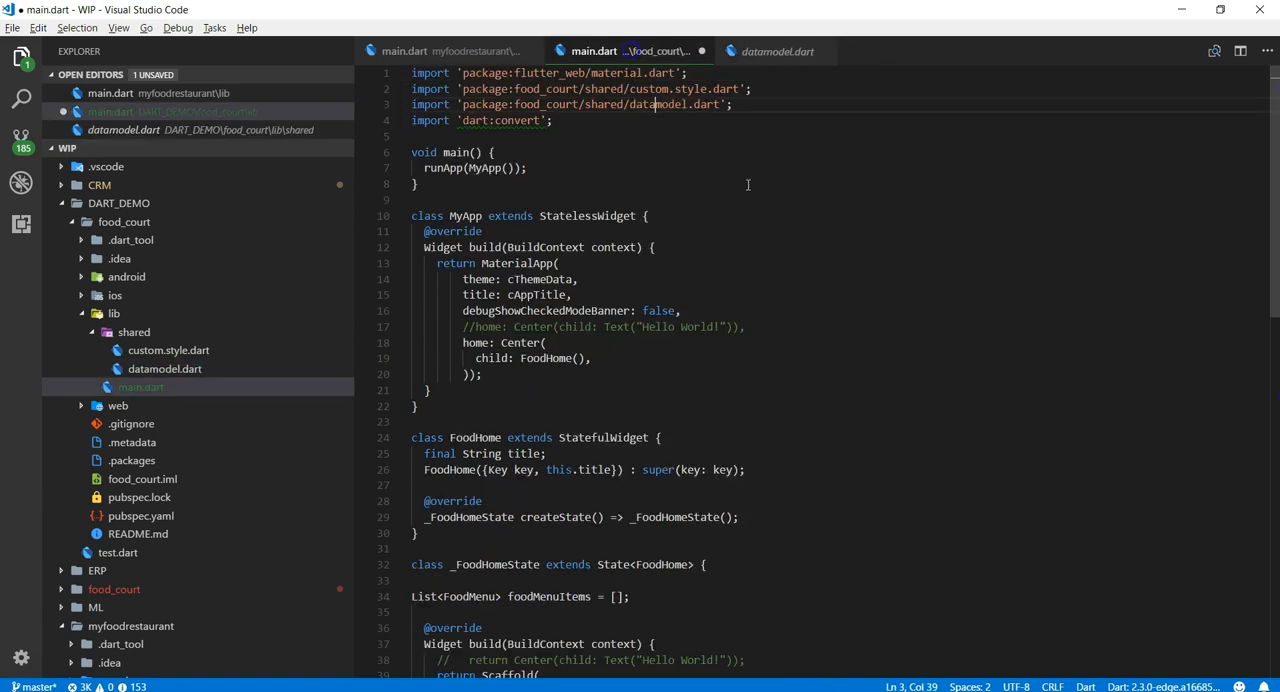
pyautogui.scroll(-3)
pyautogui.write('Future fetchFoodMenu() {')
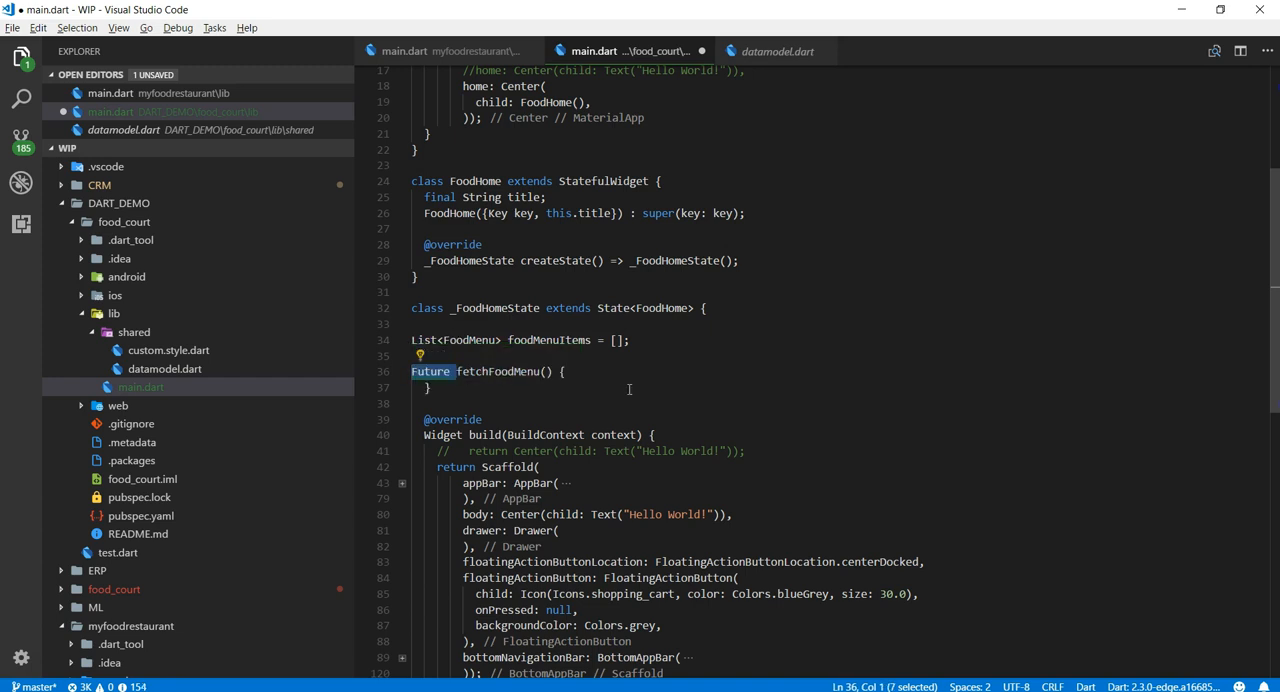
pyautogui.moveTo(1215, 390)
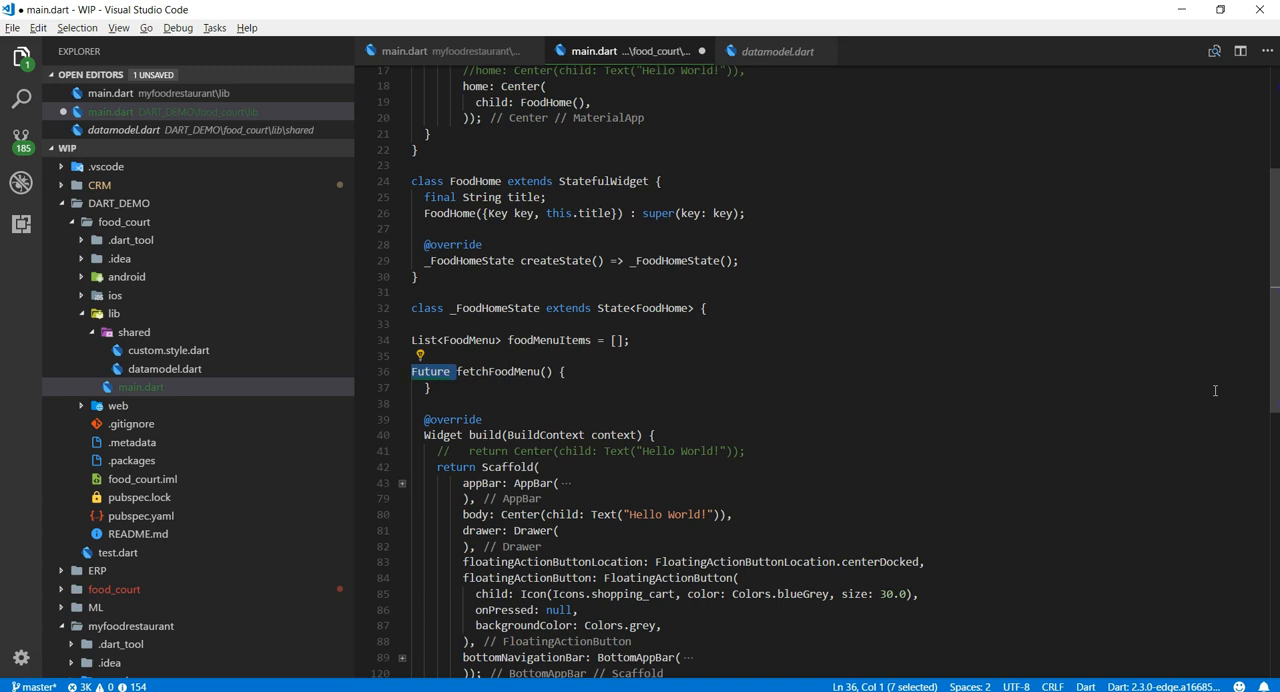
# Make fetchFoodMenu async, load 'mockdata/mock-data-menu.json' and decode data into Iterable l
pyautogui.write('async')
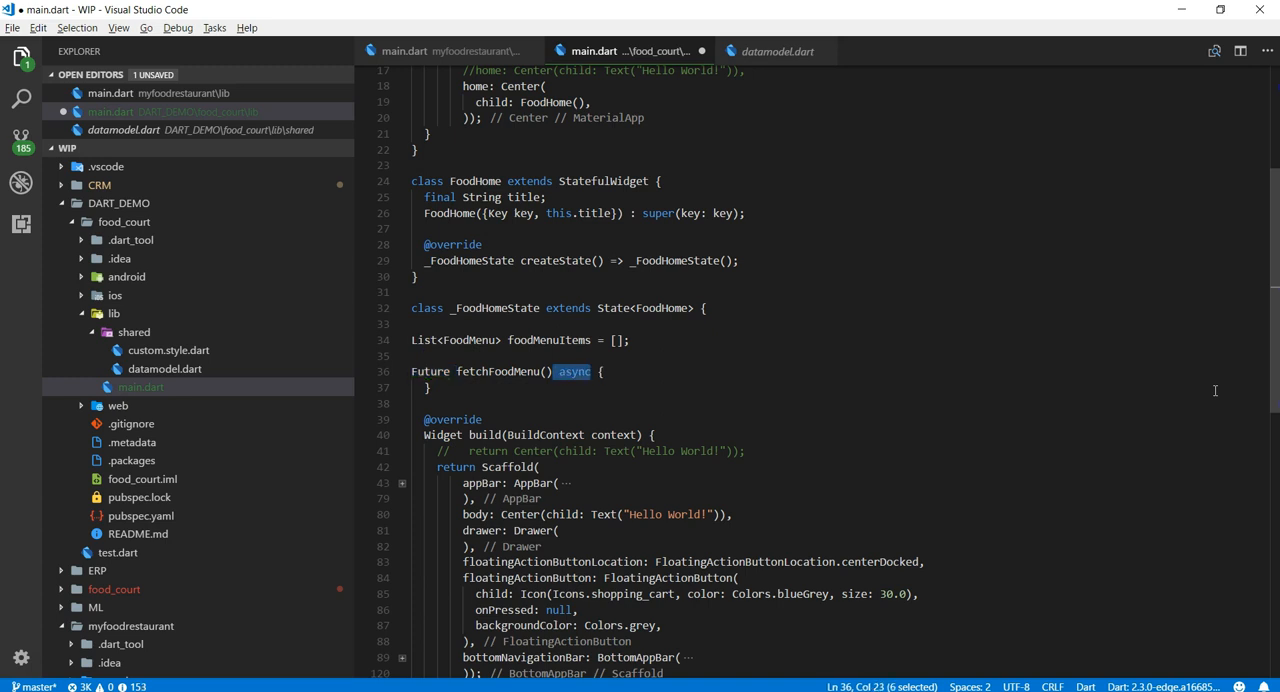
pyautogui.write('var data;')
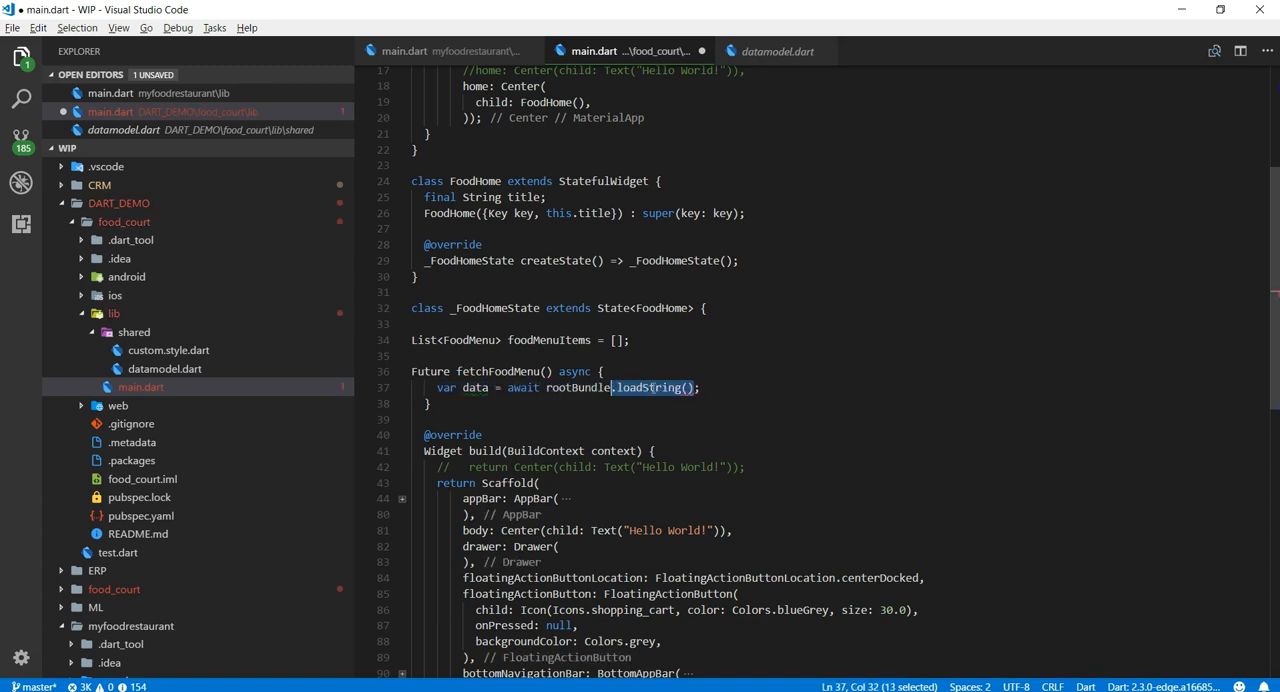
pyautogui.write("'mockdata/mock-data-menu.json'")
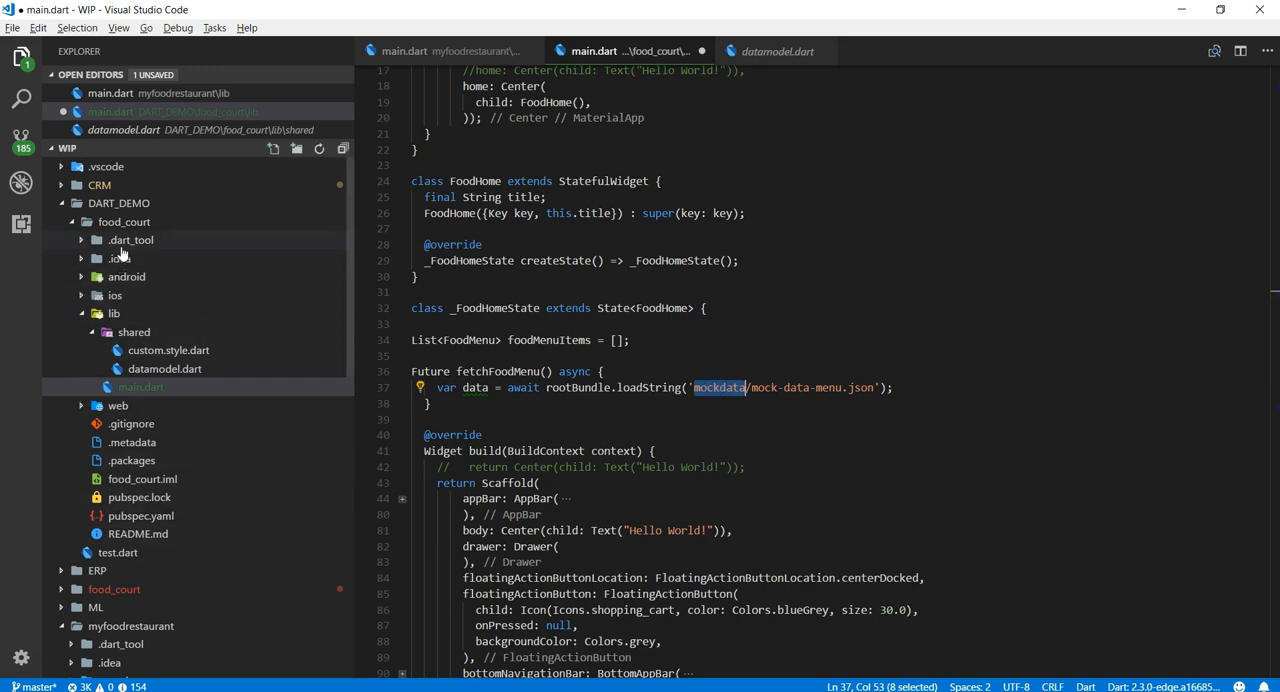
pyautogui.click(118, 405)
pyautogui.write('Iterable l = json.decode();')
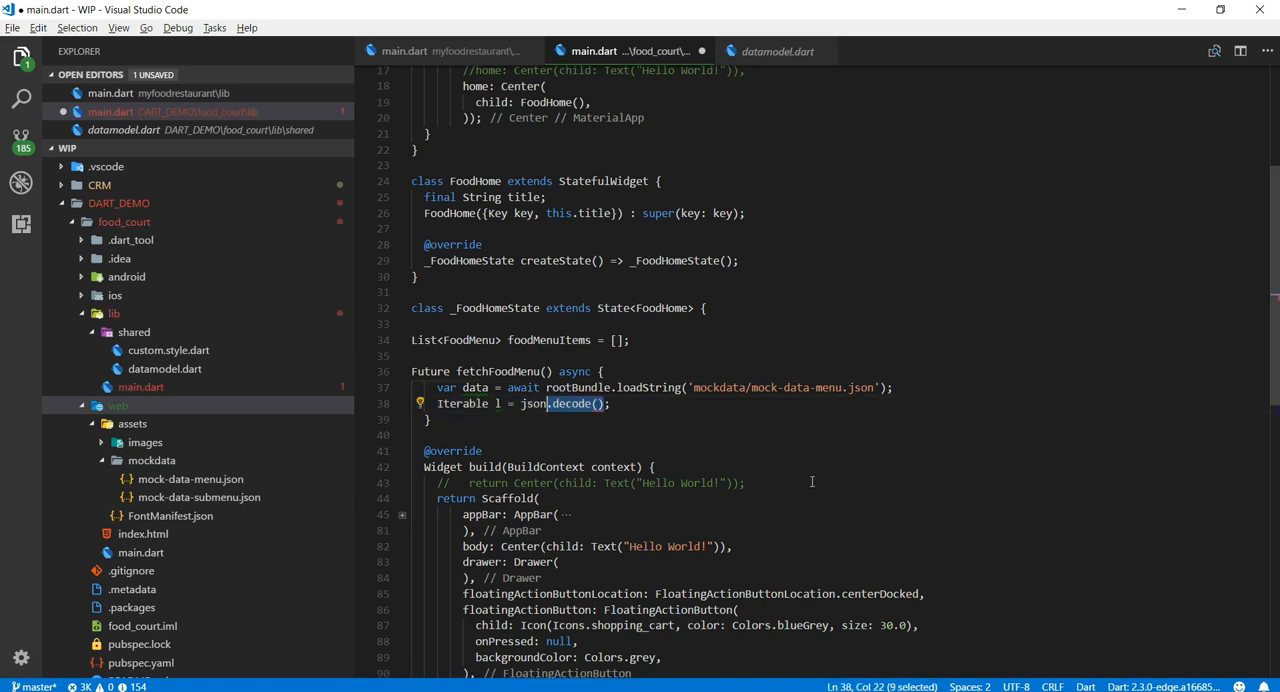
pyautogui.write('data')
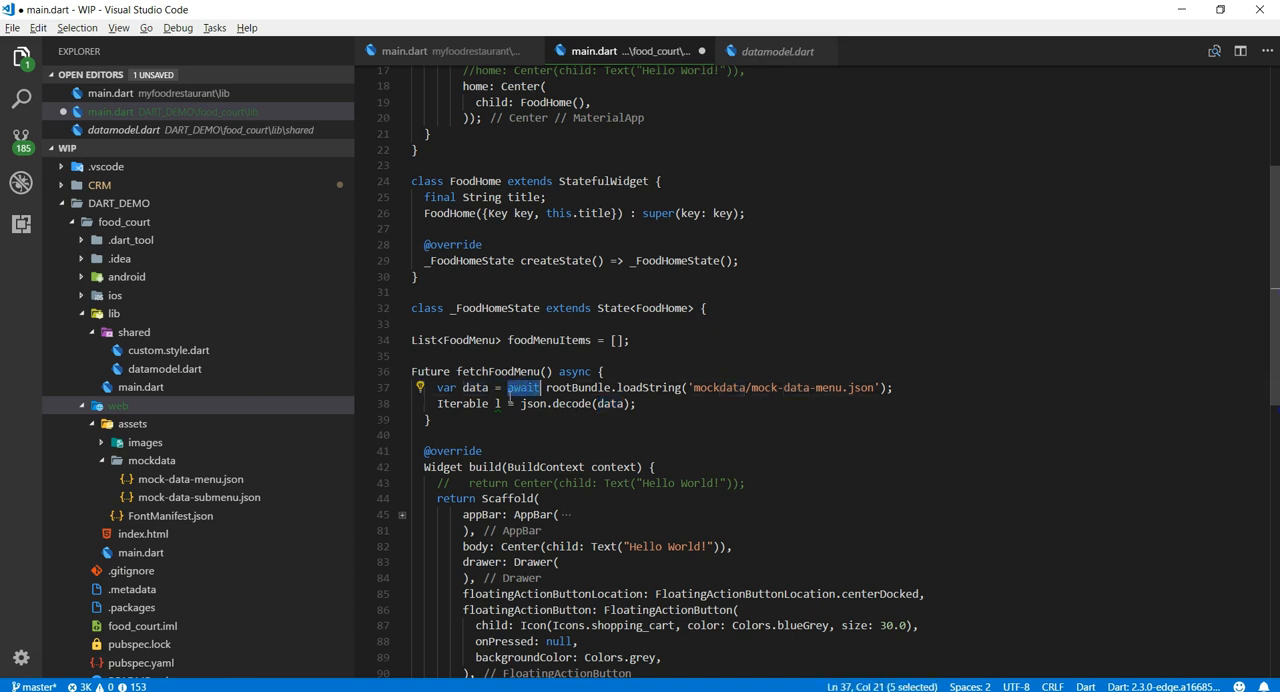
pyautogui.doubleClick(473, 387)
pyautogui.write('setState(() {')
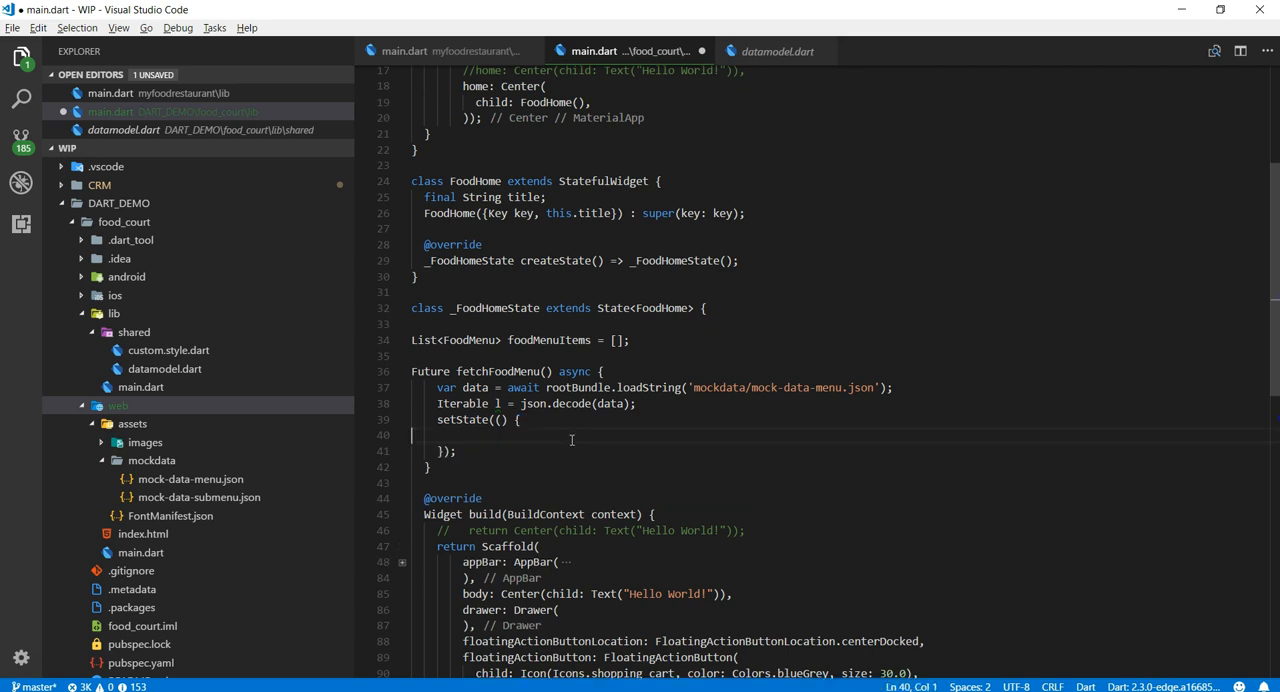
# Inside setState, assign foodMenuItems = l.map((i) => FoodMenu.fromJson())
pyautogui.write('foodMenuItems = ;')
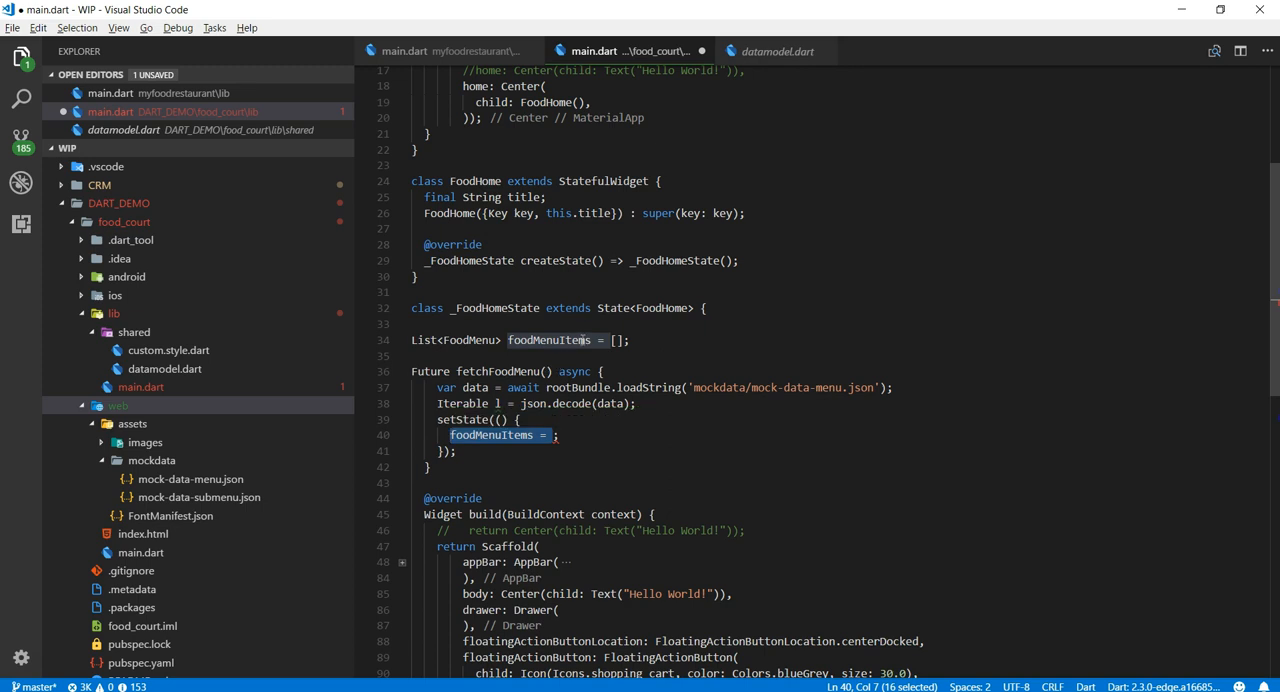
pyautogui.write('l.map()')
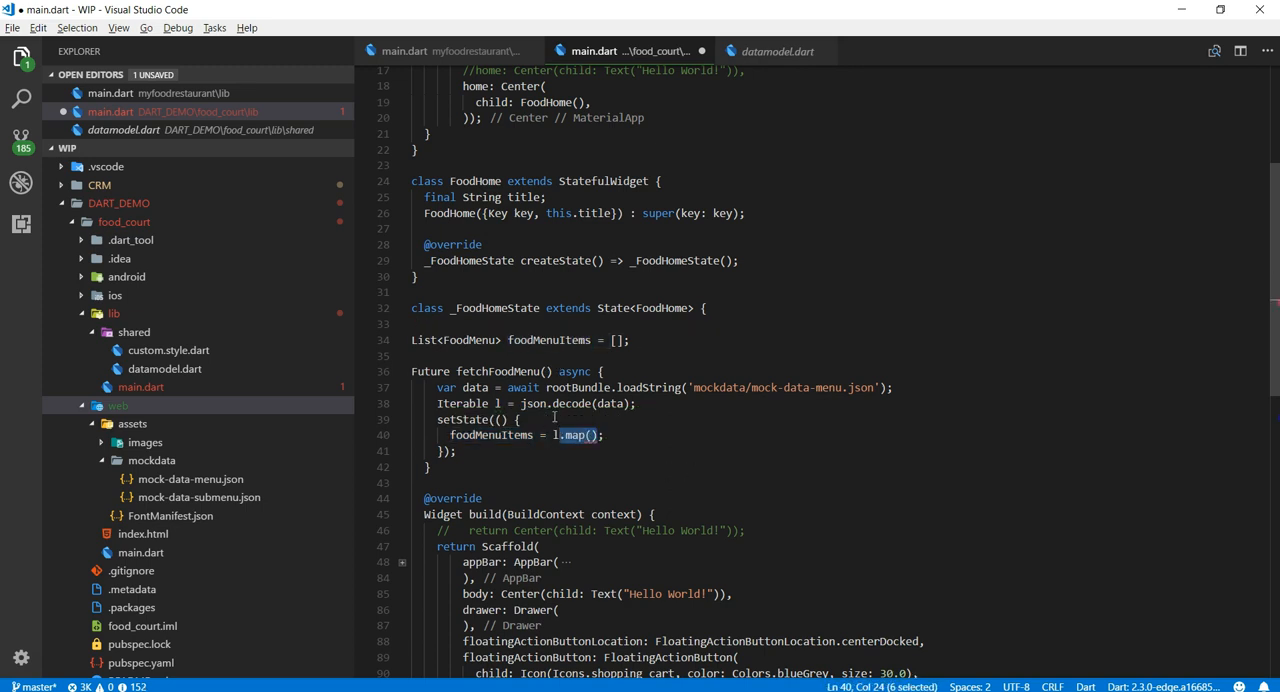
pyautogui.click(495, 403)
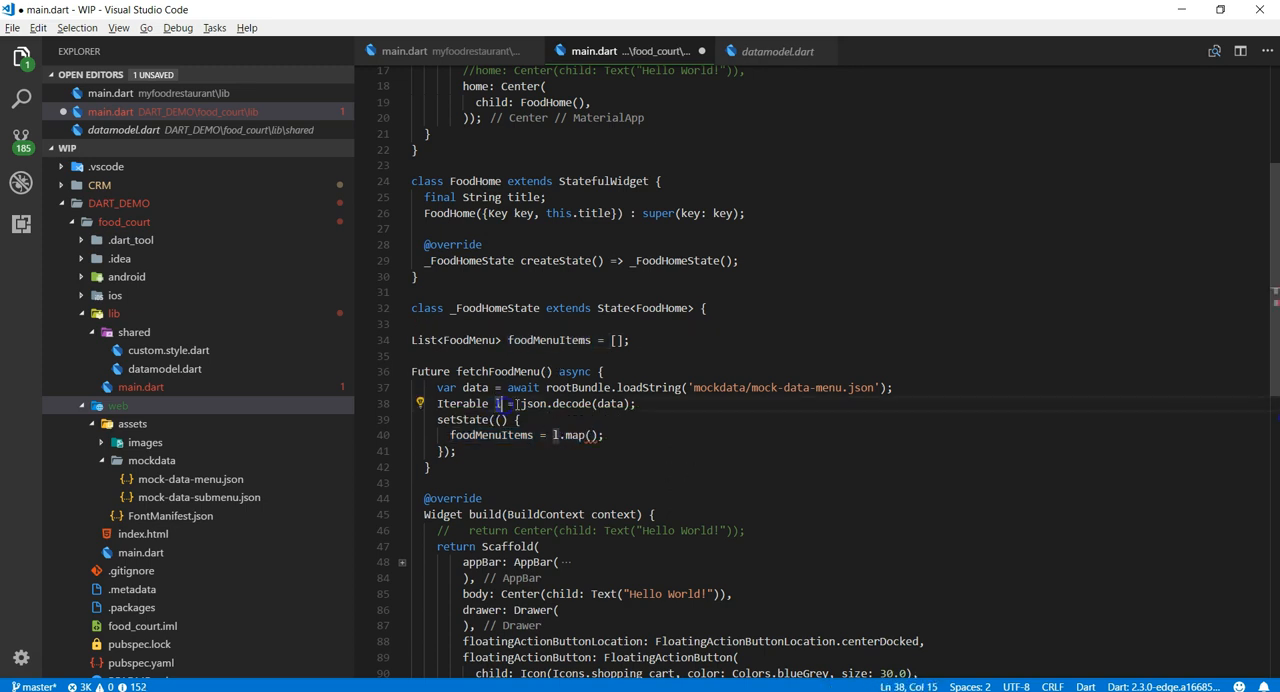
pyautogui.write('(i) =>')
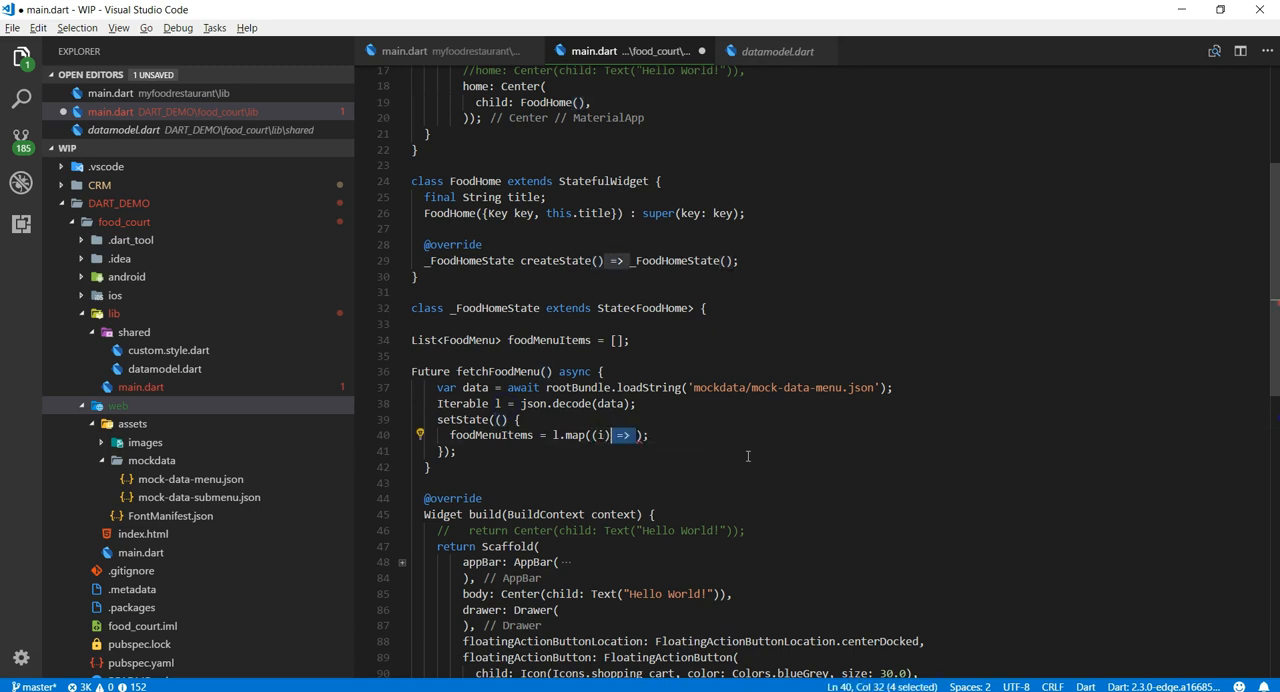
pyautogui.write('FoodMenu.fromJson()')
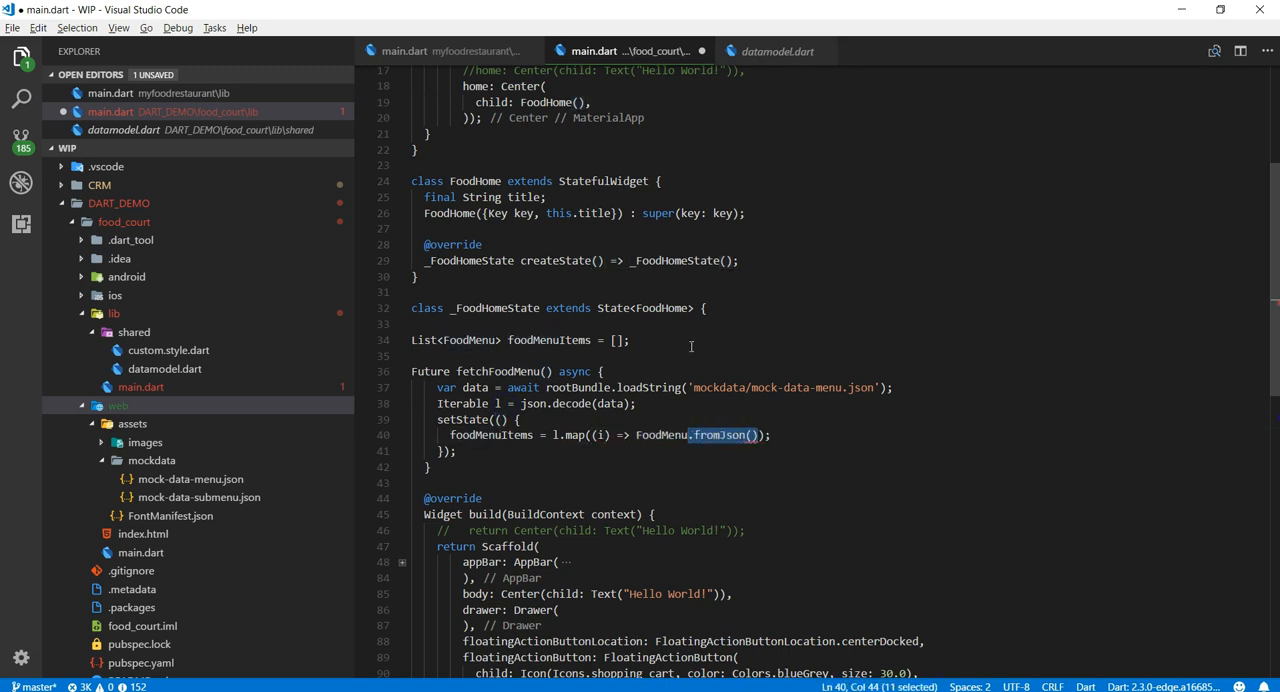
pyautogui.doubleClick(661, 434)
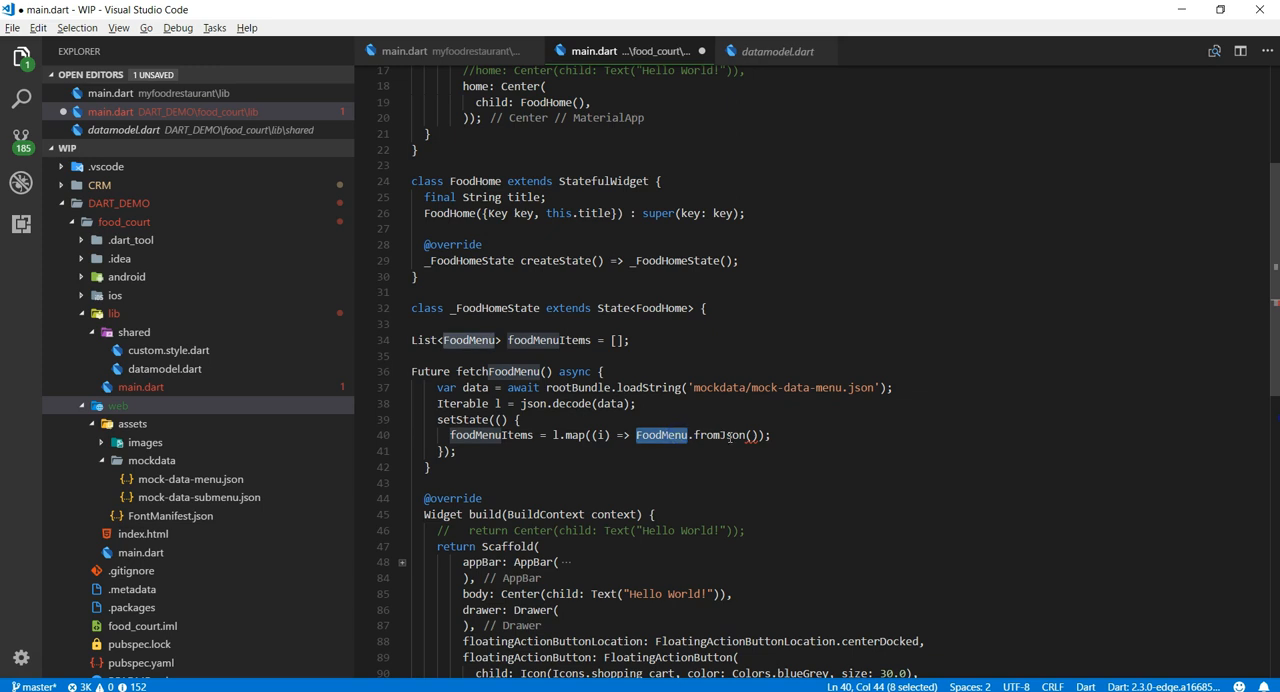
# Check fromJson in datamodel.dart, then pass i and append .toList()
pyautogui.click(777, 51)
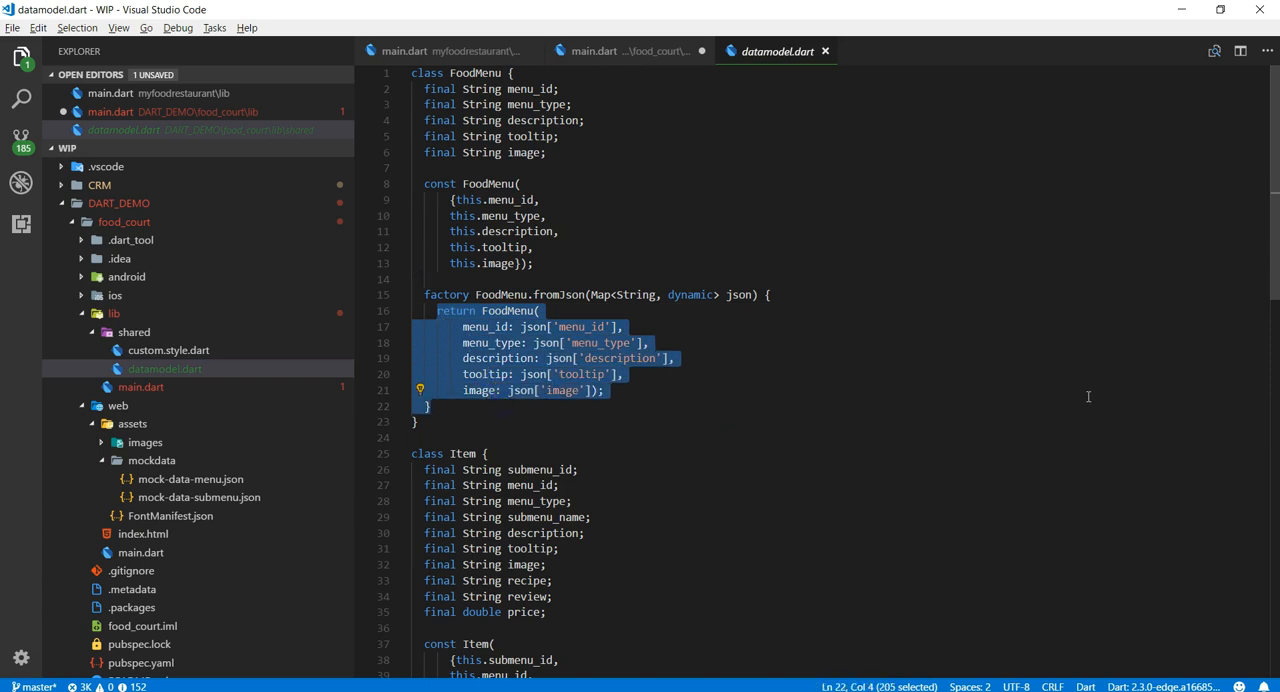
pyautogui.moveTo(630, 51)
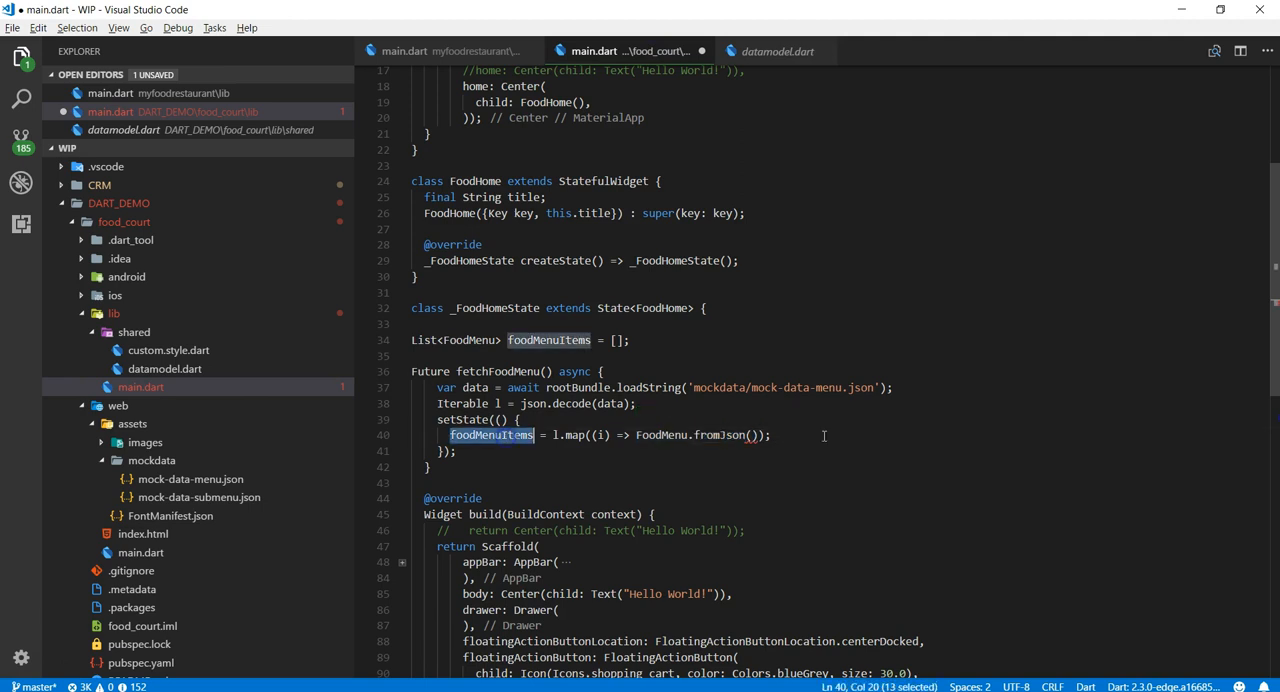
pyautogui.write('i')
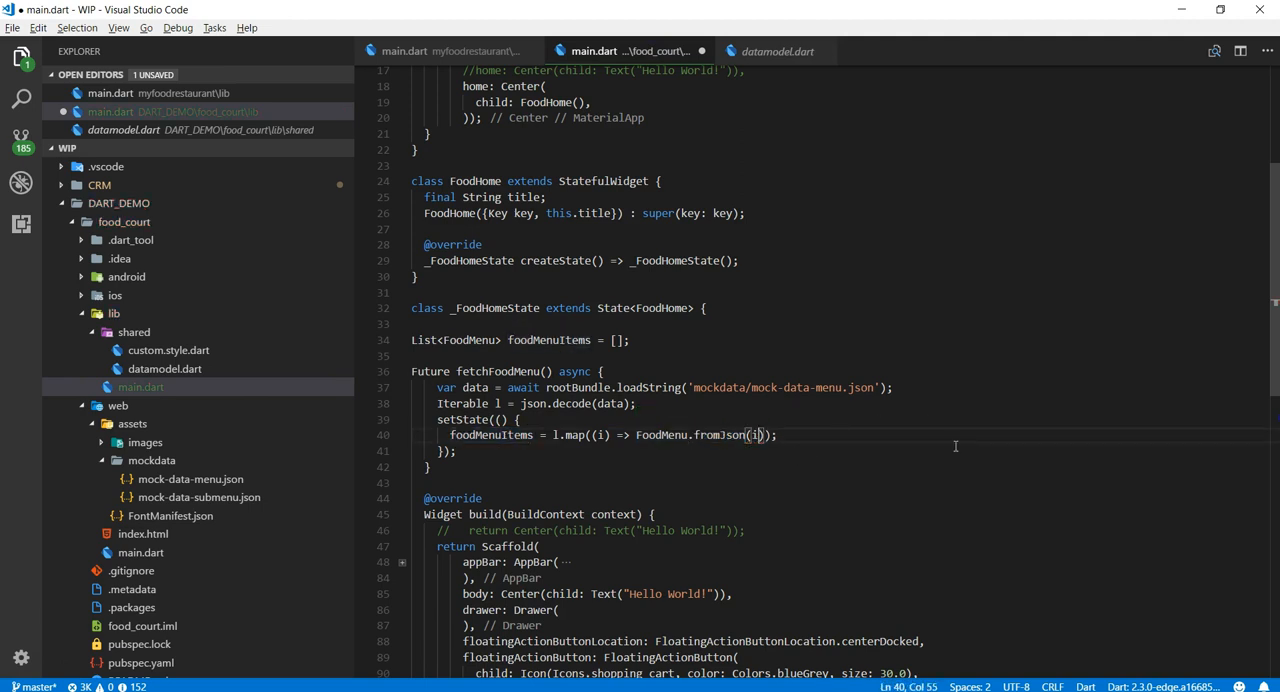
pyautogui.write('.toList();')
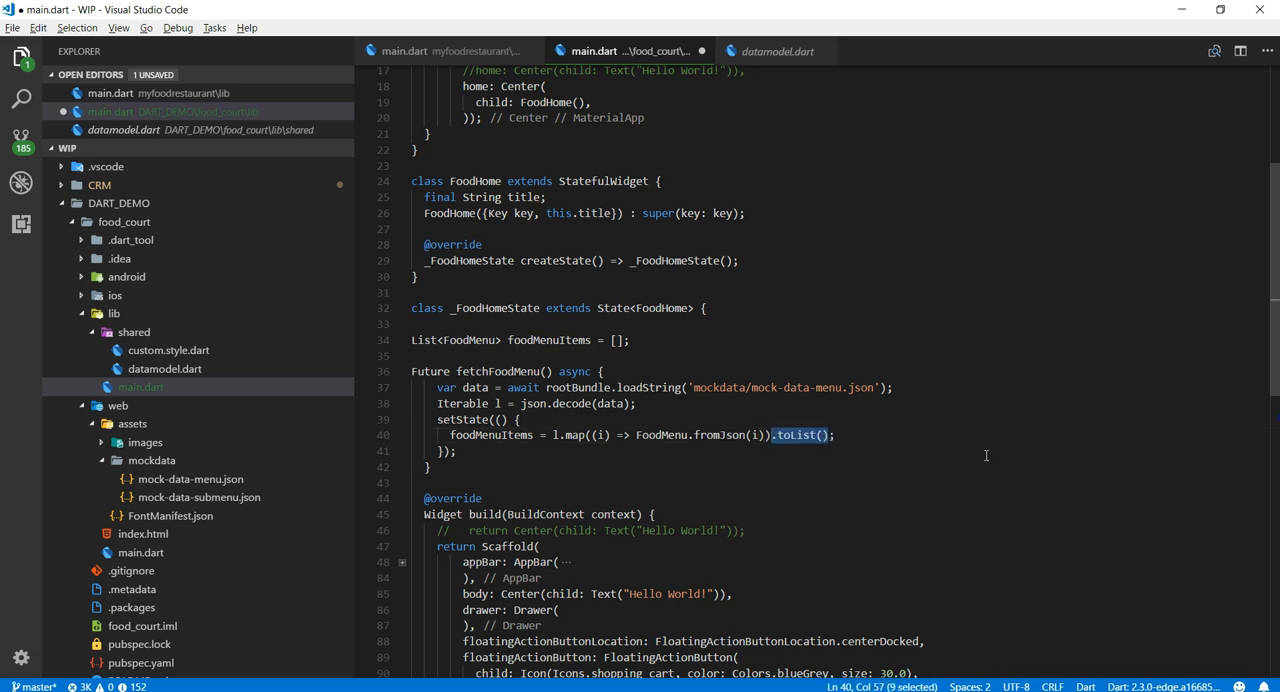
pyautogui.doubleClick(491, 435)
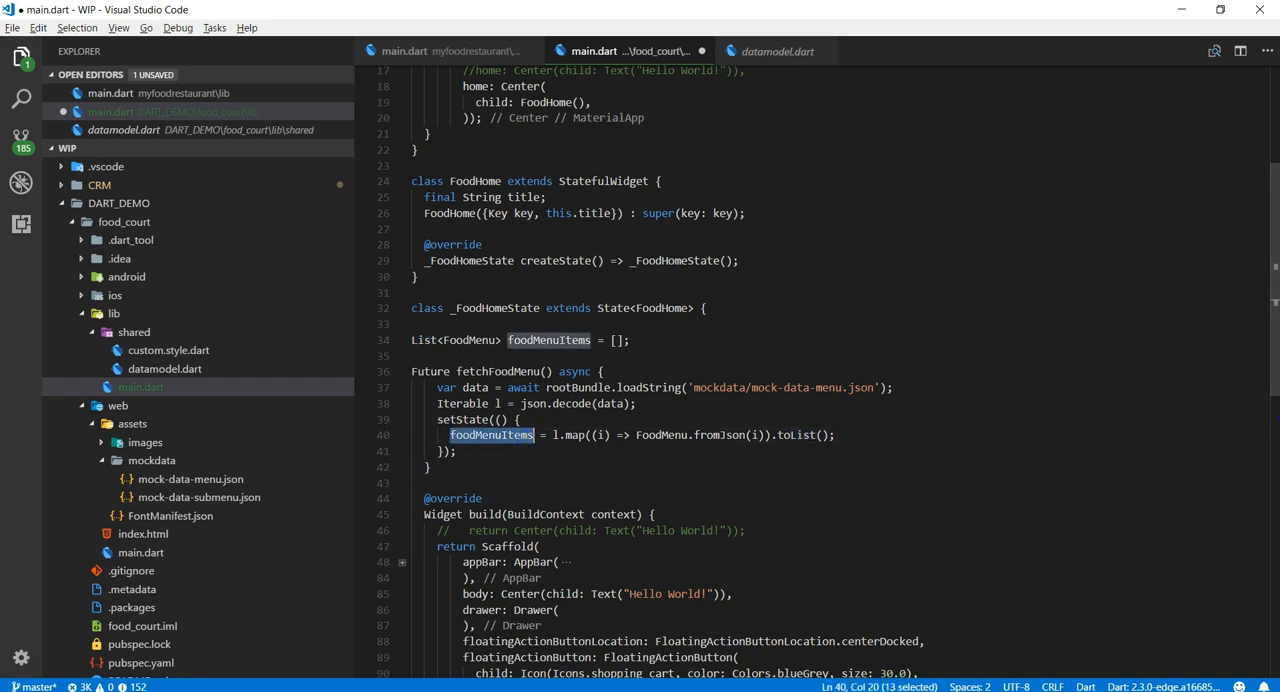
pyautogui.scroll(-3)
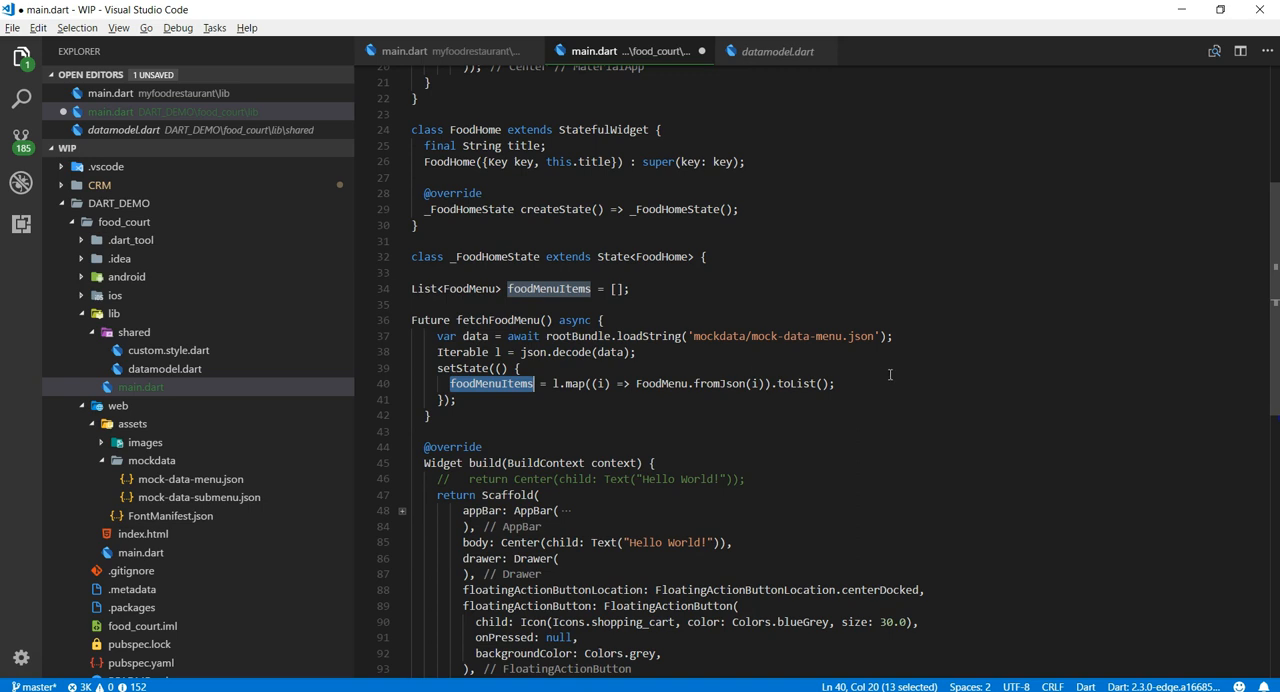
# Write an initState override calling super.initState(); then fetchFoodMenu();
pyautogui.press('Enter')
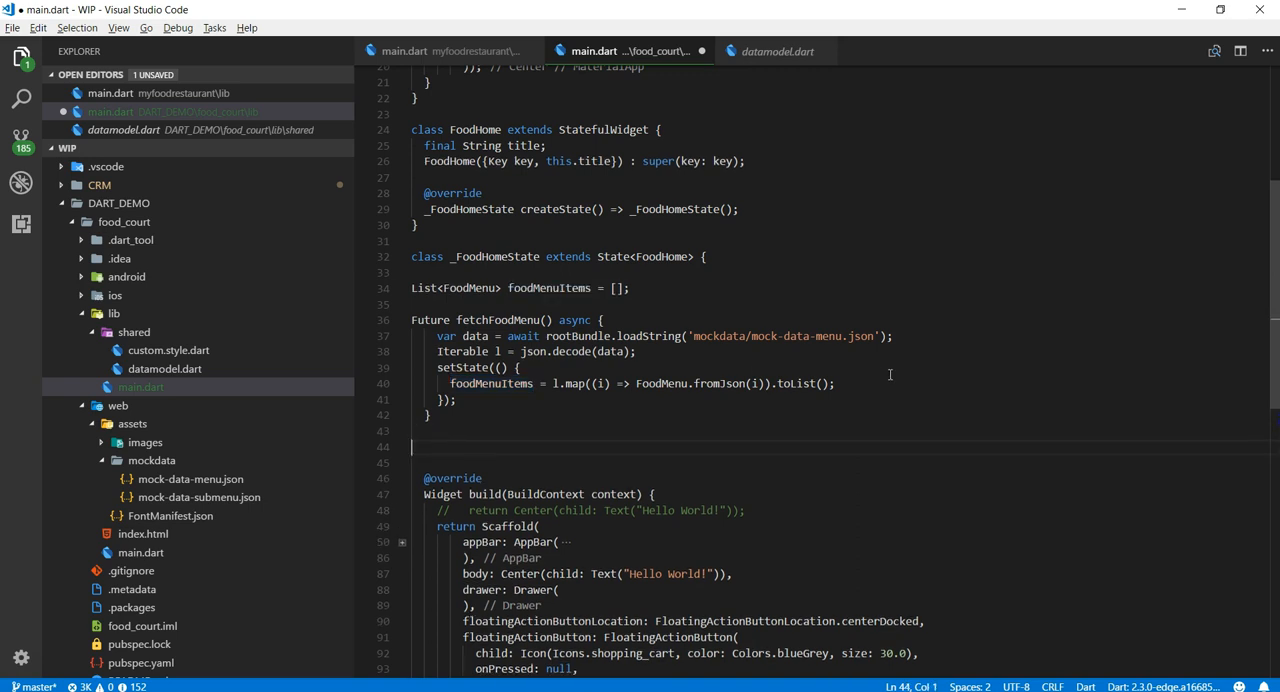
pyautogui.click(494, 320)
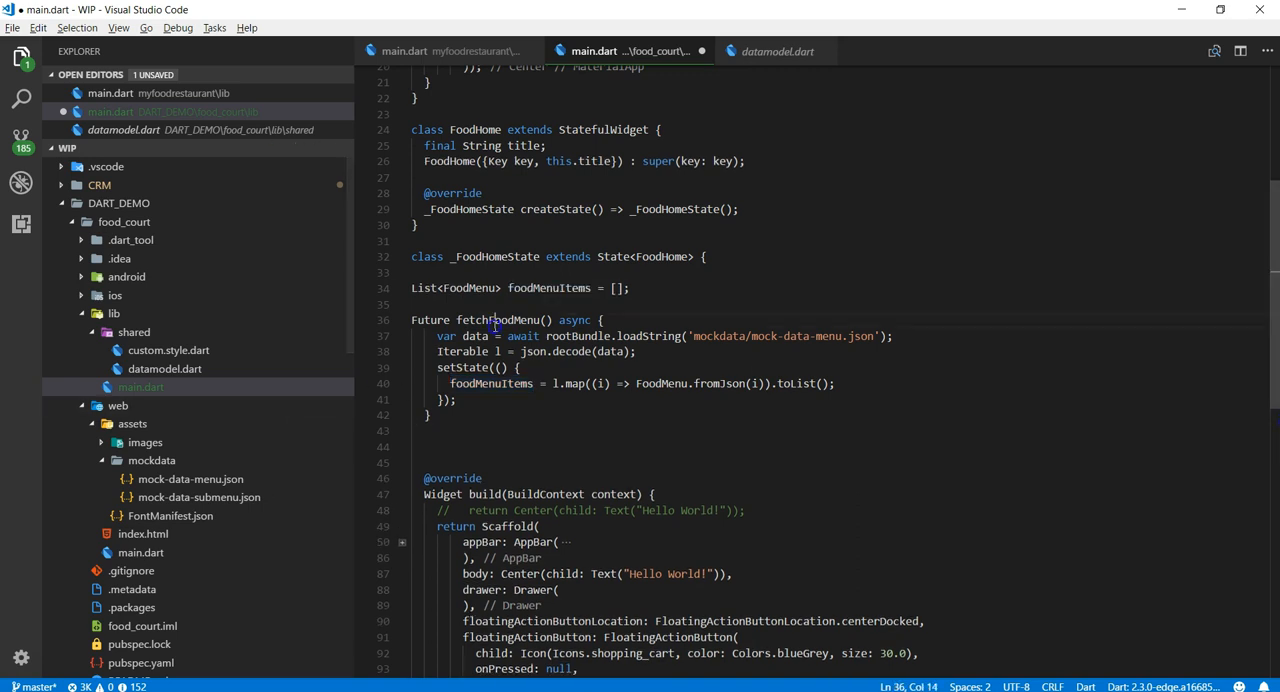
pyautogui.doubleClick(497, 320)
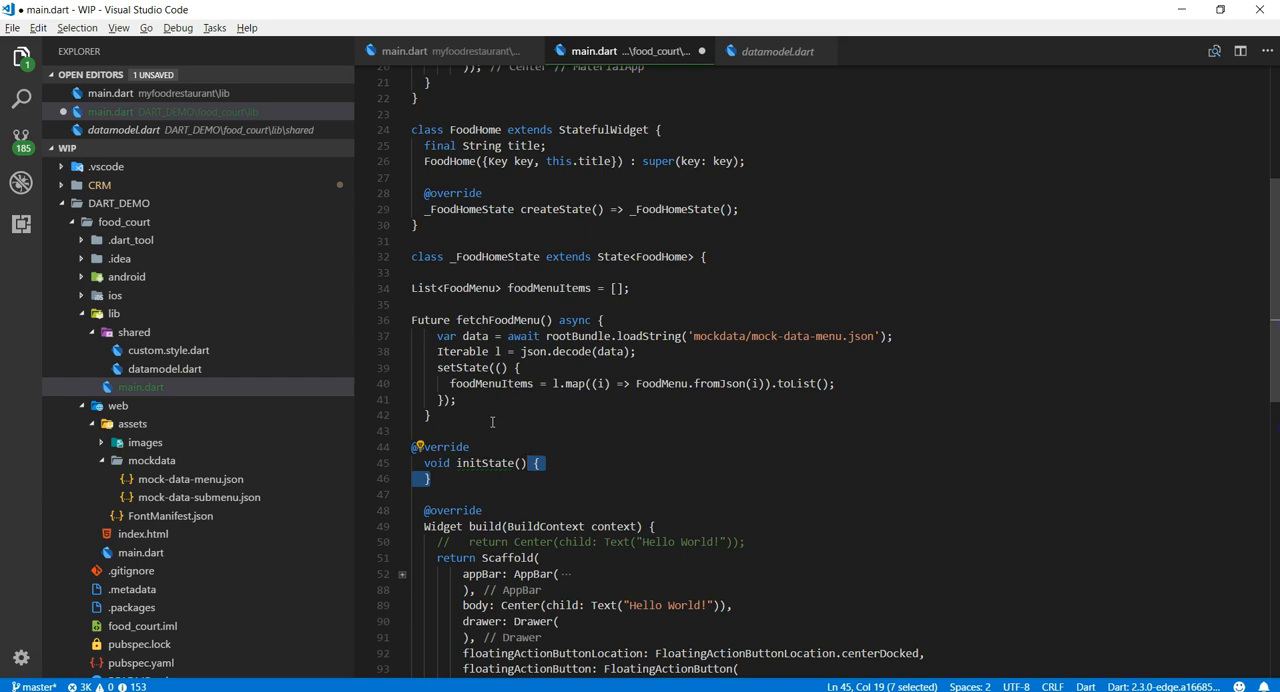
pyautogui.write('super.initState();')
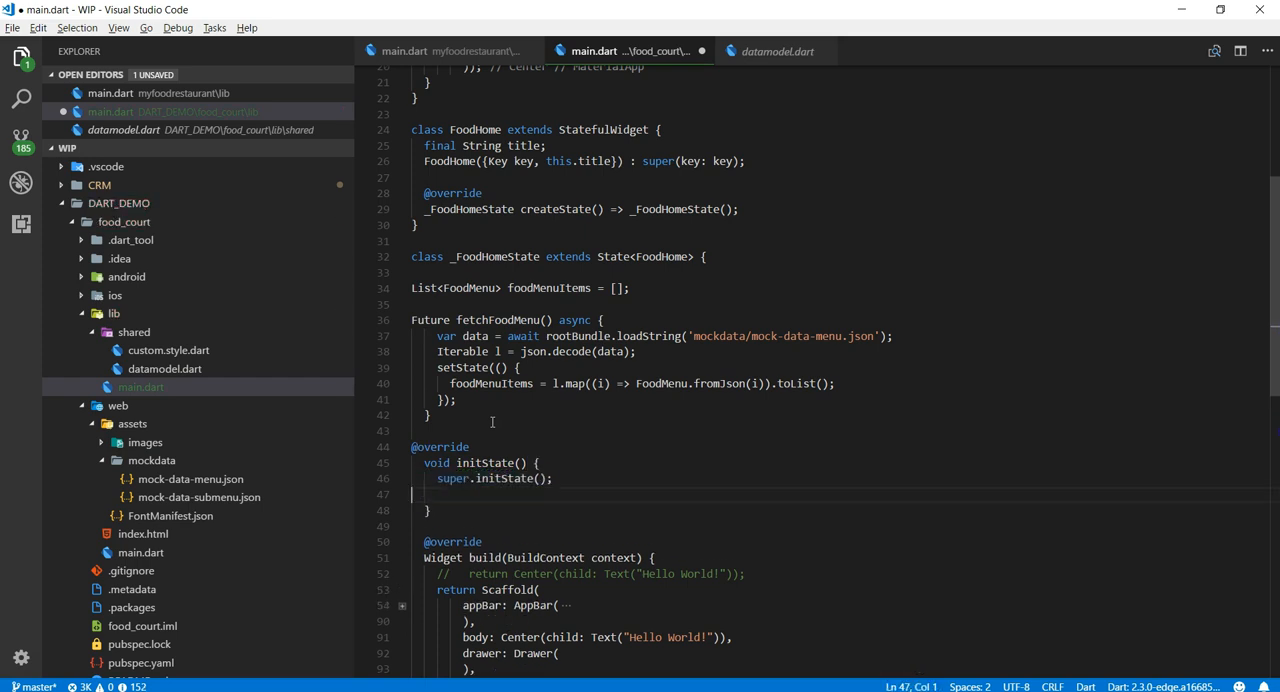
pyautogui.write('fetchFoodMenu();')
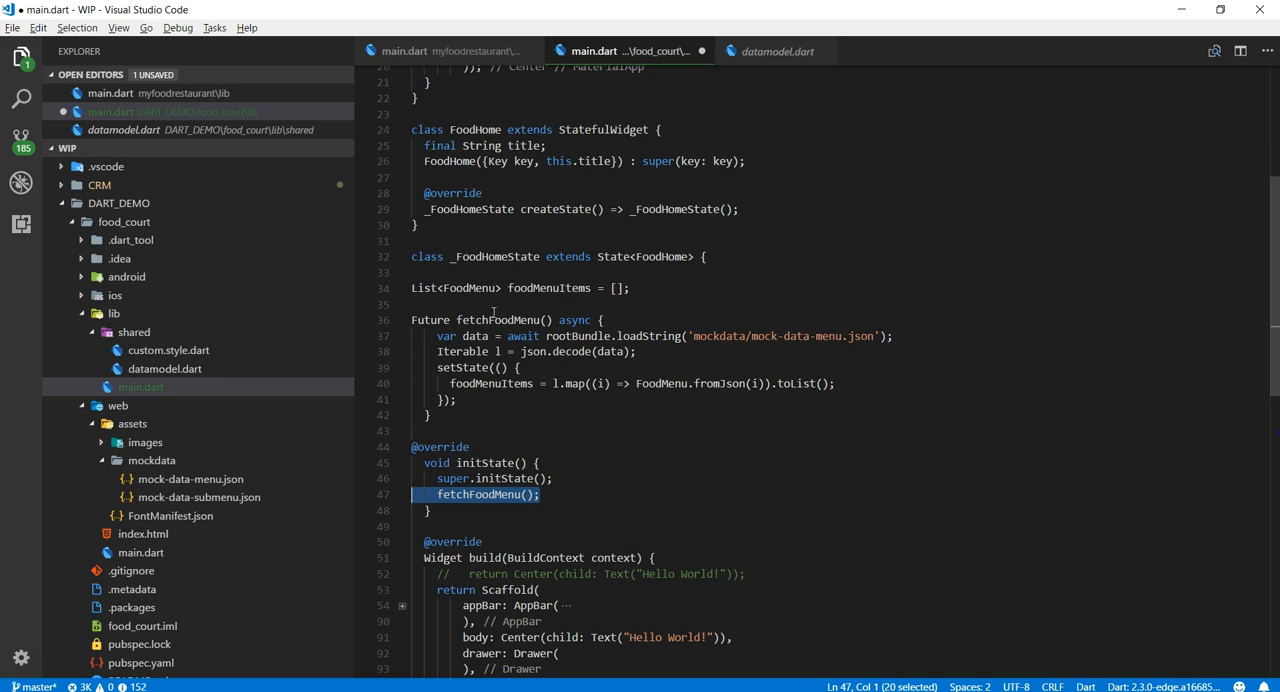
pyautogui.doubleClick(497, 320)
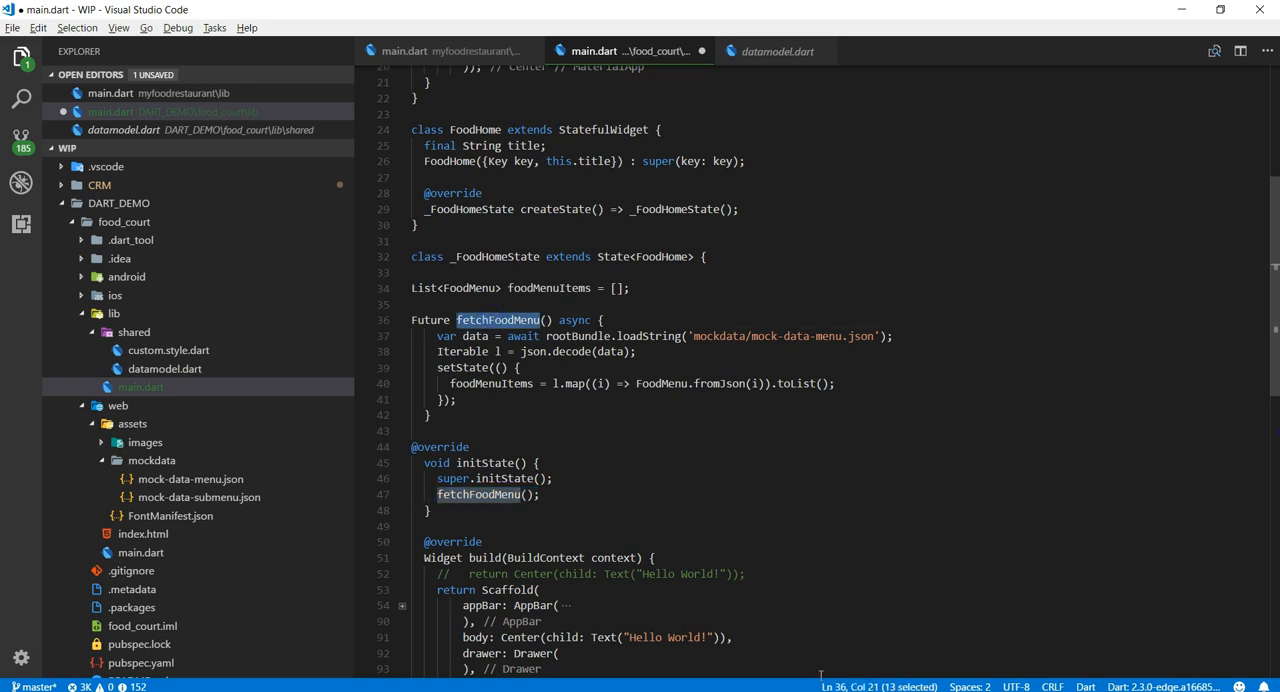
pyautogui.moveTo(336, 491)
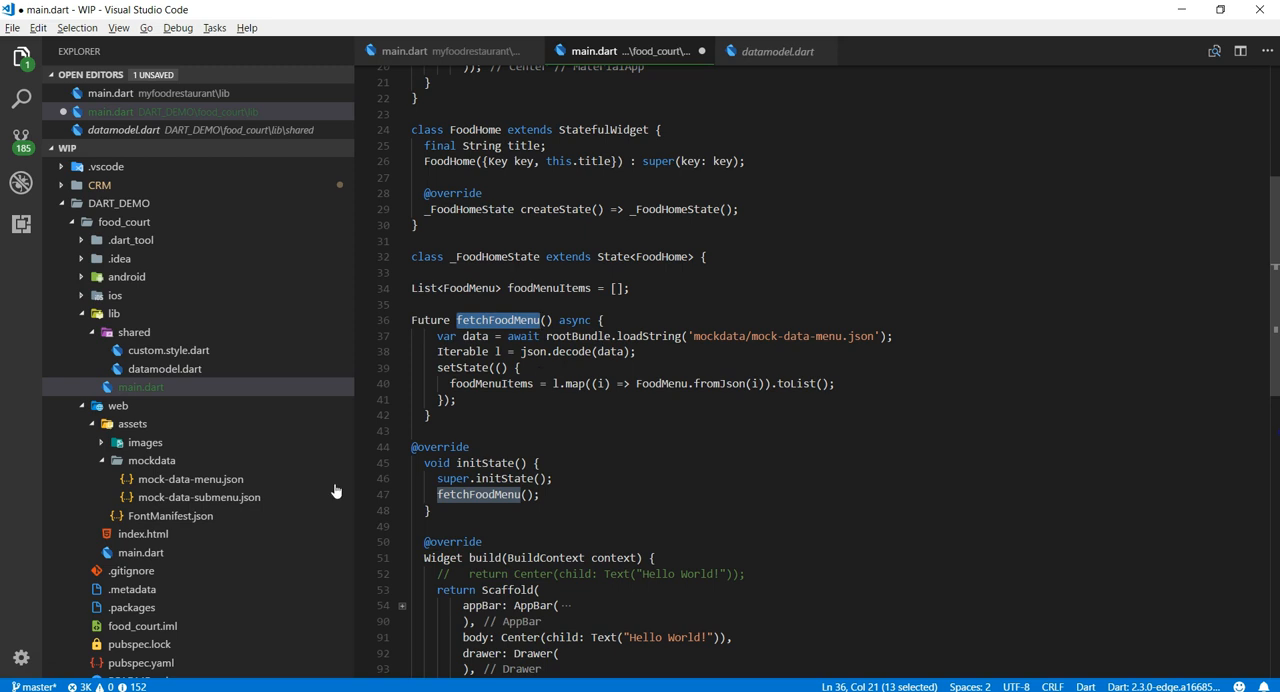
# Give the Drawer a semantic label and a ListView with children: _buildDrawer()
pyautogui.scroll(-3)
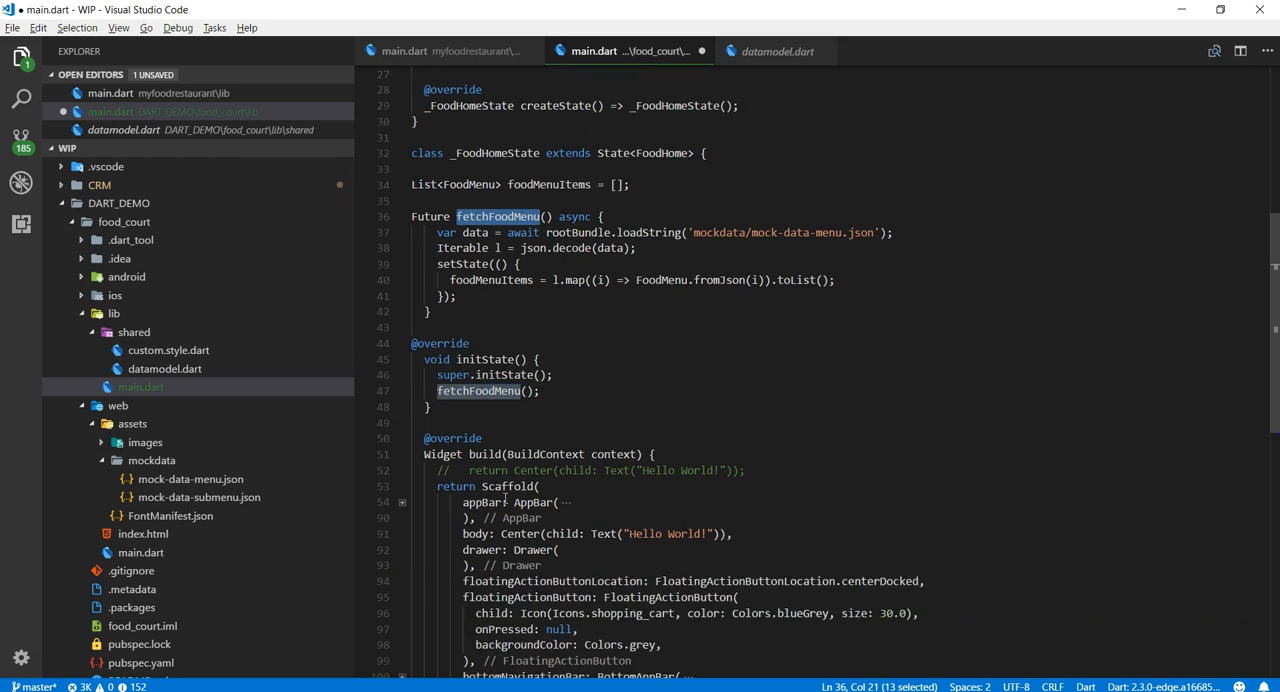
pyautogui.click(512, 280)
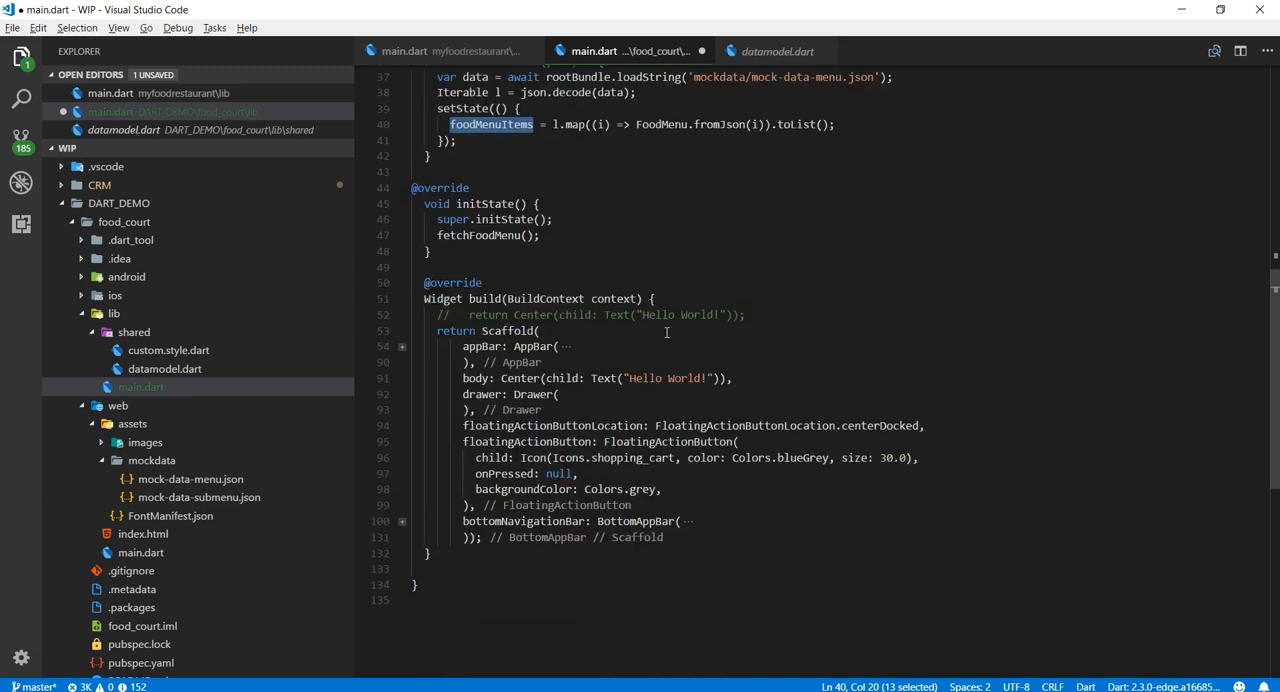
pyautogui.moveTo(422, 399)
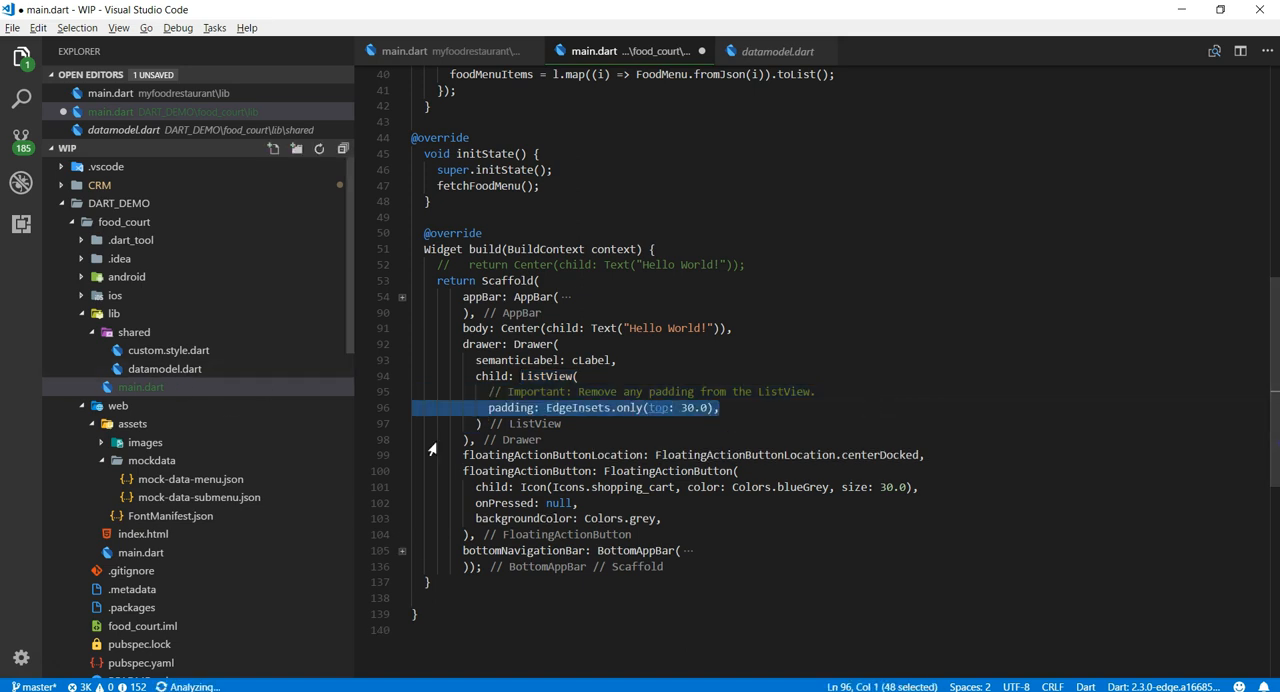
pyautogui.write('children: buildDrawer(),')
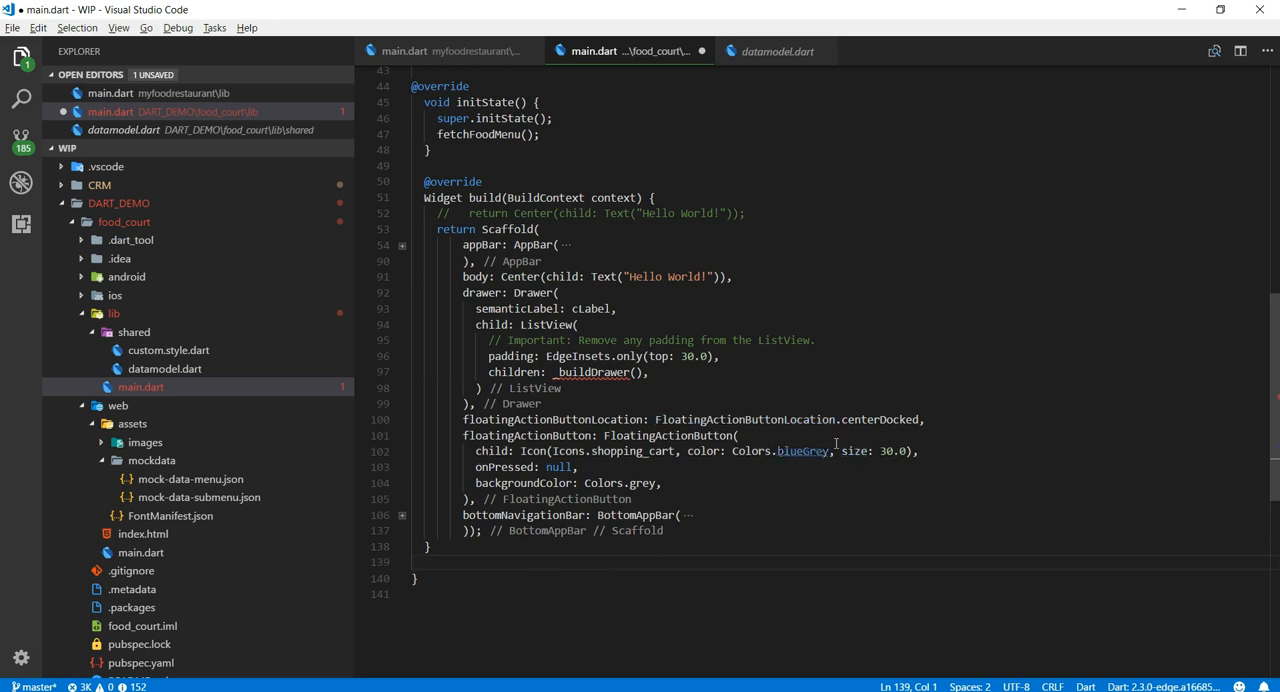
# Define List<Widget> _buildDrawer() returning foodMenuItems.map(_buildDrawerList).toList()
pyautogui.doubleClick(658, 371)
pyautogui.write('context')
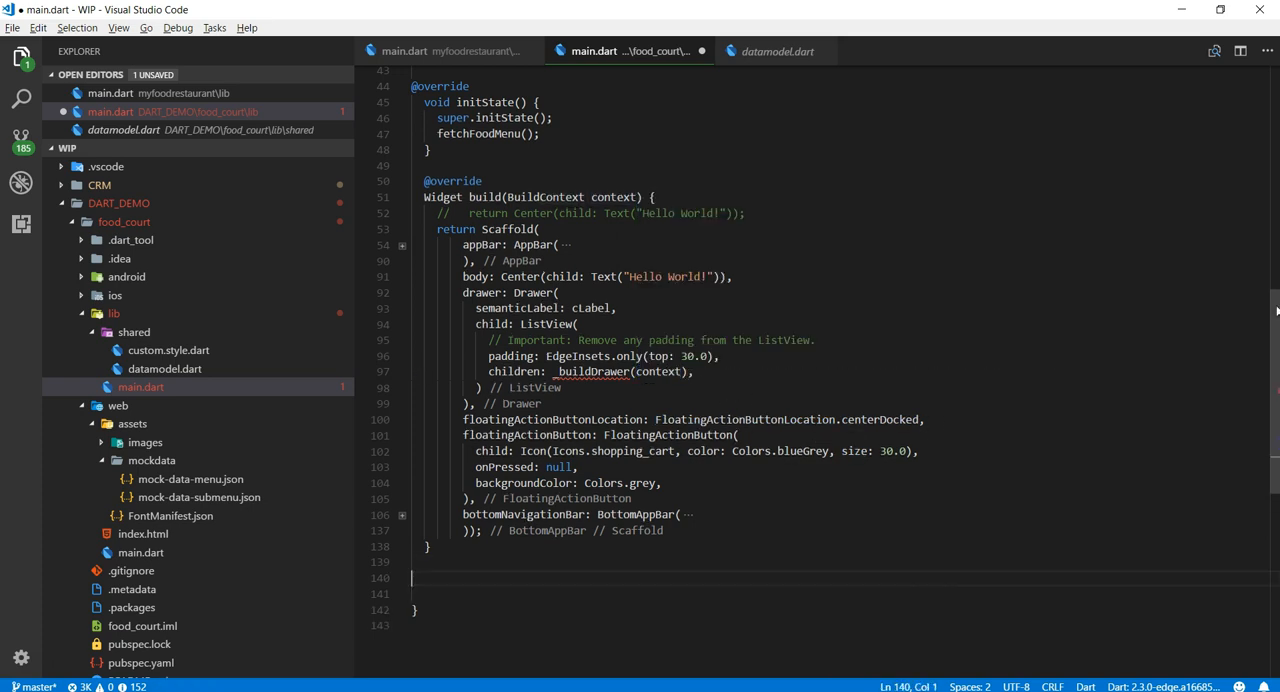
pyautogui.write('List<Widget> {')
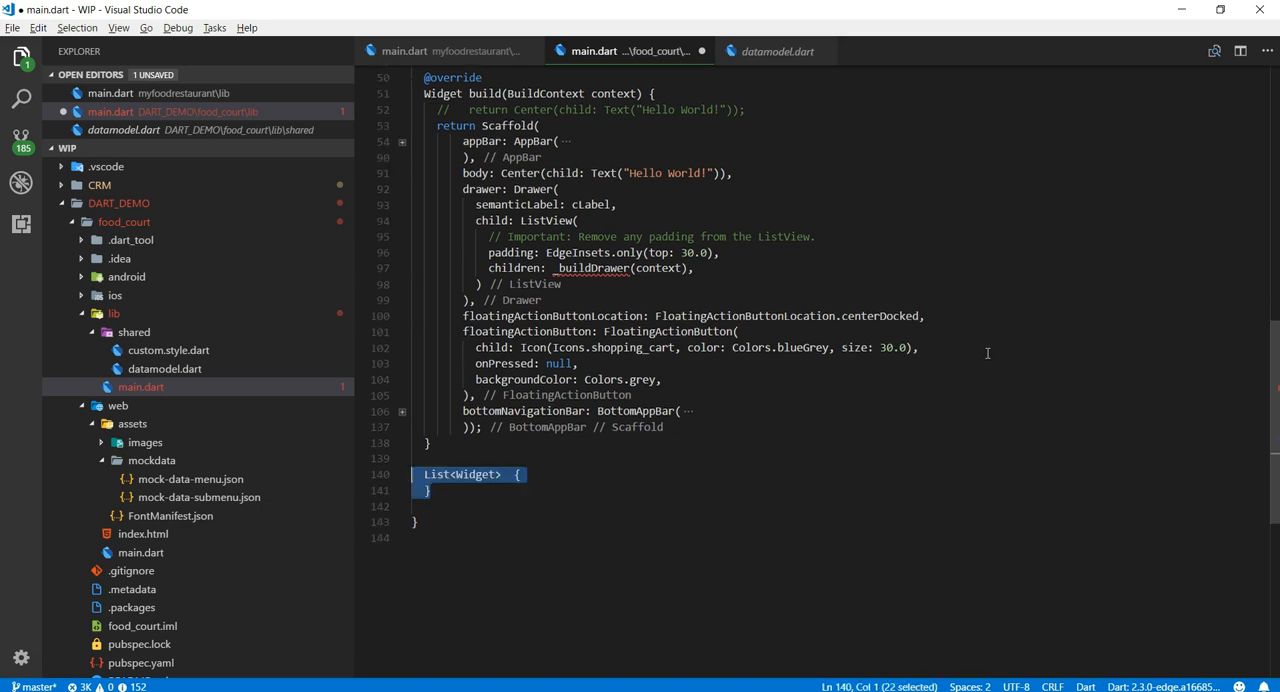
pyautogui.write('_buildDrawer()')
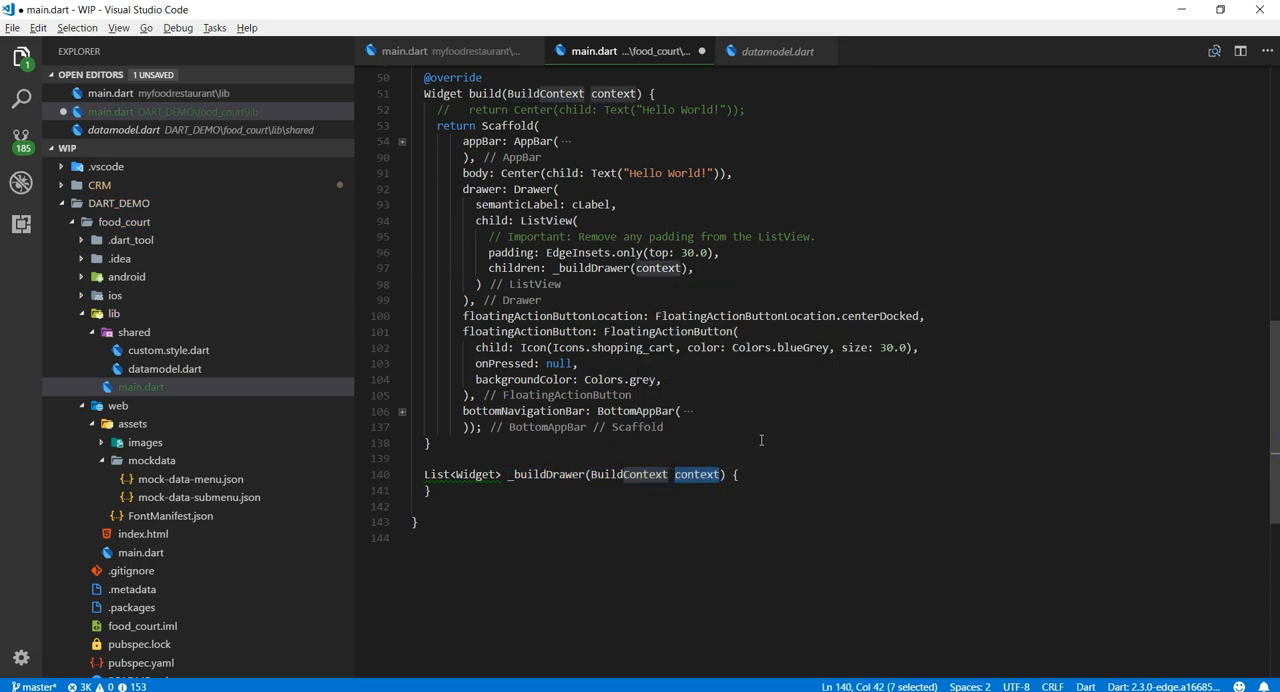
pyautogui.write('return foodMenuItems;')
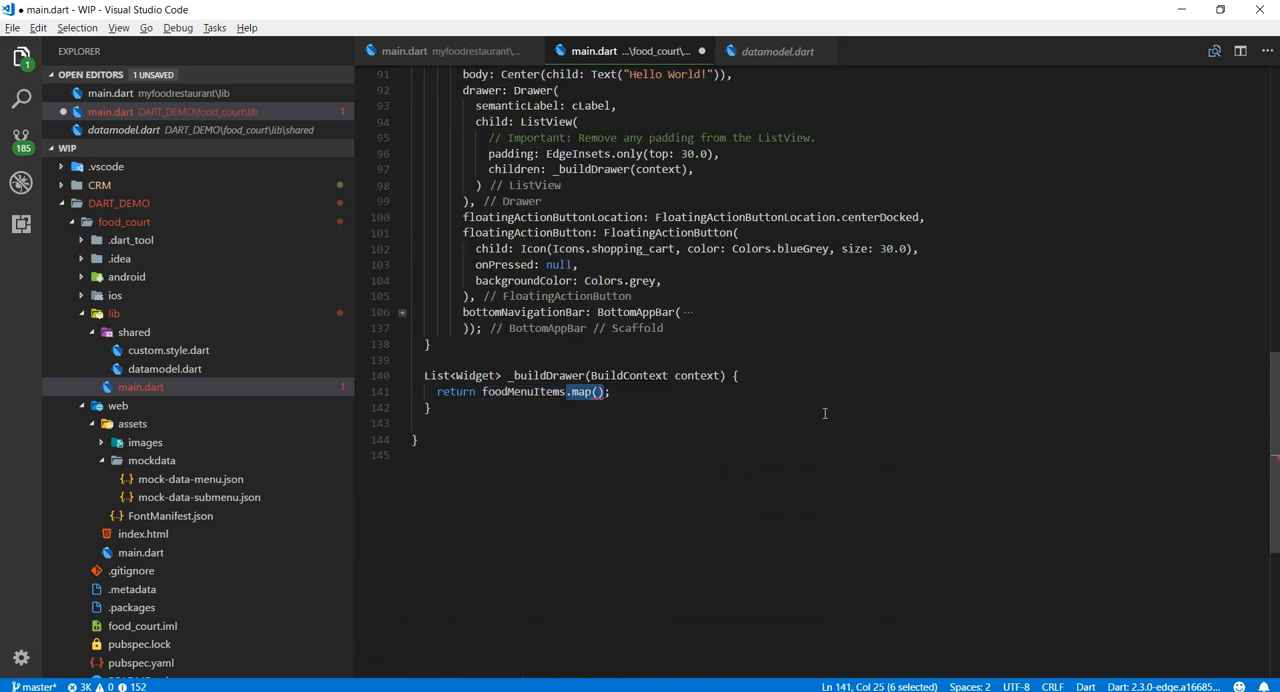
pyautogui.write('_buildDrawerList')
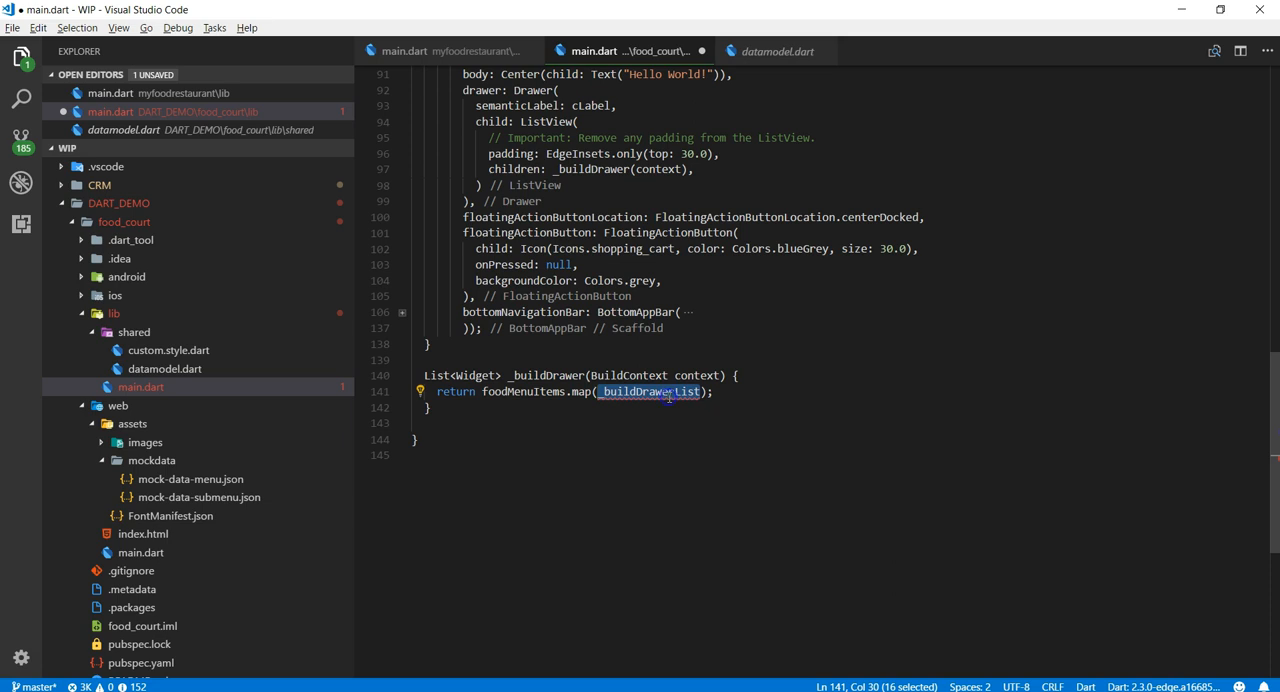
pyautogui.write('.toList()')
pyautogui.write('Widget  {')
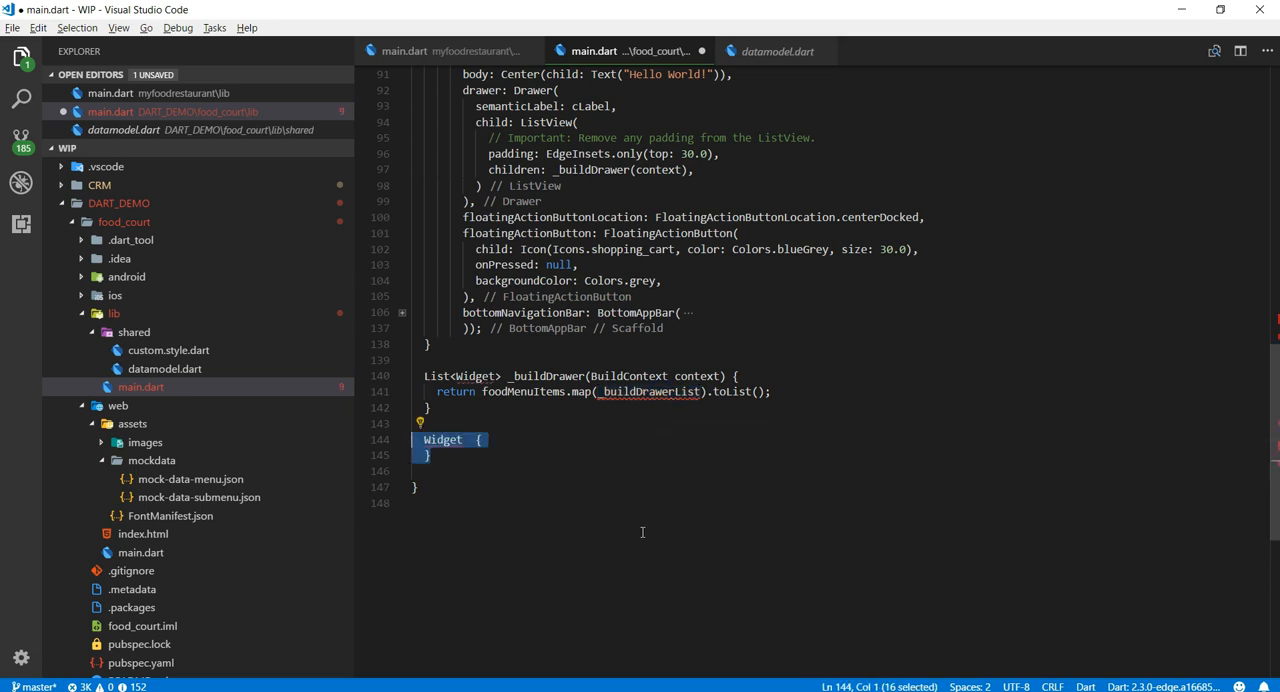
# Make _buildDrawerList return a ListTile with NetworkImage(foodMenu.image) avatar, then open mock-data-menu.json
pyautogui.write('_buildDrawerList()')
pyautogui.write('return ListTile();')
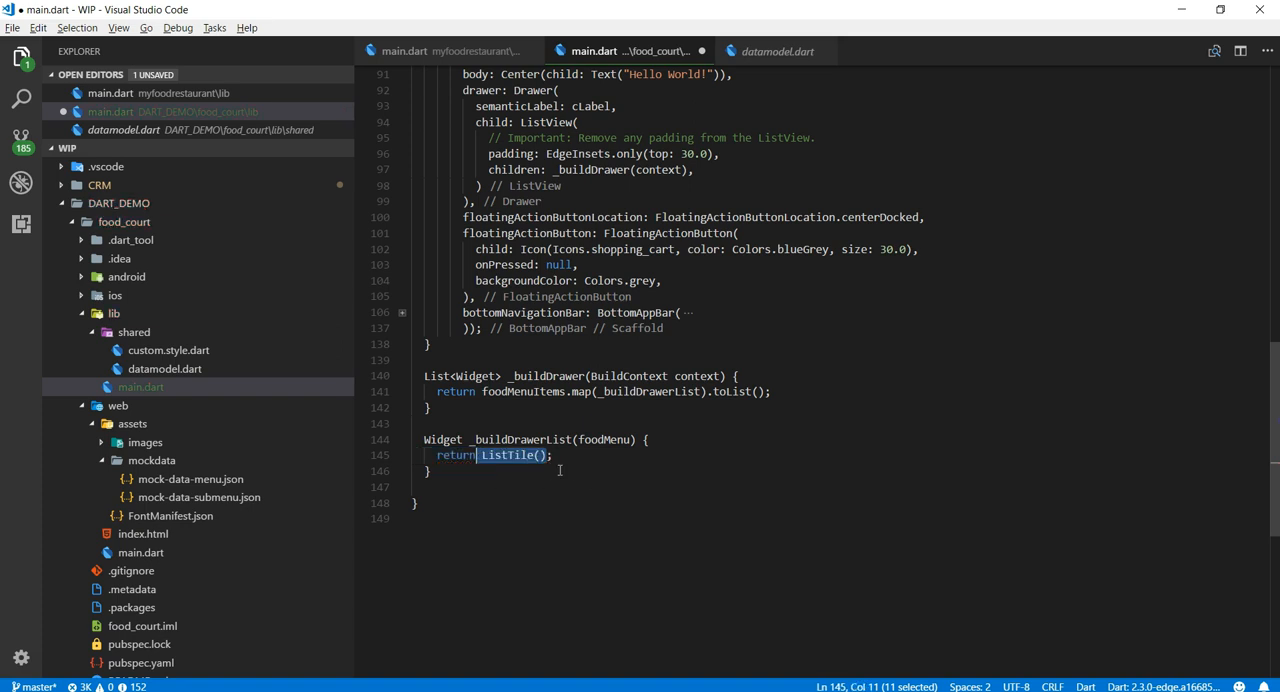
pyautogui.doubleClick(603, 440)
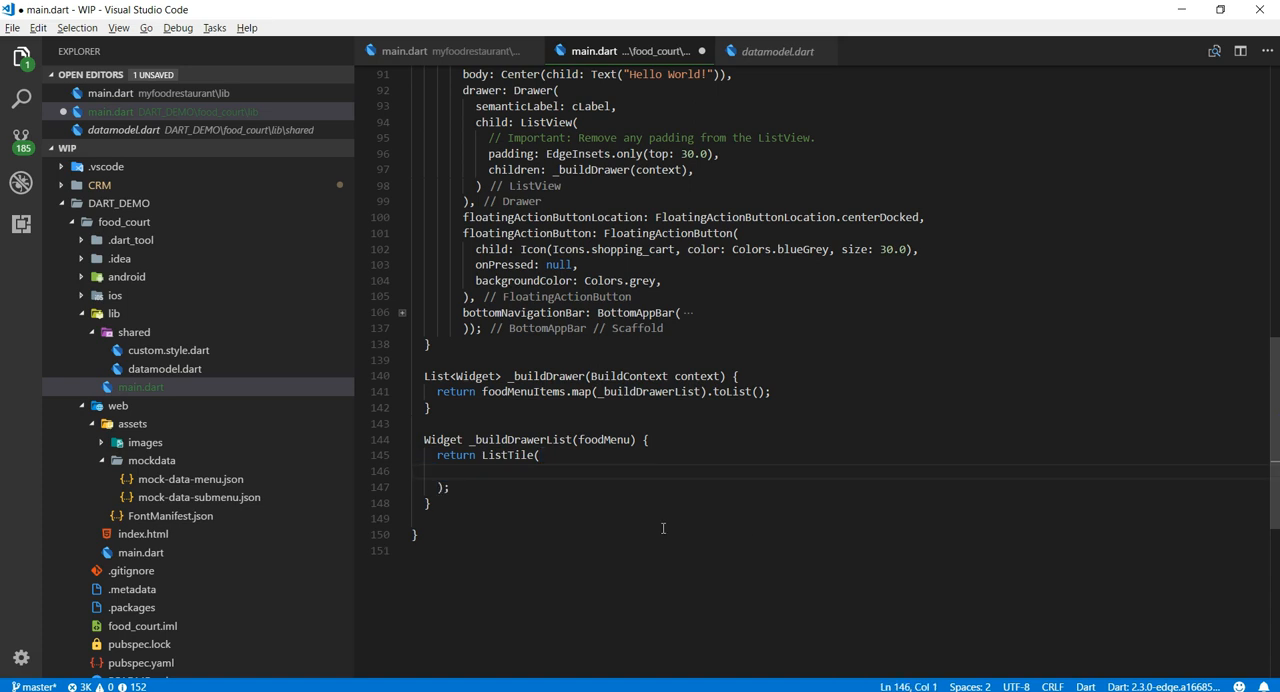
pyautogui.write('leading: CircleAvatar(')
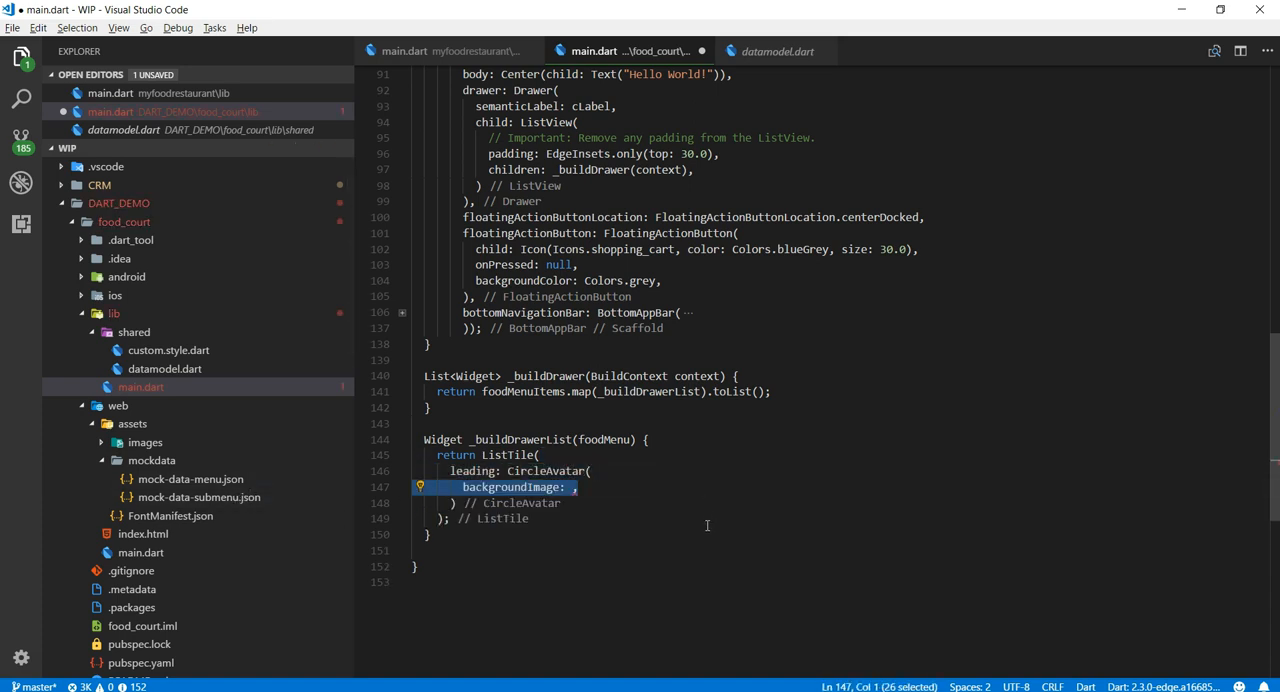
pyautogui.write('NetworkImage(foodMenu.image)')
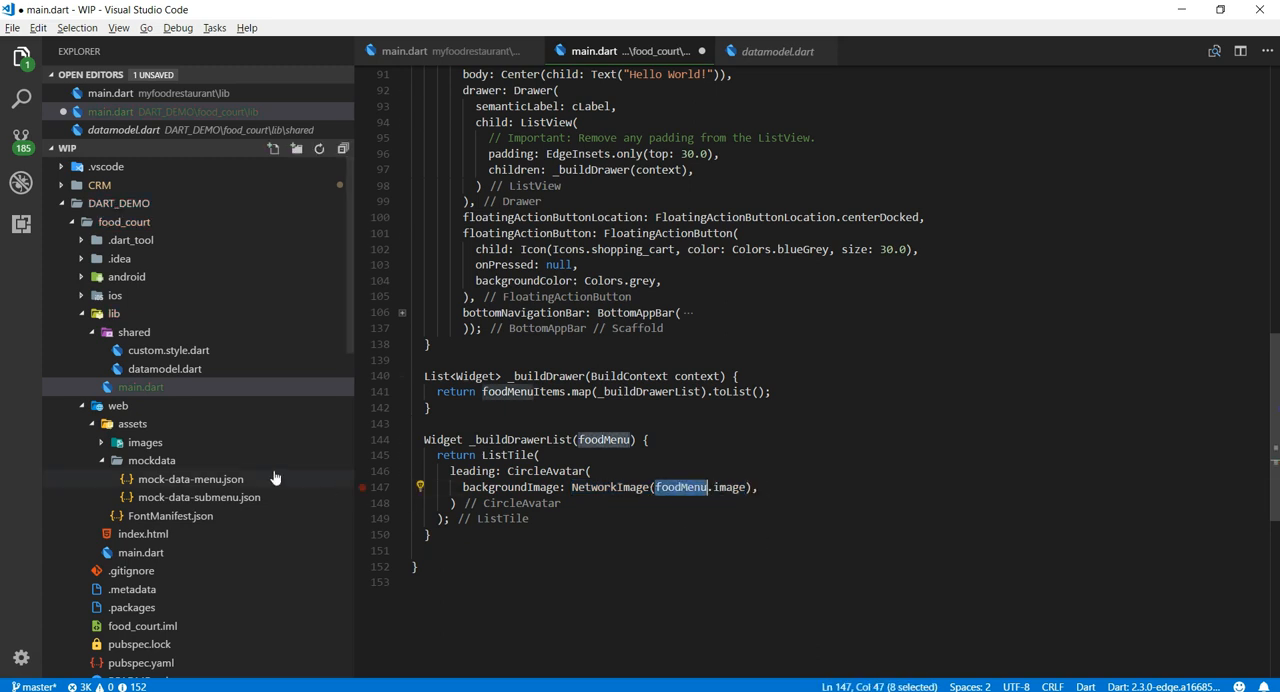
pyautogui.doubleClick(191, 479)
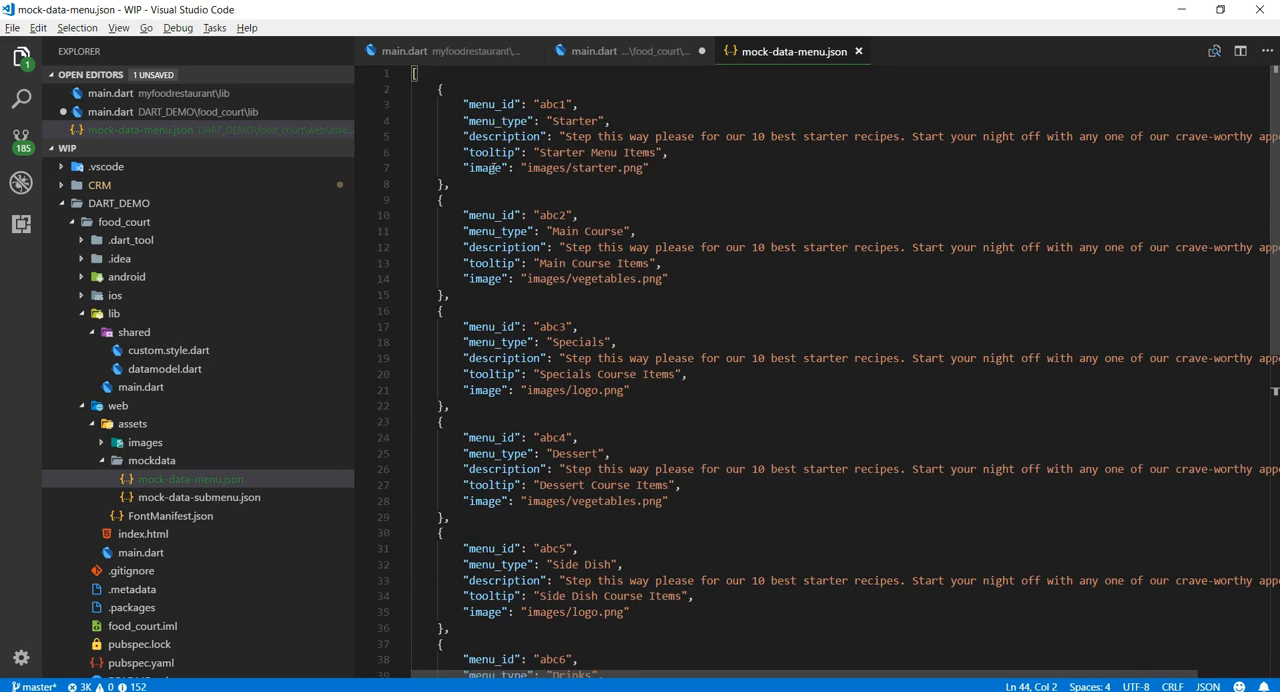
# Compare the image paths in mock-data-menu.json with the CircleAvatar code, finishing on main.dart
pyautogui.doubleClick(485, 168)
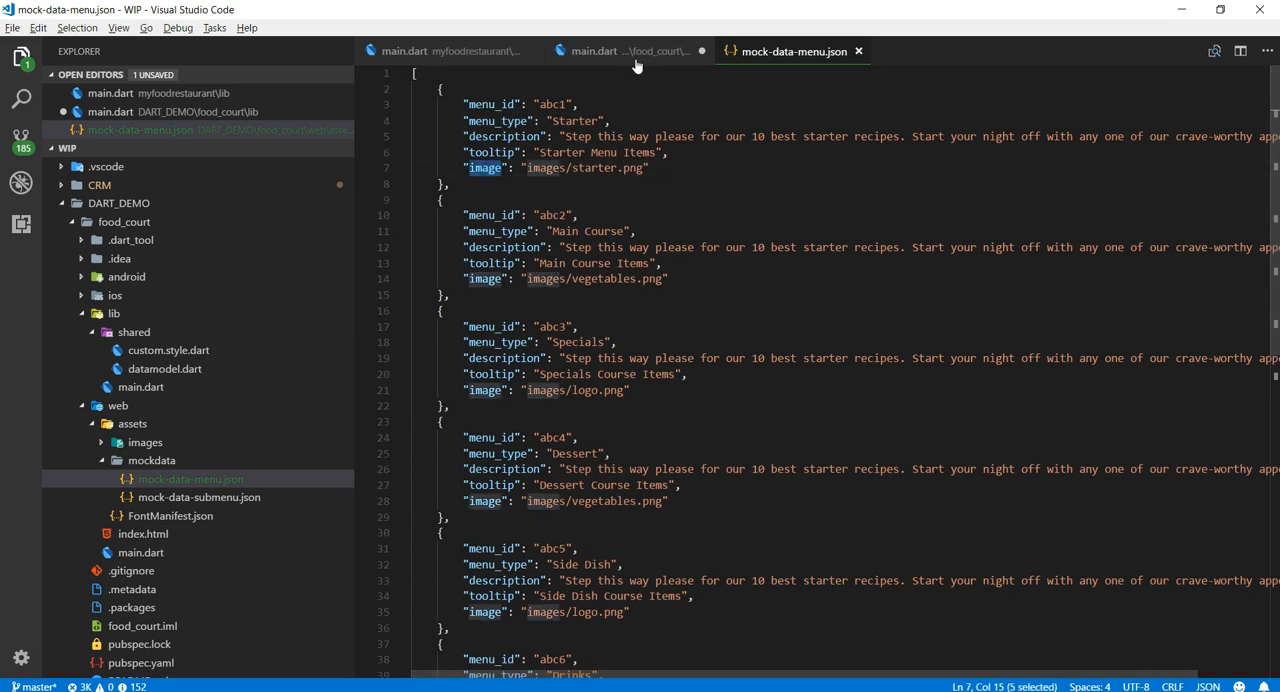
pyautogui.click(628, 51)
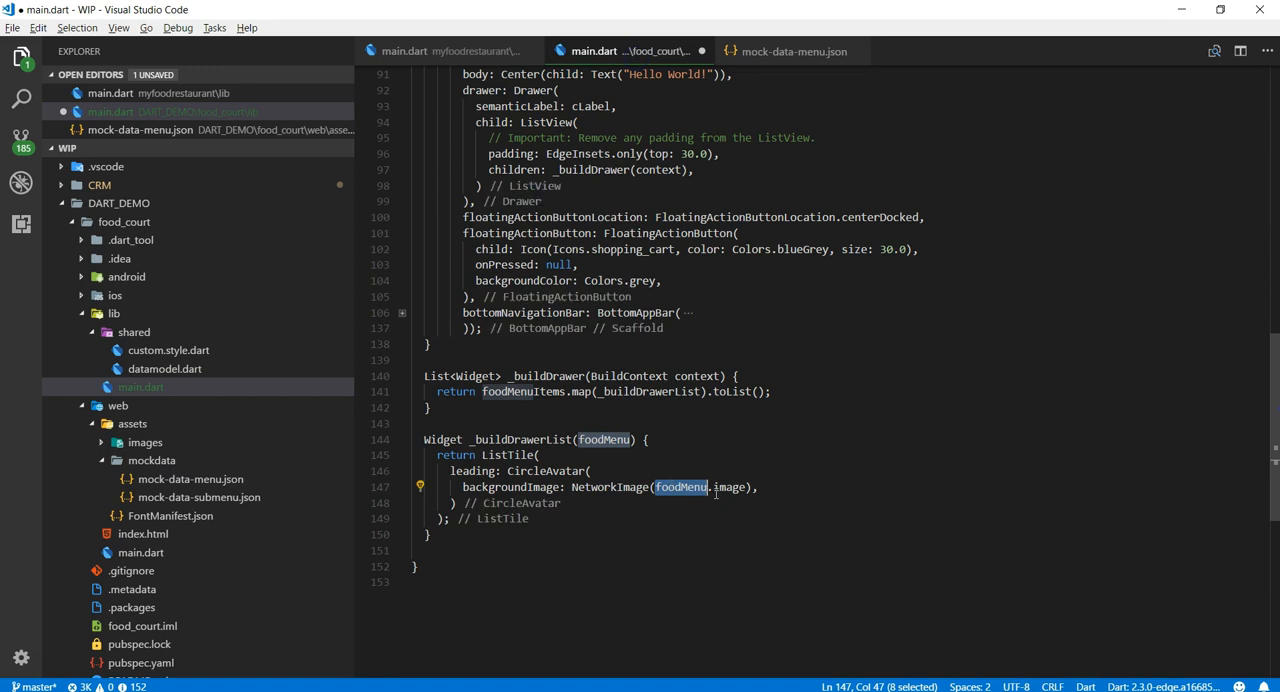
pyautogui.click(794, 51)
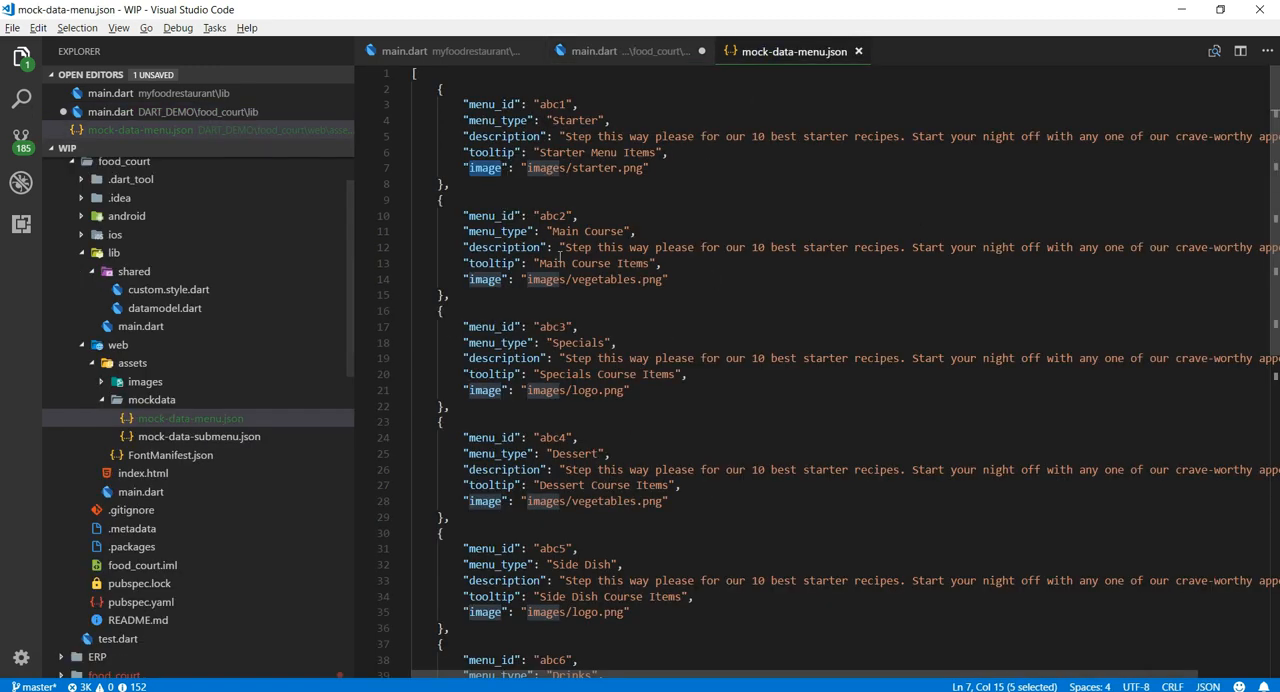
pyautogui.click(593, 51)
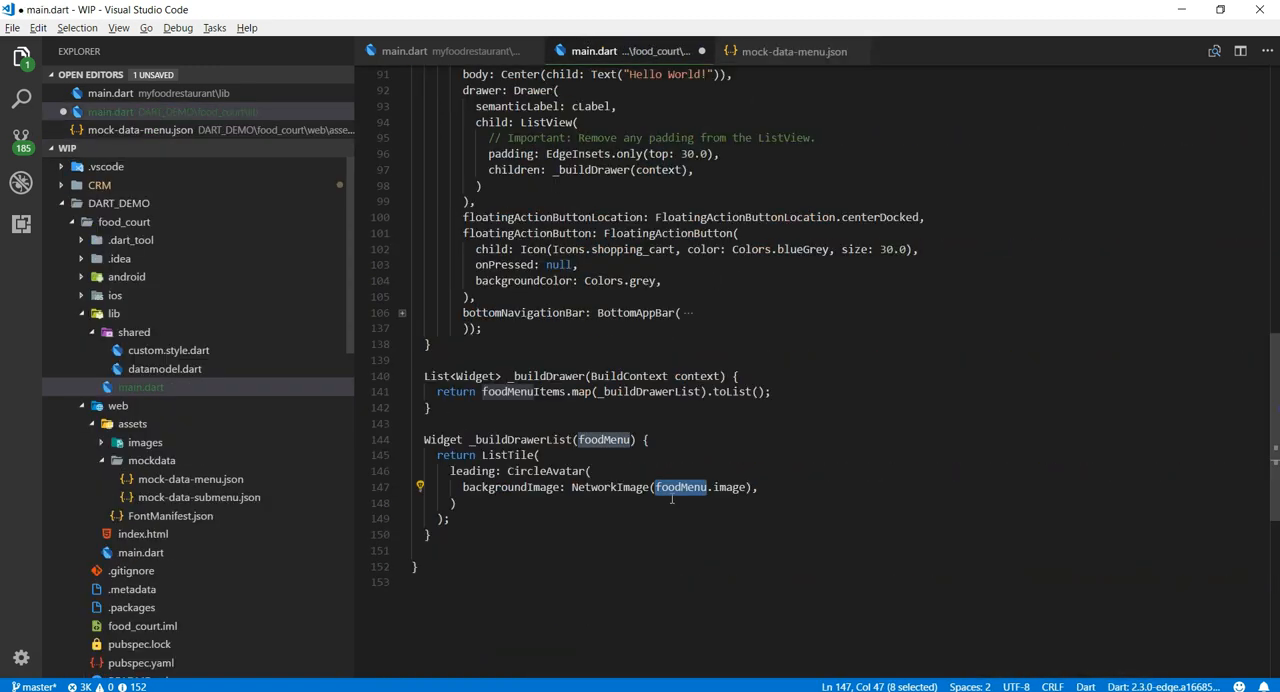
# Give the CircleAvatar a Colors.brown.shade300 background and a Text(foodMenu.menu_type) child
pyautogui.write('backgroundColor: Colors.brown.shade300,')
pyautogui.write('child: ,')
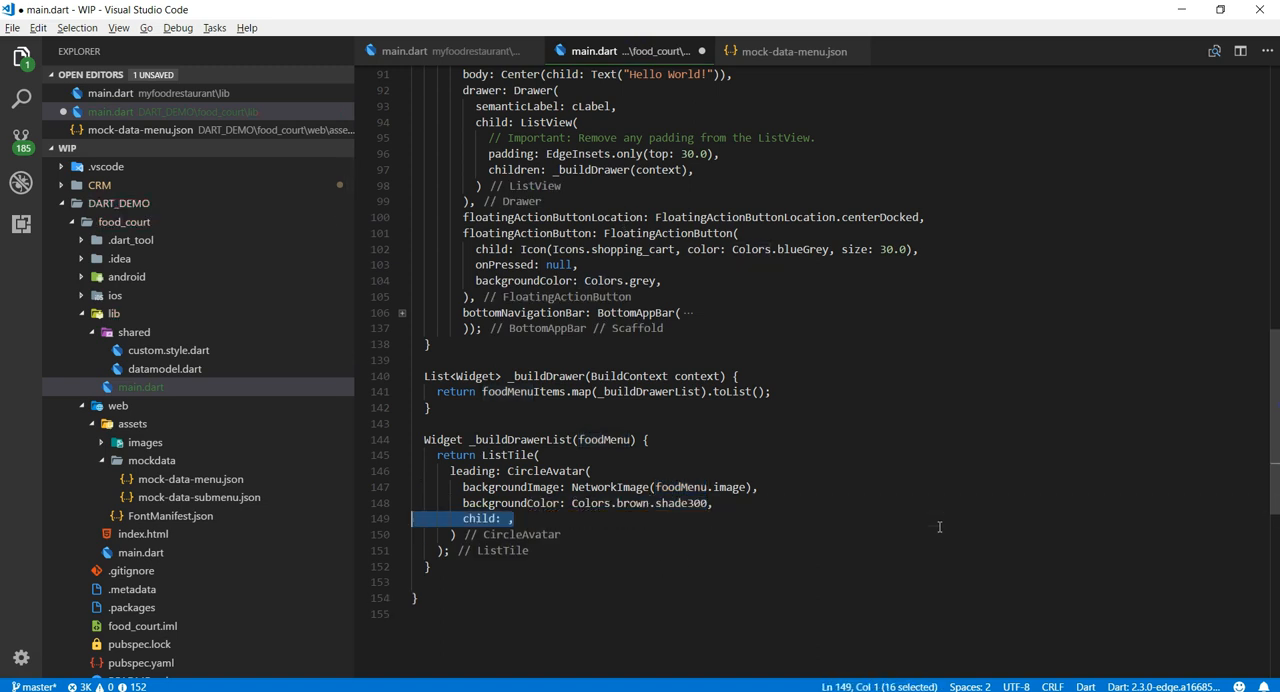
pyautogui.write('Text()')
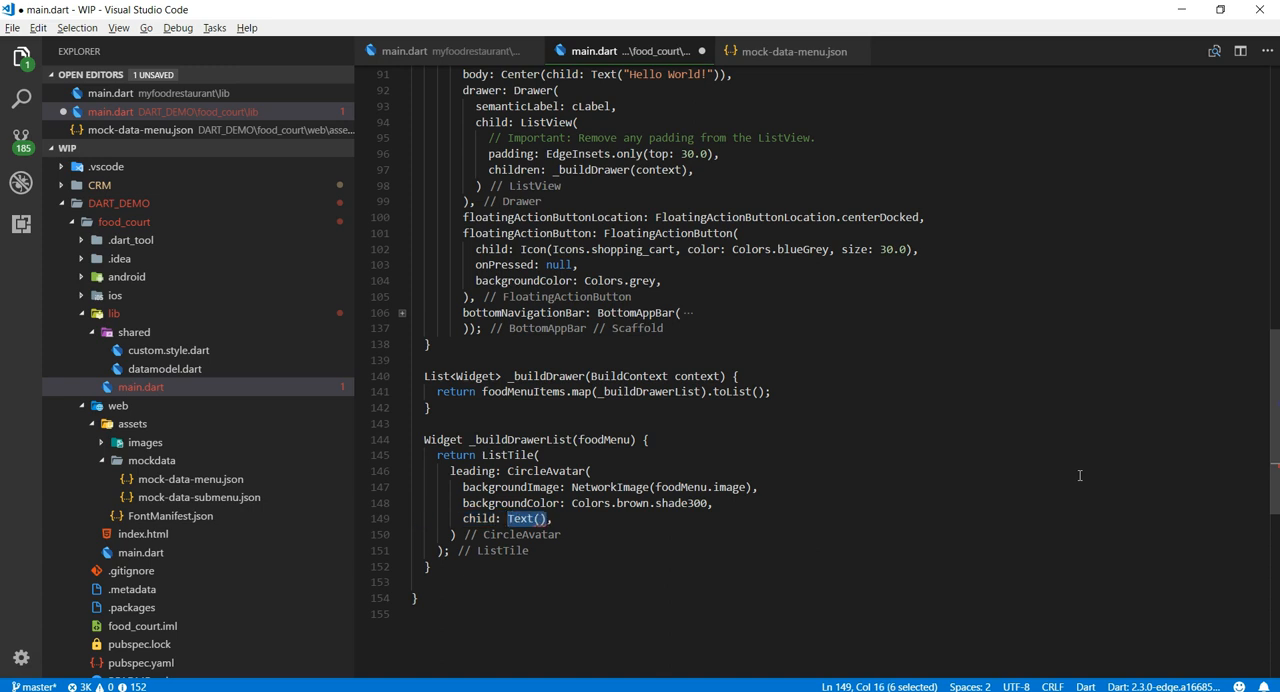
pyautogui.write('foodMenu.menu_type')
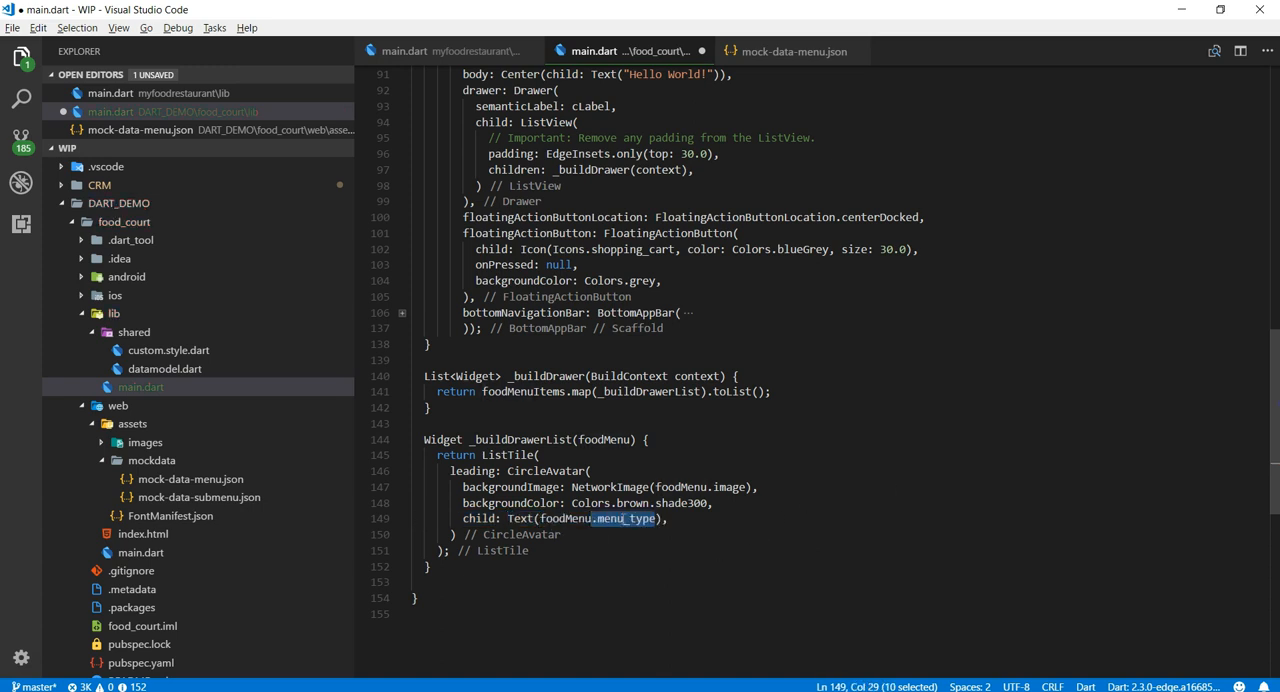
pyautogui.click(793, 51)
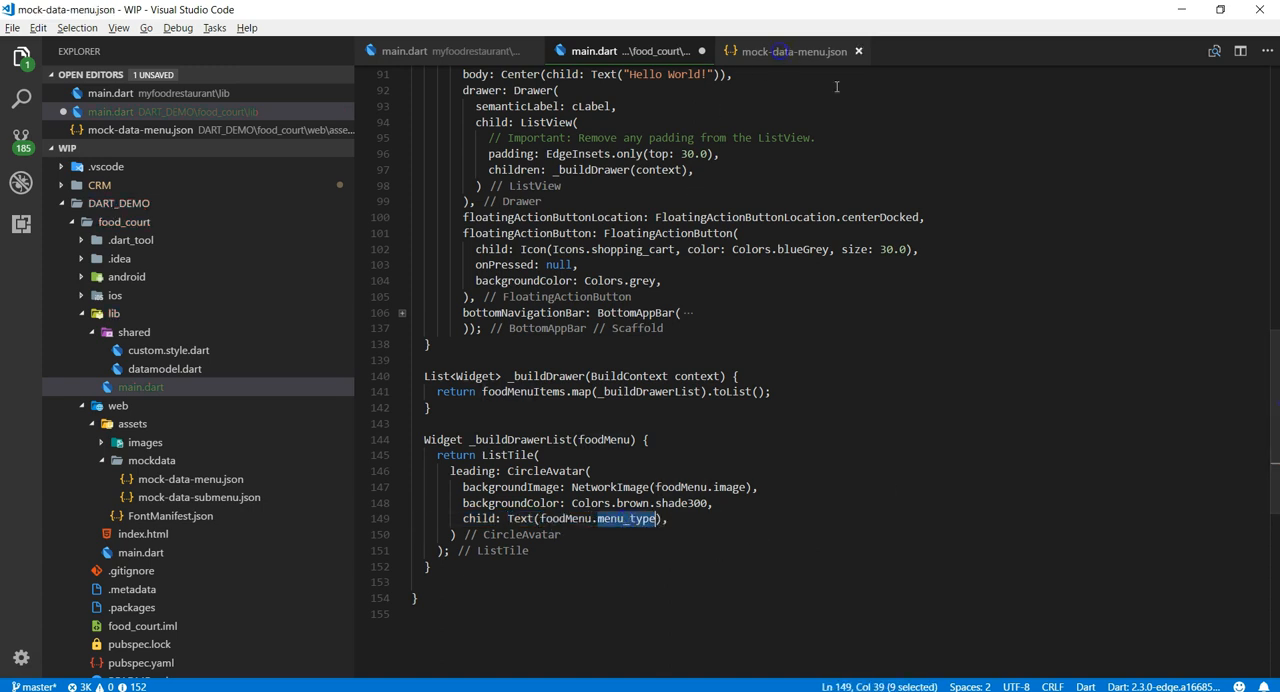
# Check the menu_type values such as Main Course in the mock menu JSON, then return to main.dart
pyautogui.click(793, 51)
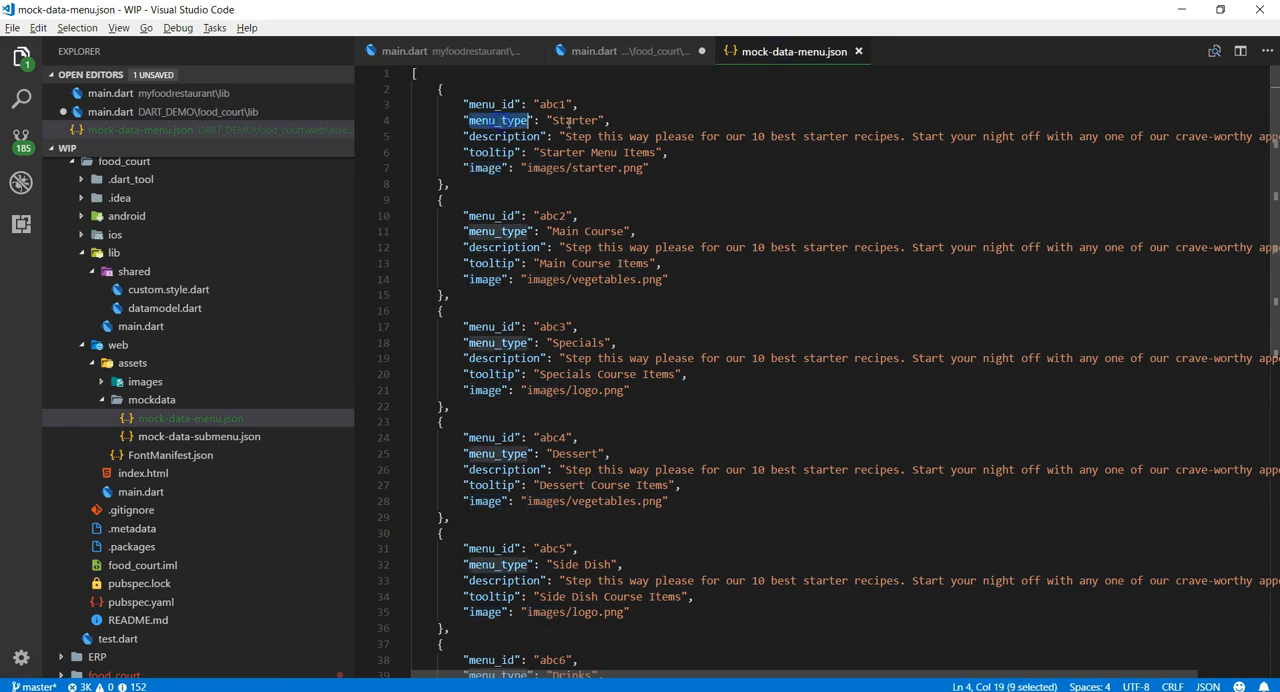
pyautogui.click(583, 231)
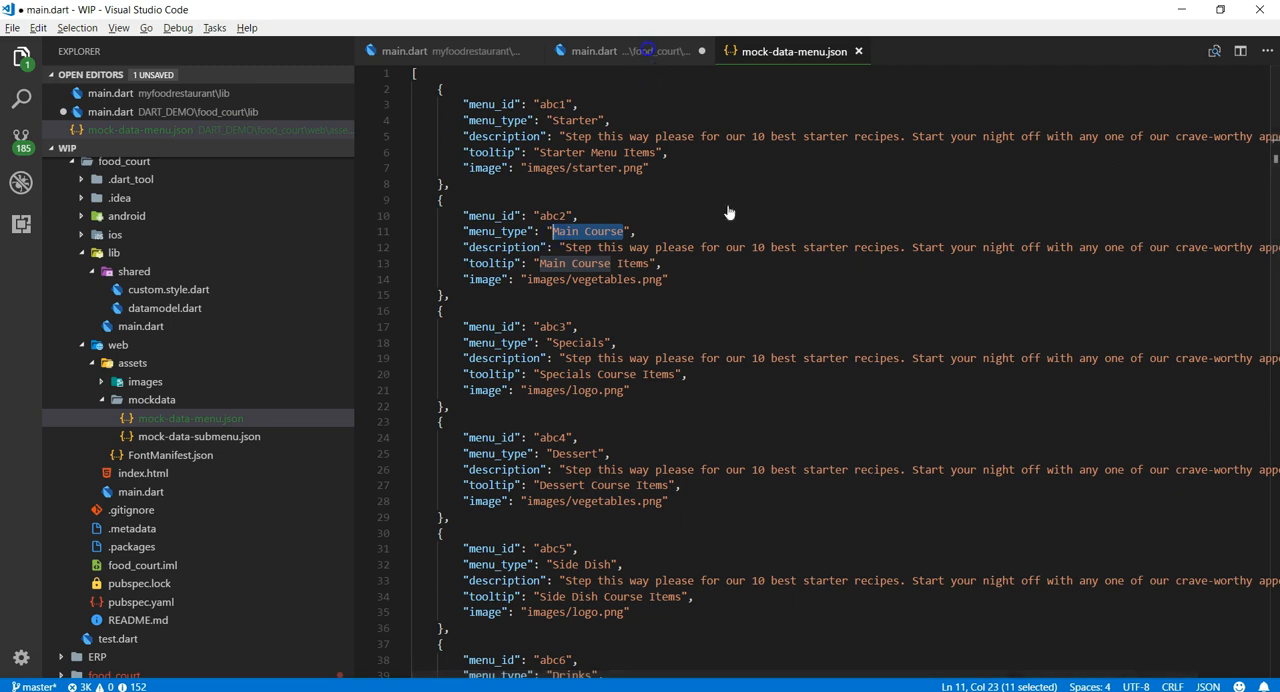
pyautogui.click(628, 51)
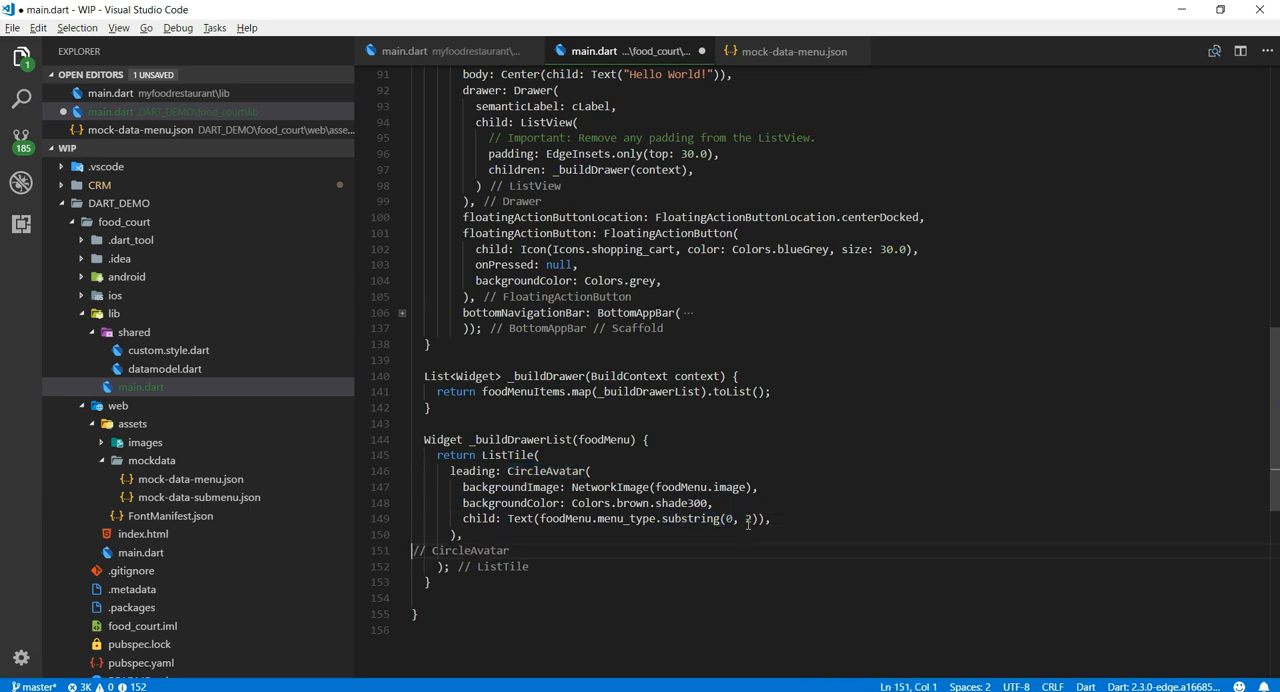
# Show substring(0, 2) initials, add a cHeaderDarkText menu_type title, and set onTap to null
pyautogui.write('title: Text(')
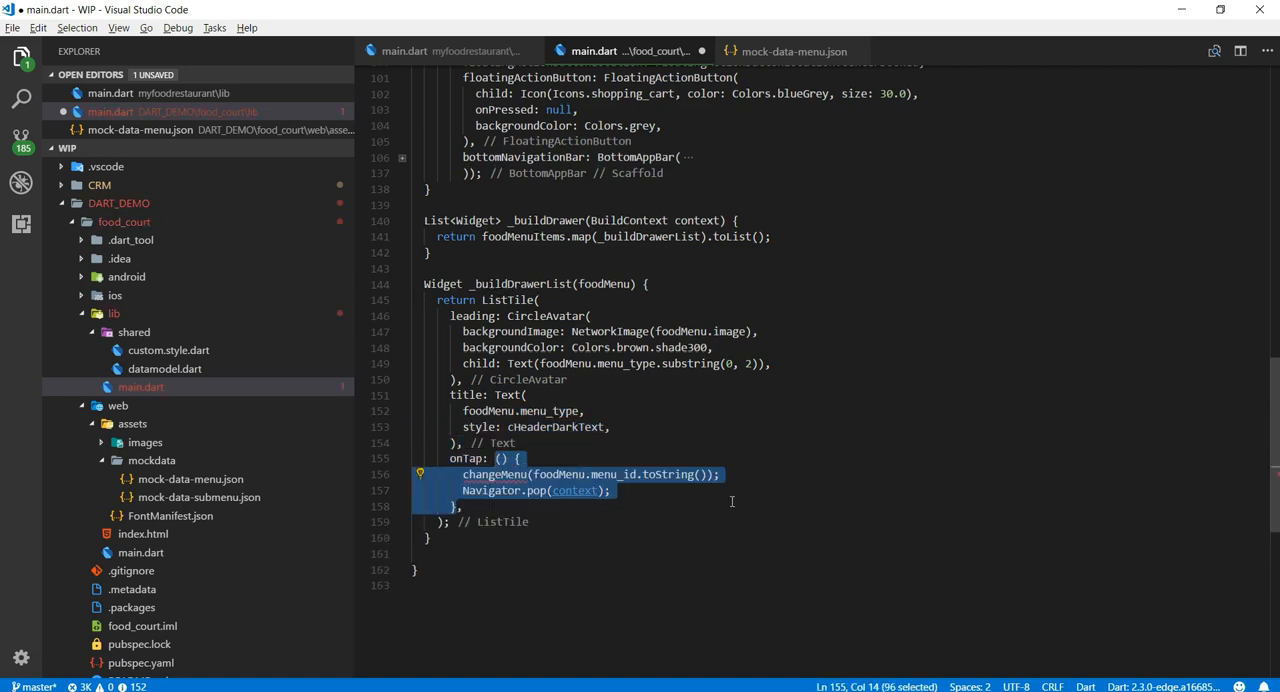
pyautogui.write('null,')
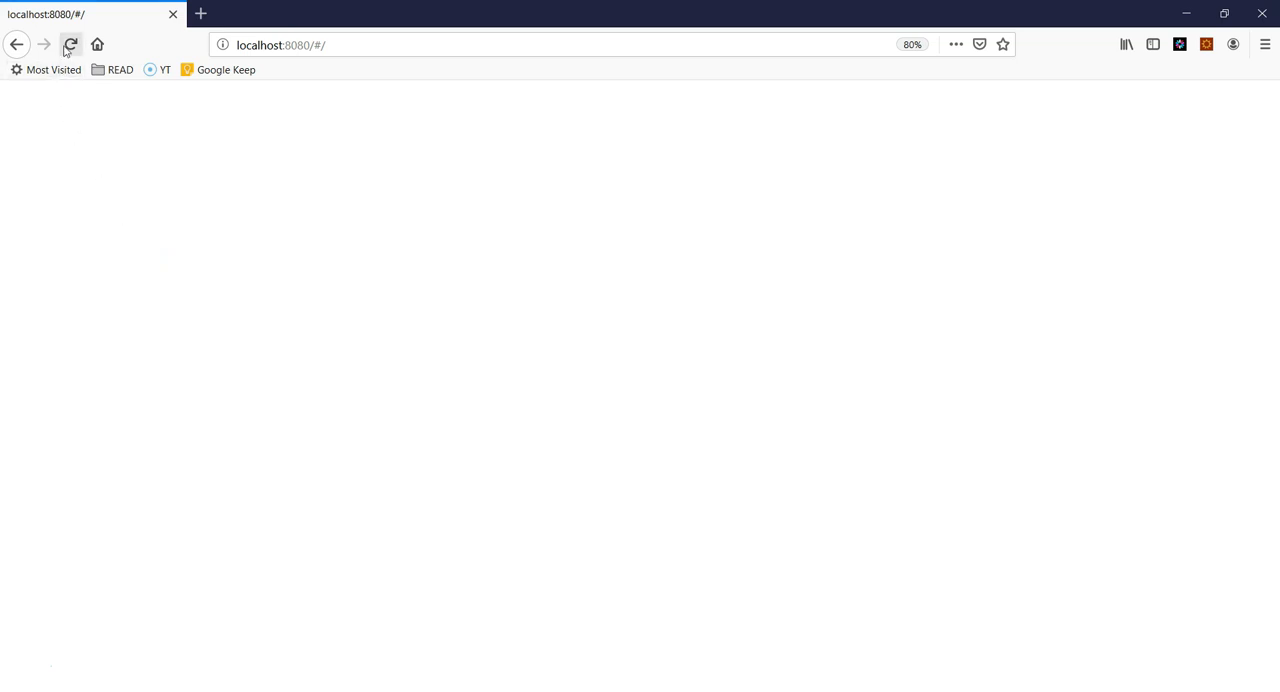
pyautogui.moveTo(70, 44)
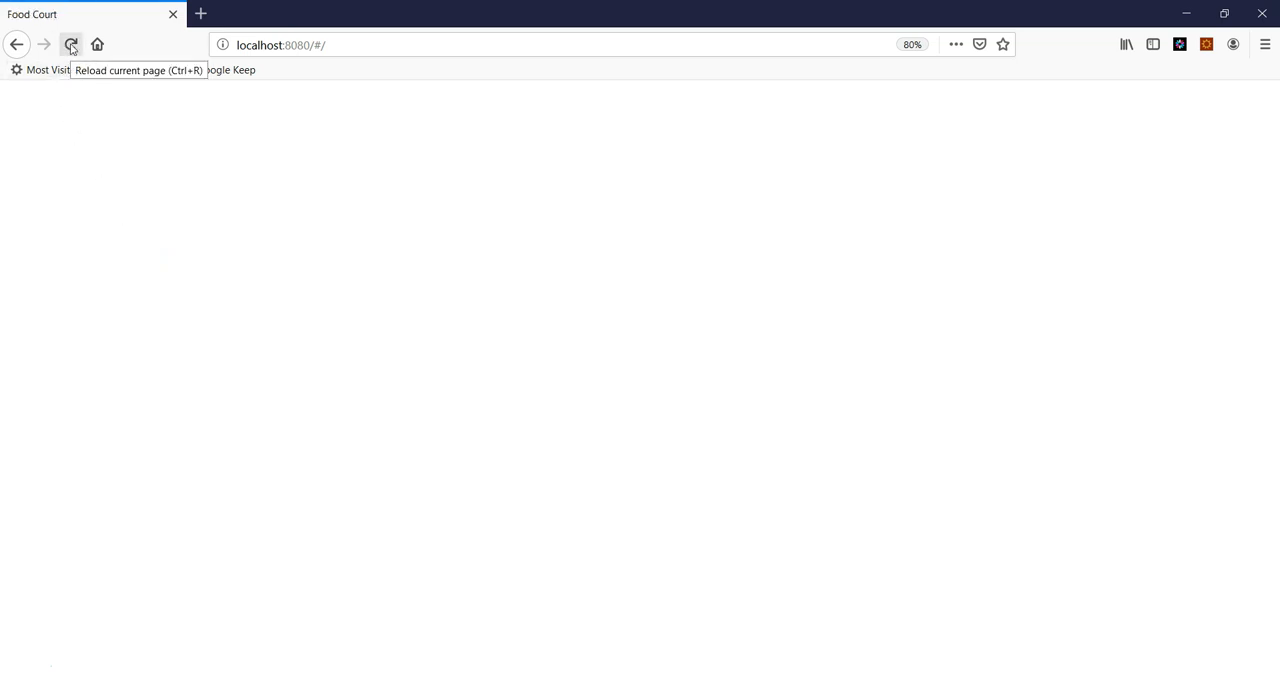
# Reload the Food Court app and open the drawer showing menu types with two-letter avatars
pyautogui.click(71, 44)
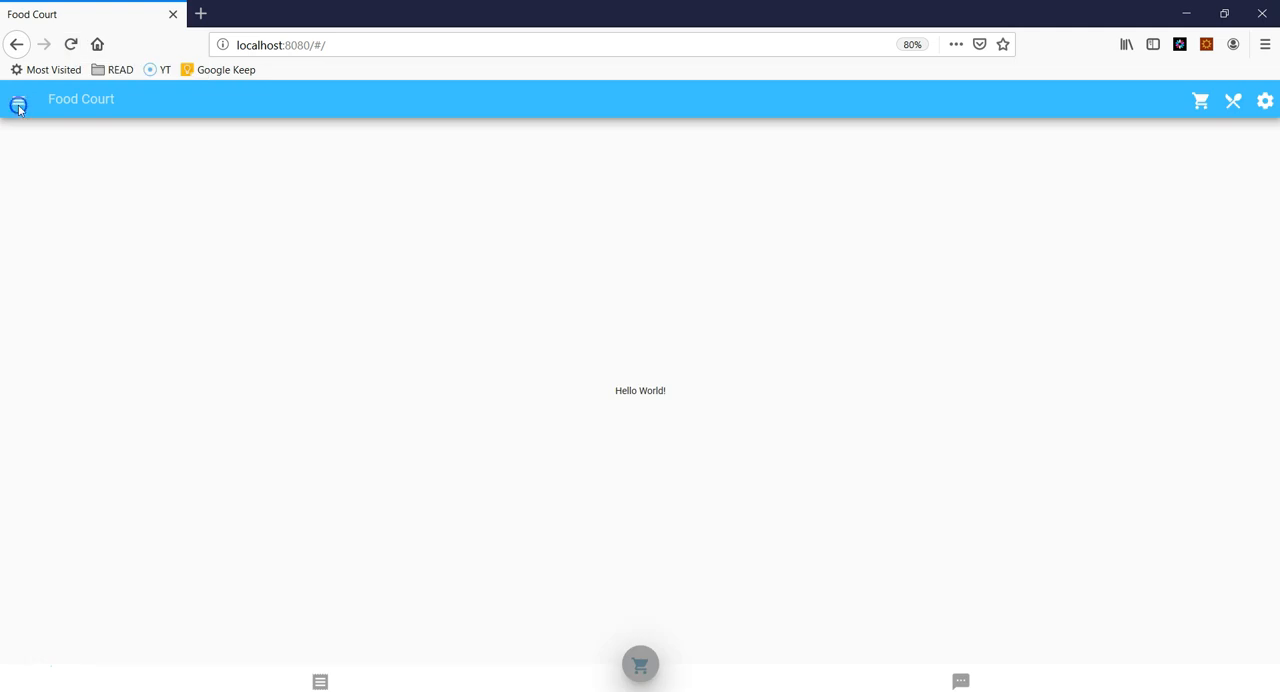
pyautogui.click(18, 99)
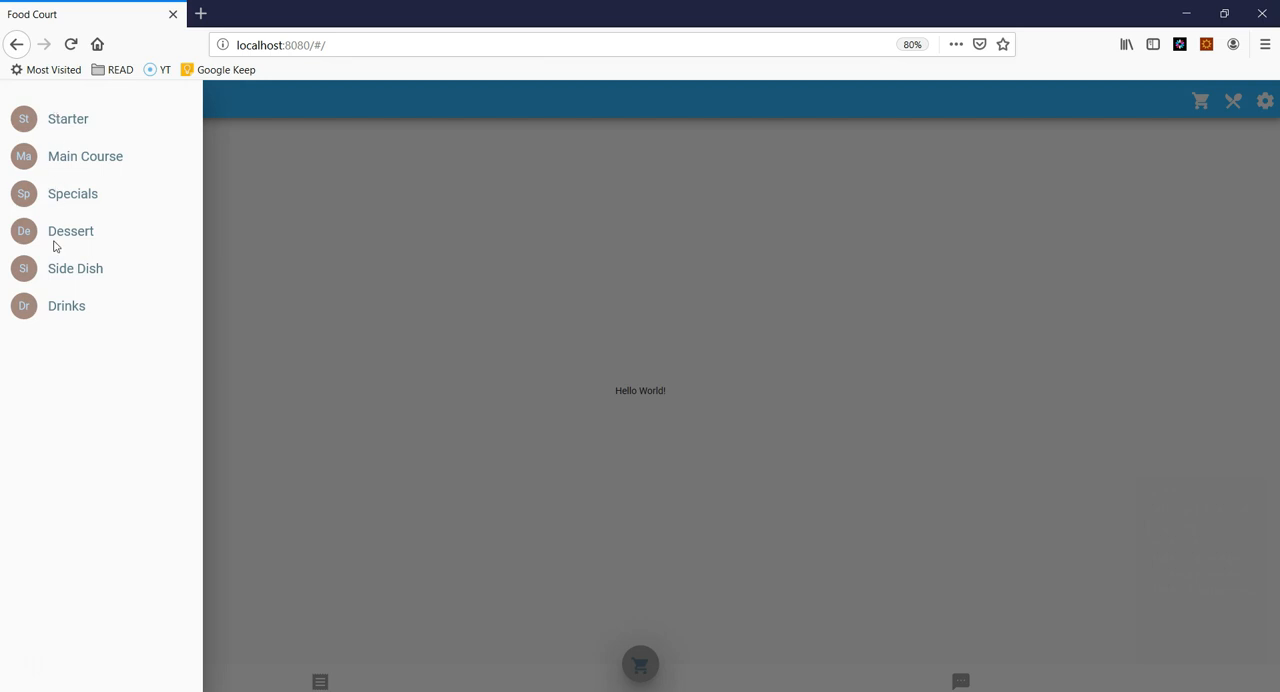
pyautogui.moveTo(222, 680)
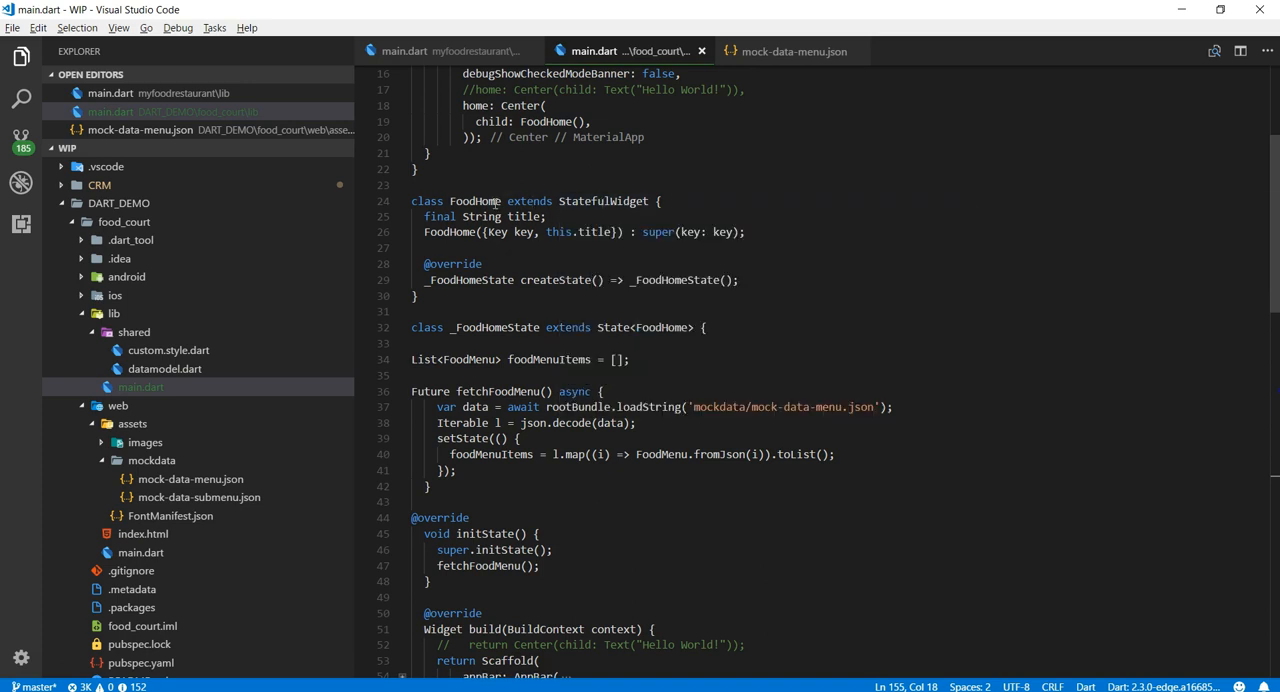
# Trace foodMenuItems through initState and the drawer builder, then open mock-data-submenu.json
pyautogui.doubleClick(602, 201)
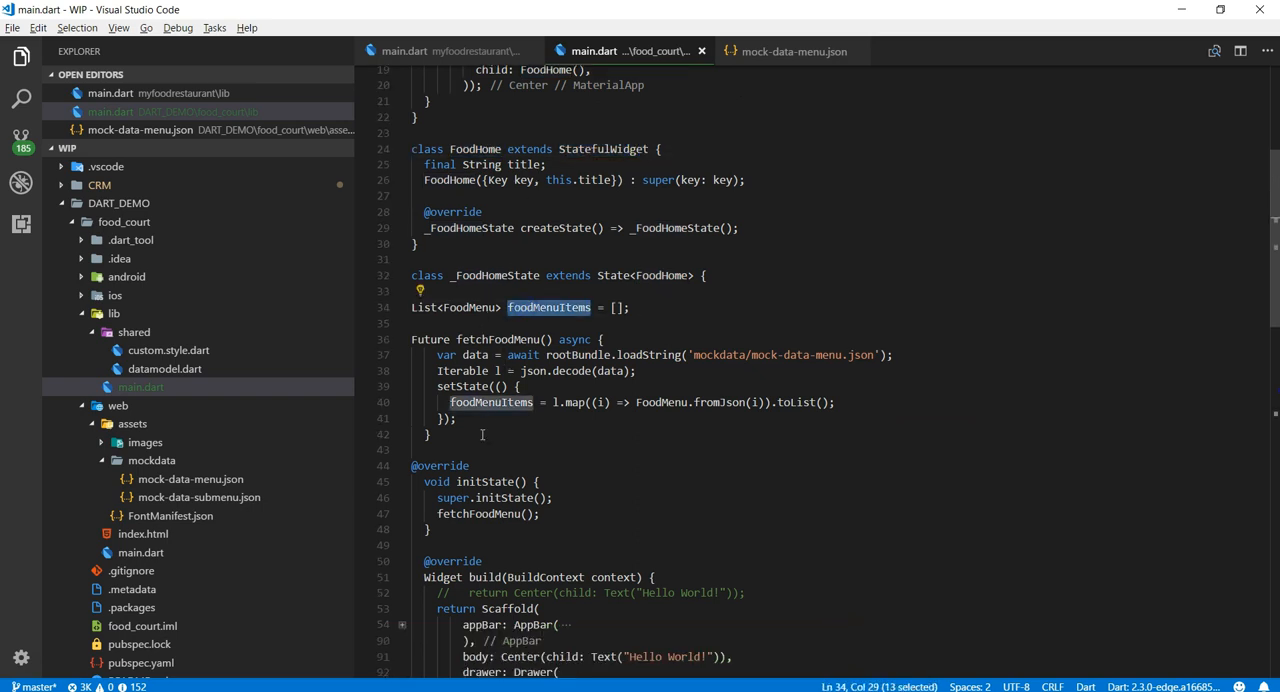
pyautogui.doubleClick(503, 497)
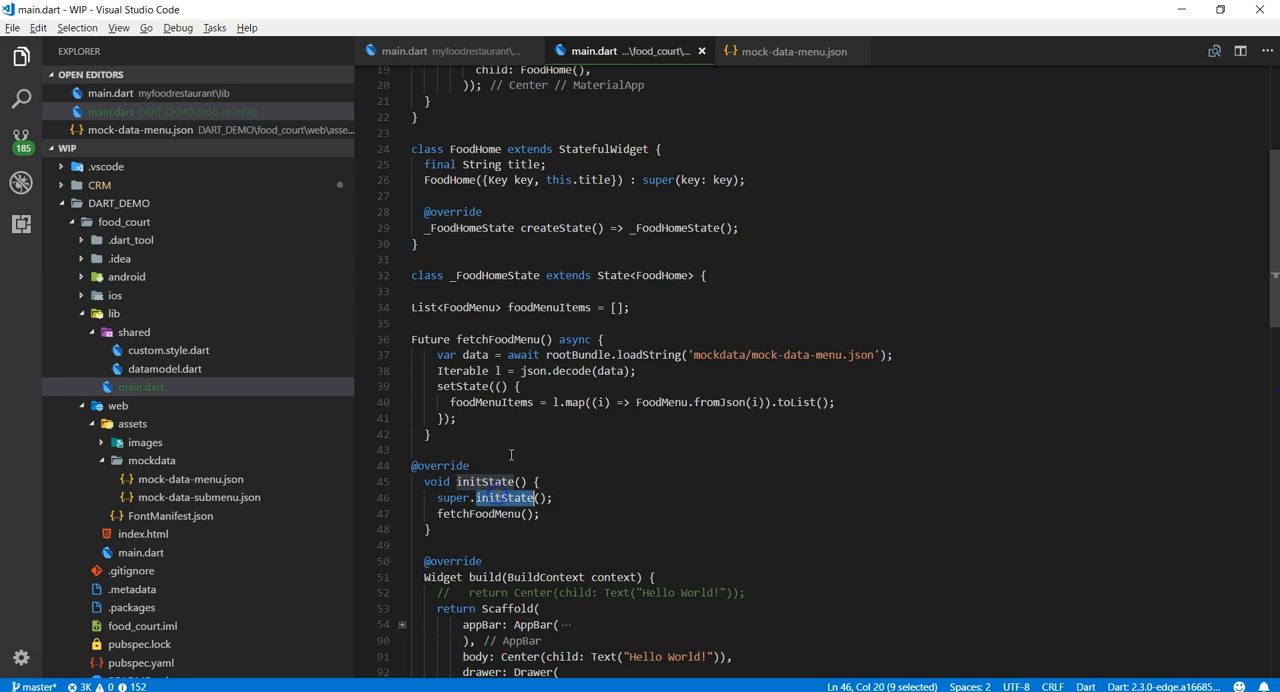
pyautogui.scroll(-3)
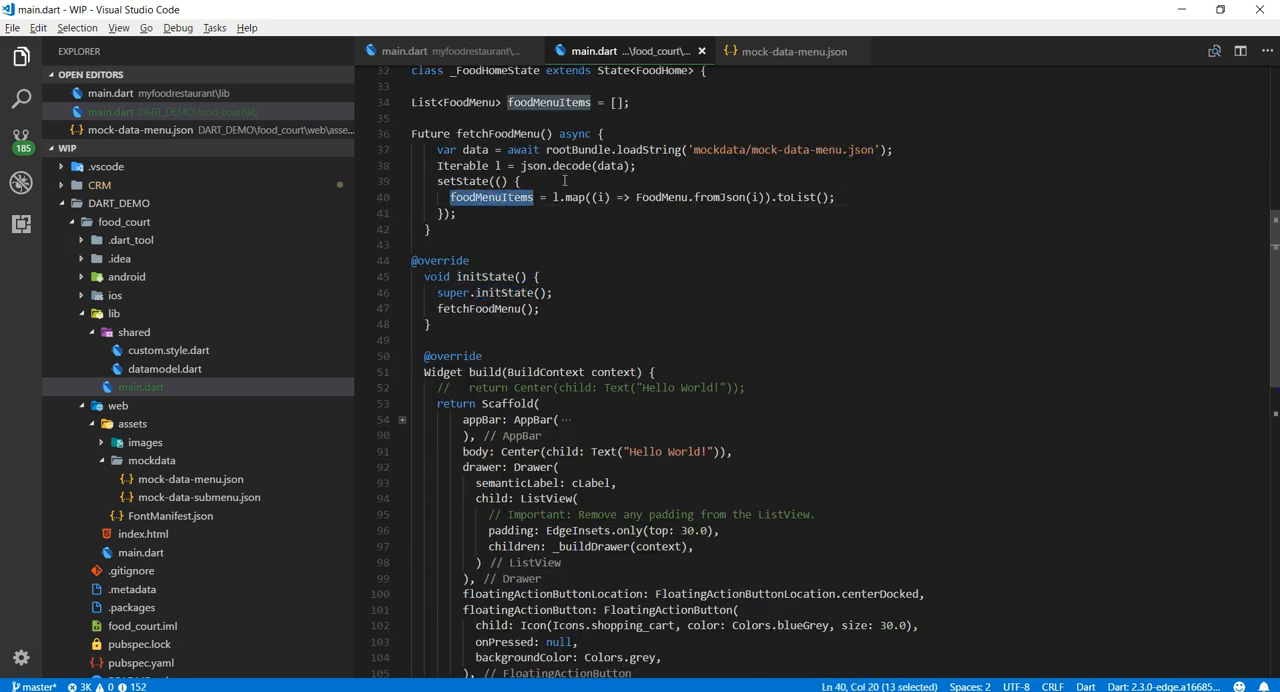
pyautogui.scroll(-3)
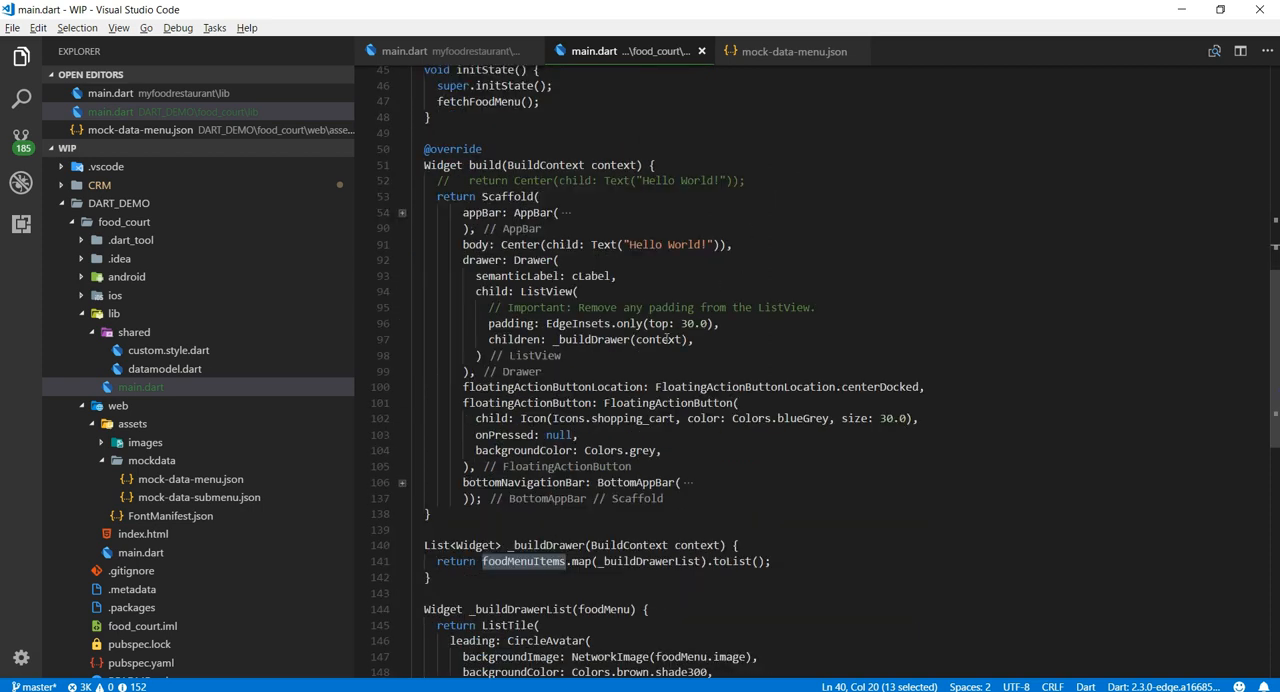
pyautogui.scroll(-3)
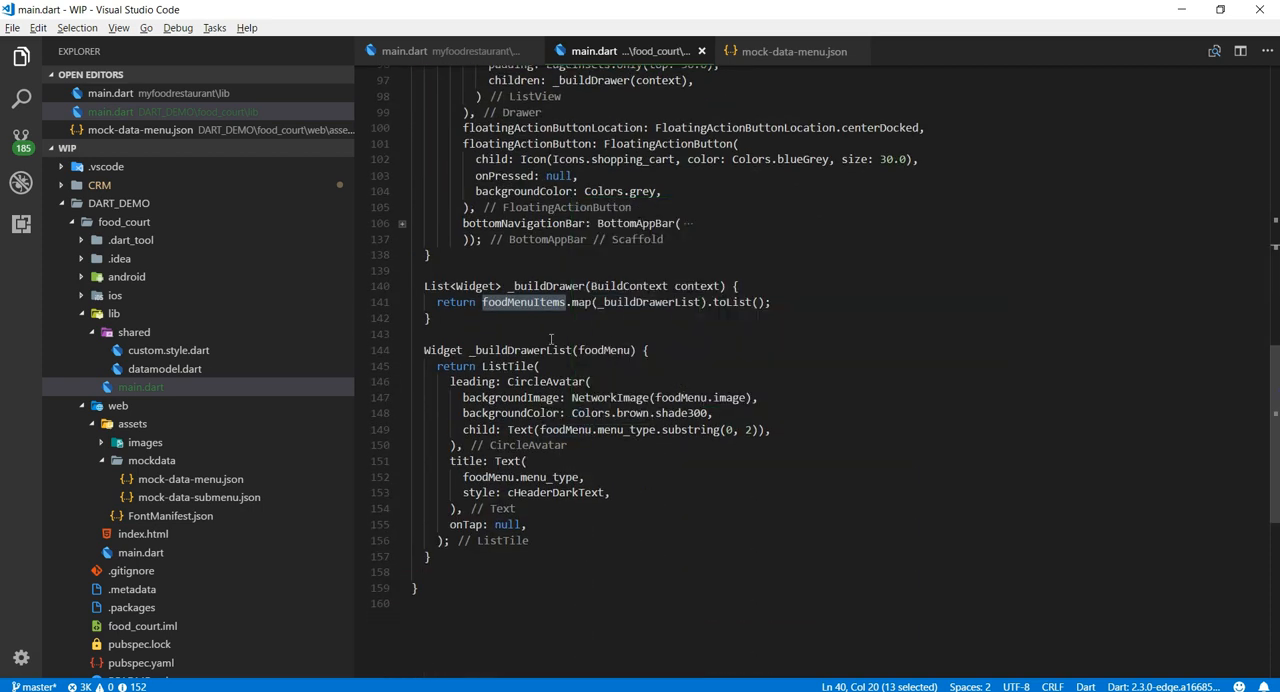
pyautogui.doubleClick(521, 349)
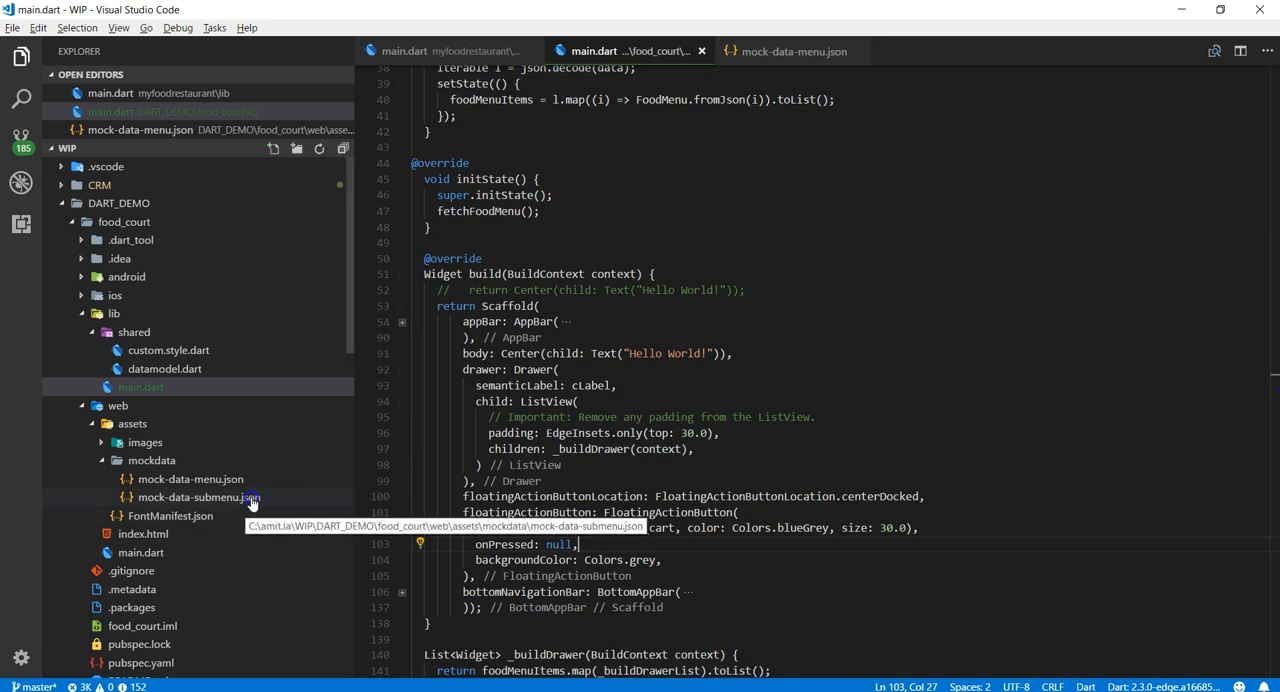
pyautogui.click(195, 497)
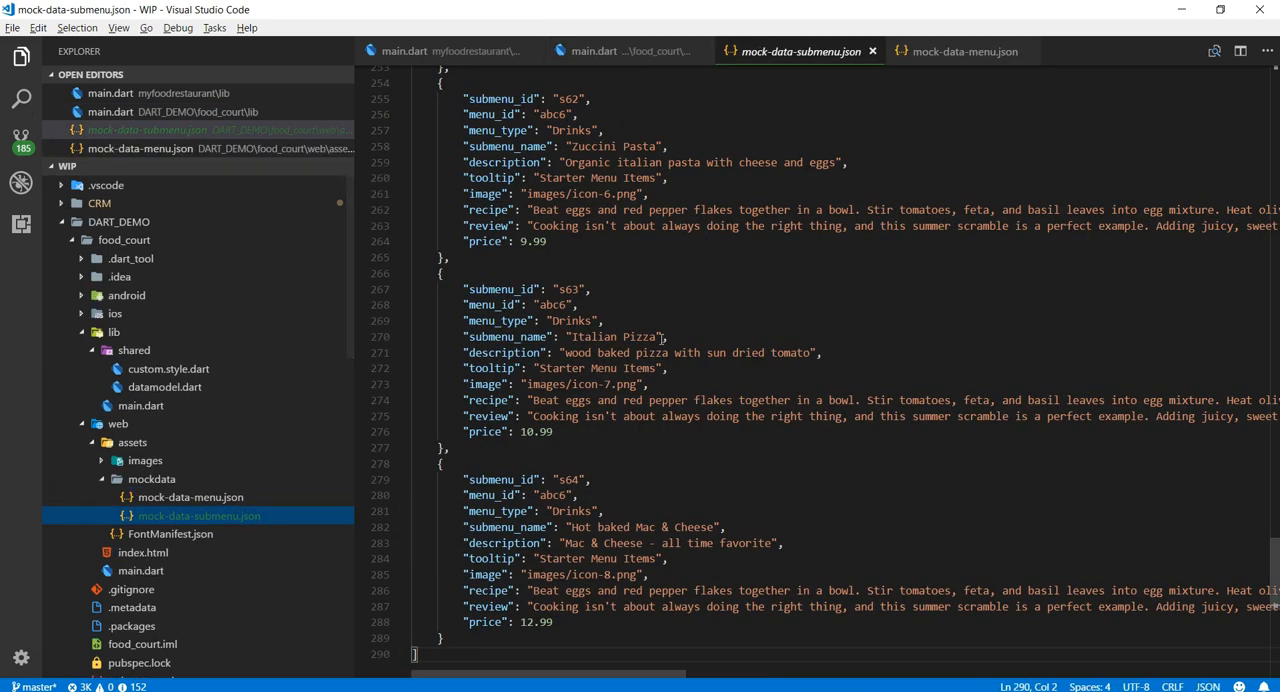
pyautogui.click(625, 51)
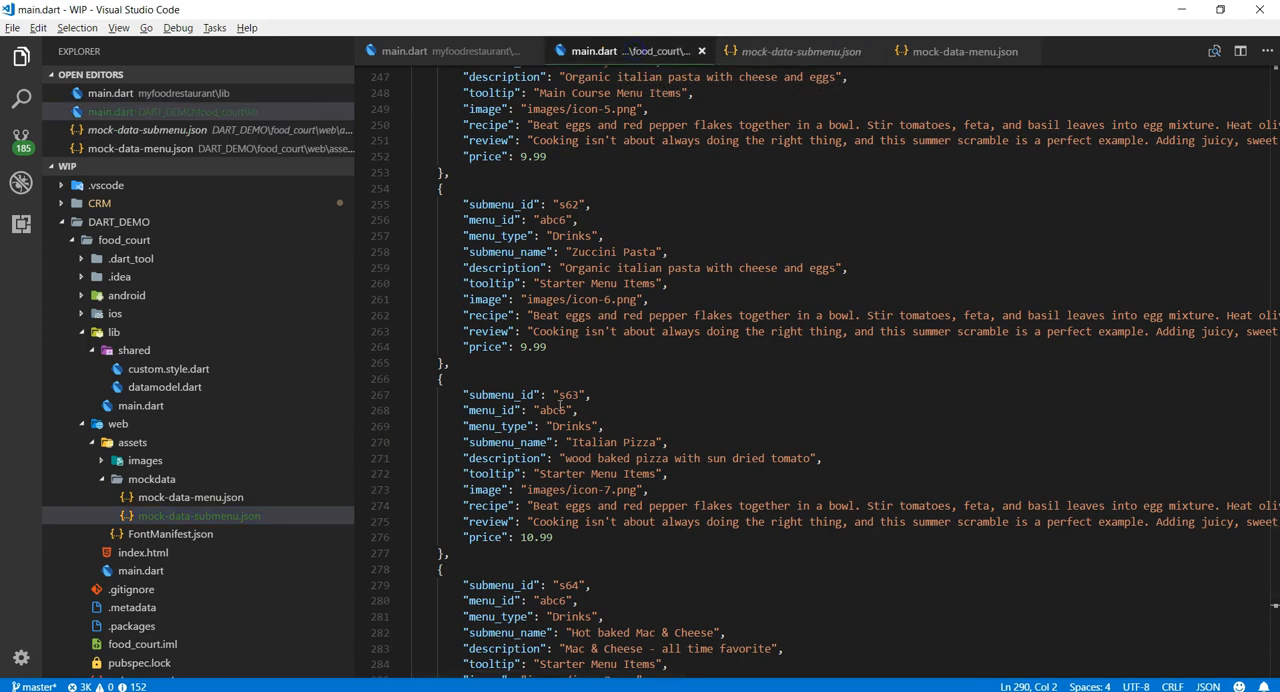